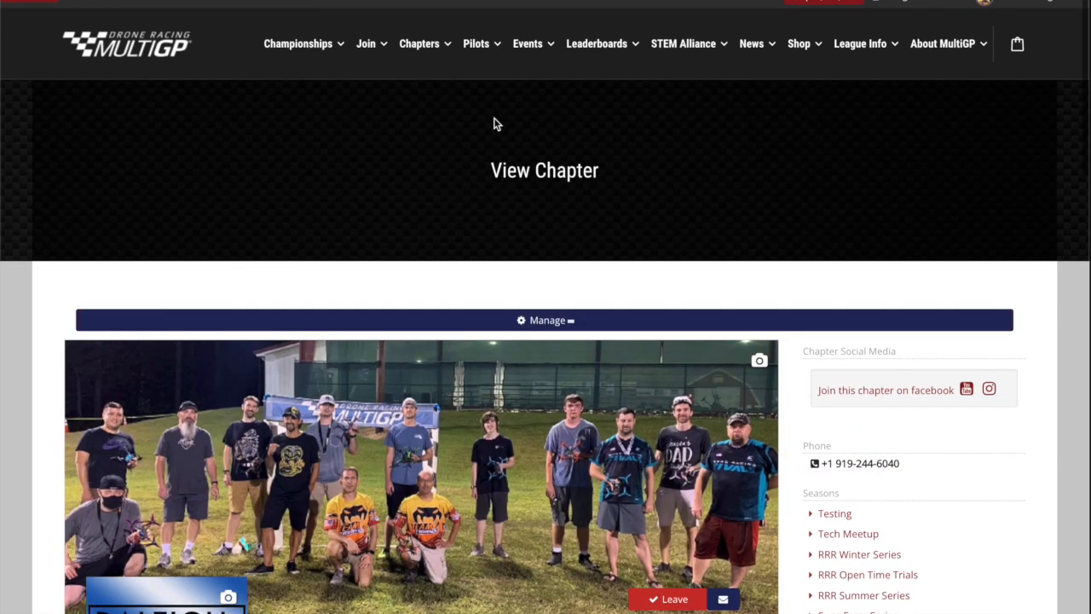
Reach the Manage Venues page from the chapter's Manage menu via Manage Courses
{"action": "left_click", "coordinate": [546, 321]}
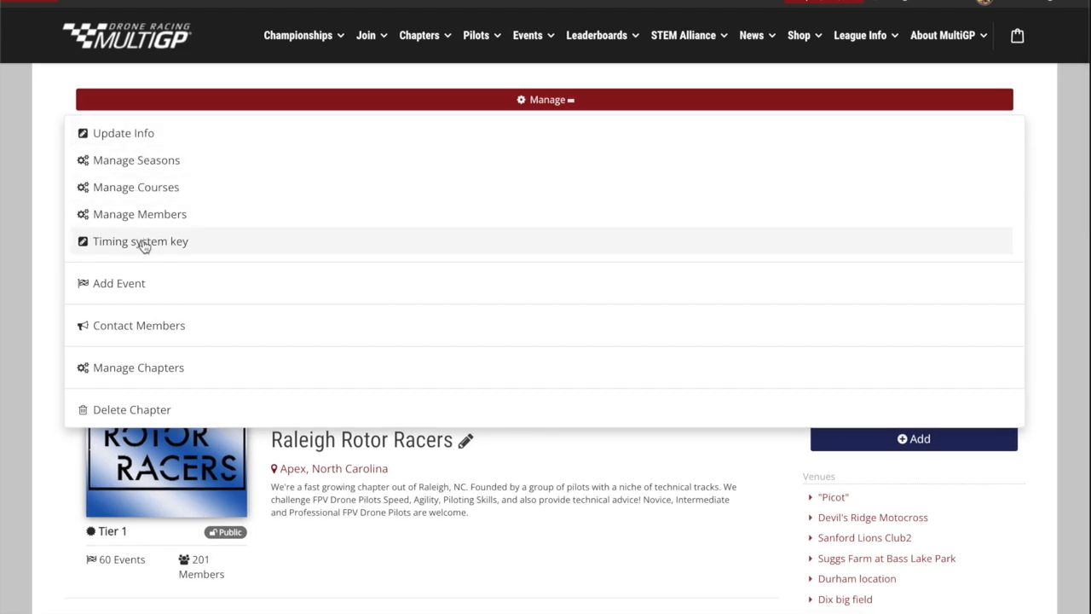
{"action": "mouse_move", "coordinate": [150, 167]}
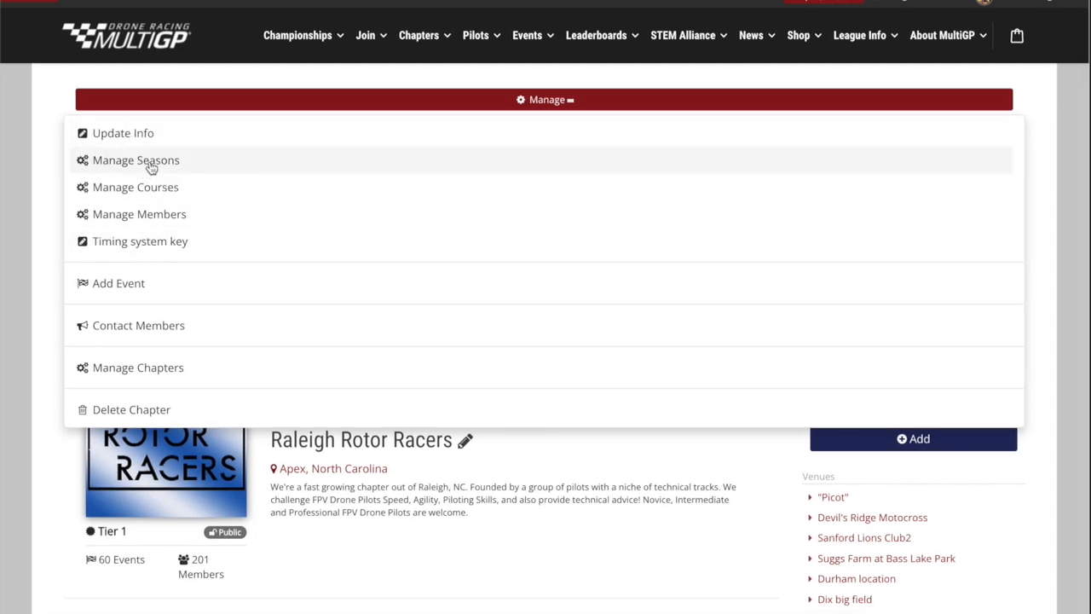
{"action": "mouse_move", "coordinate": [133, 157]}
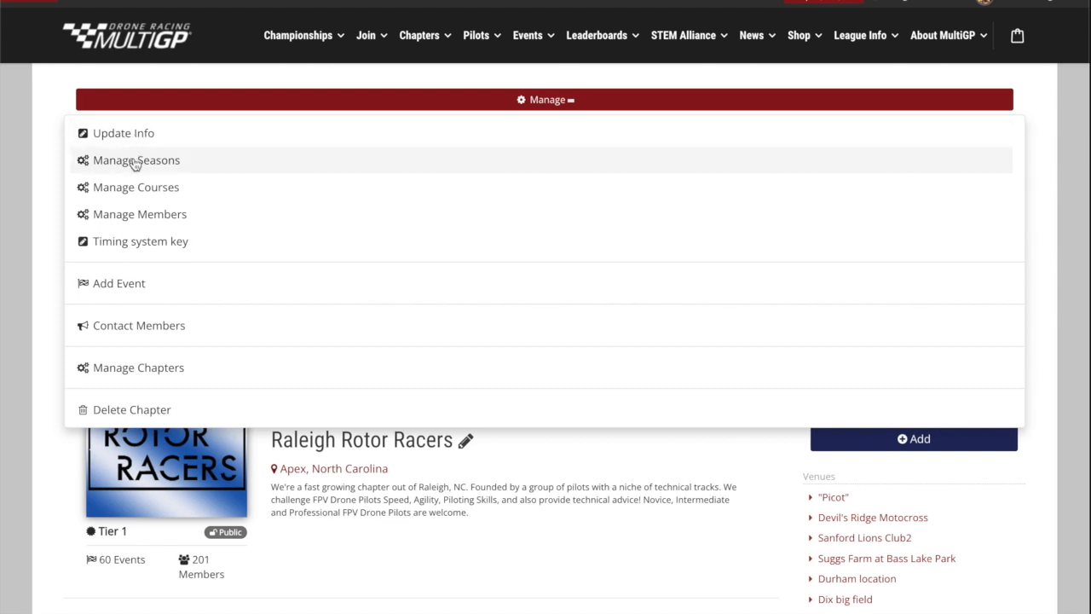
{"action": "mouse_move", "coordinate": [145, 168]}
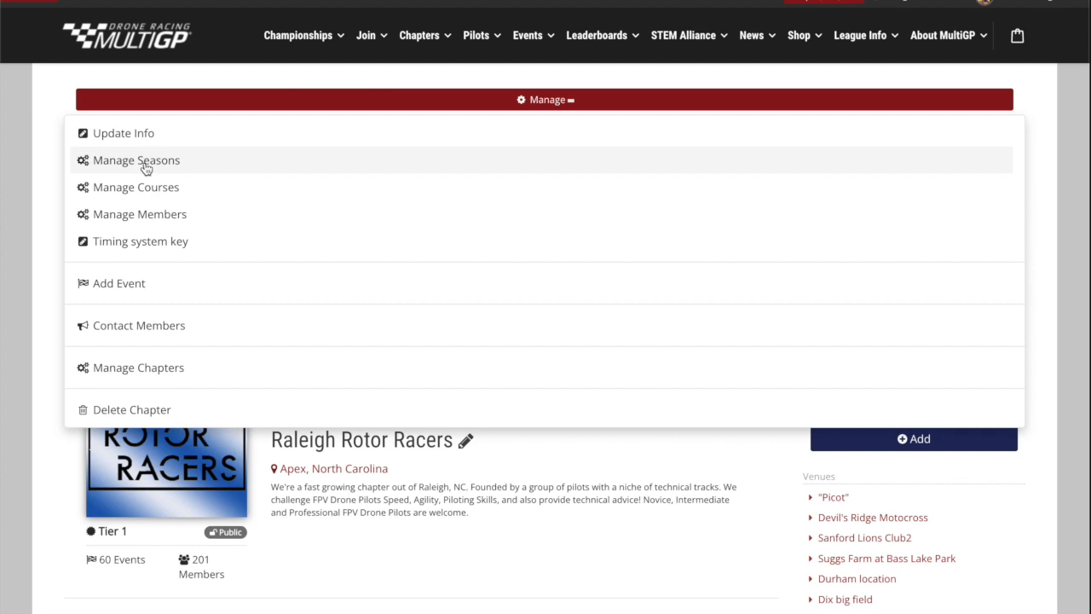
{"action": "mouse_move", "coordinate": [133, 190]}
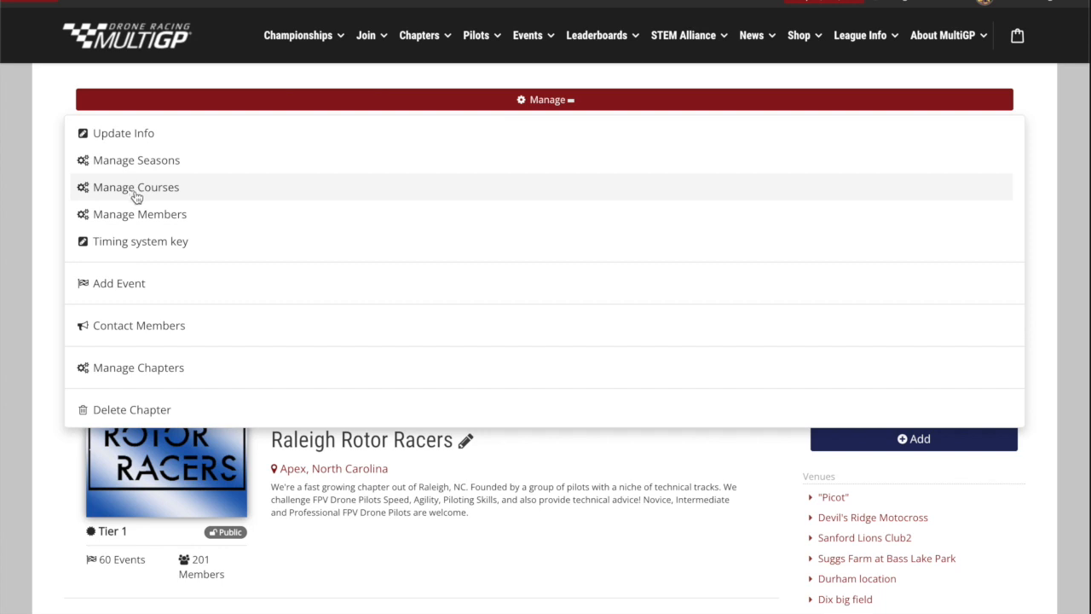
{"action": "left_click", "coordinate": [544, 99]}
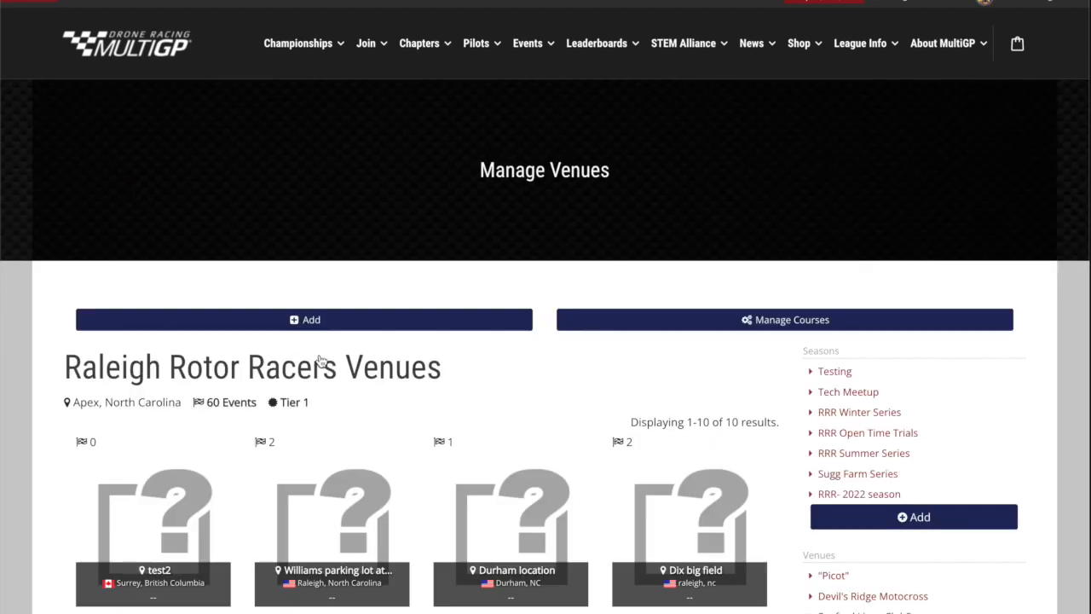
{"action": "mouse_move", "coordinate": [327, 324]}
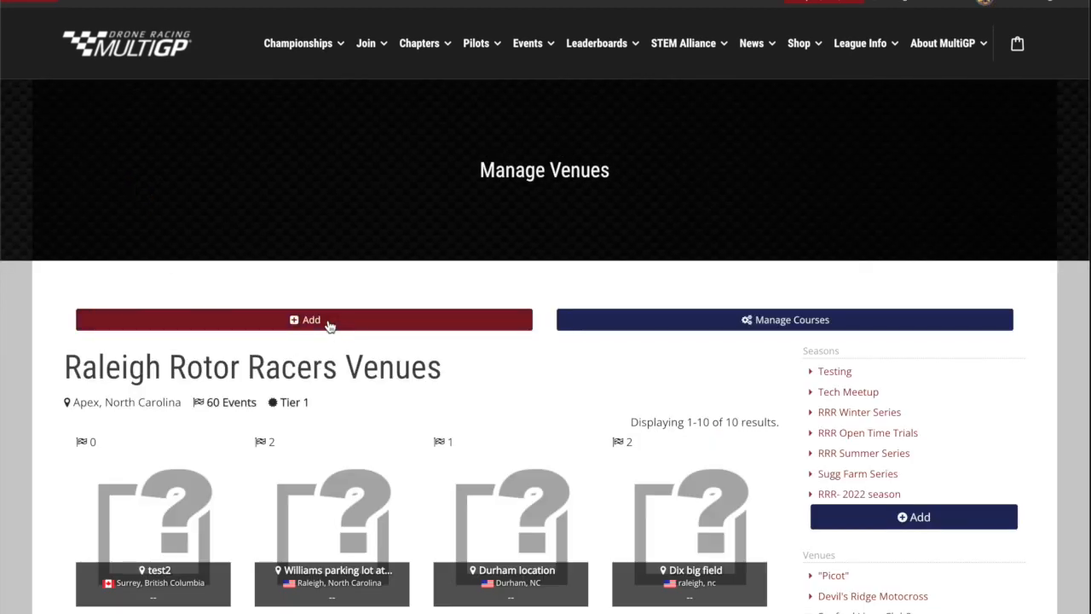
Add a venue with name and description 'test venue', keeping address and chapter, and save it
{"action": "left_click", "coordinate": [304, 319]}
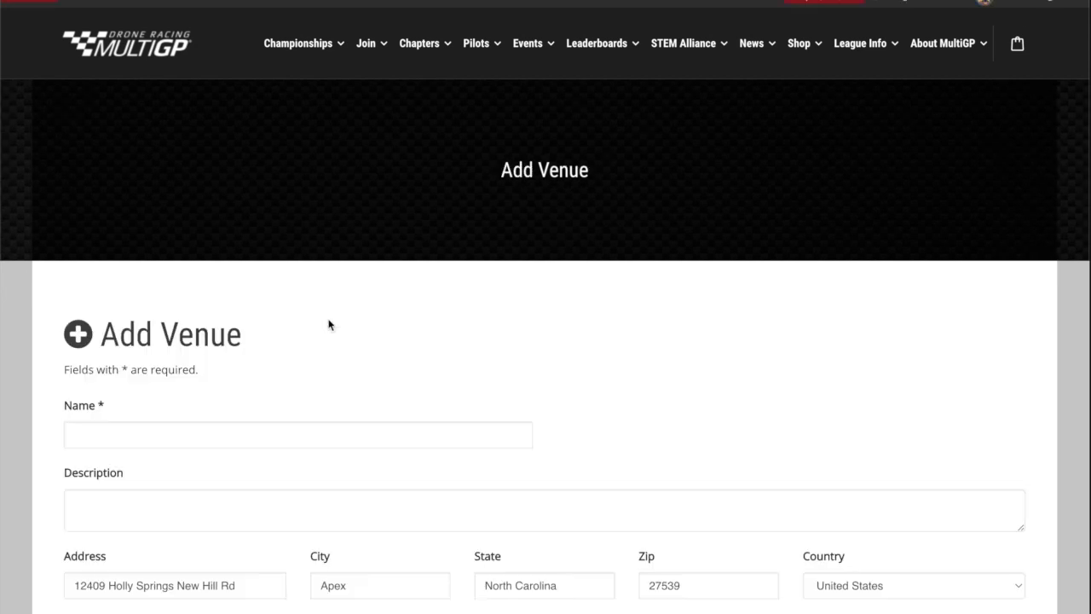
{"action": "type", "text": "venue with a long description"}
{"action": "type", "text": "test venue"}
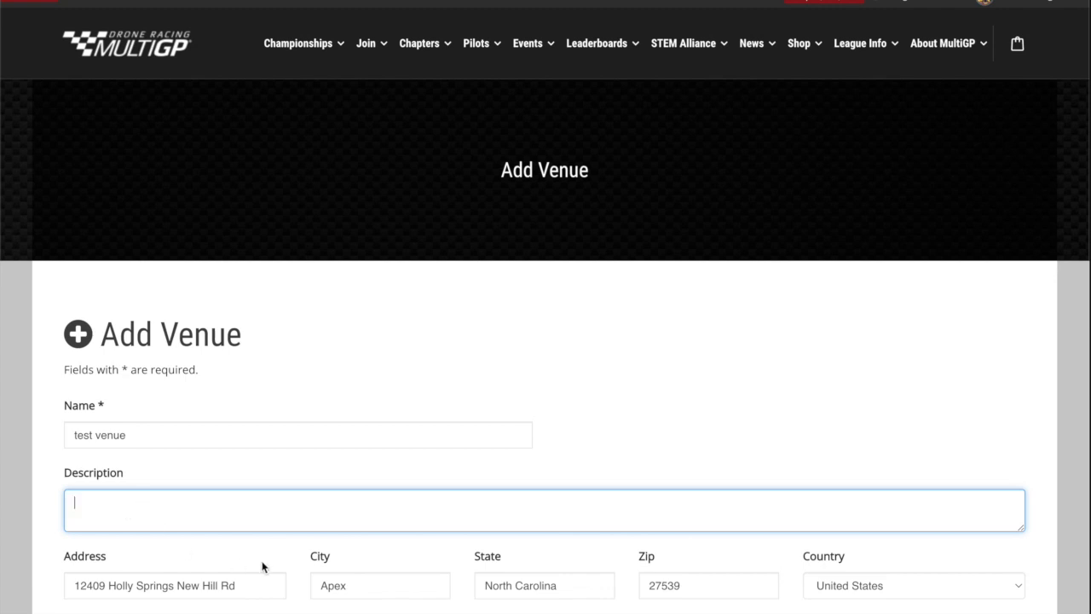
{"action": "scroll", "scroll_direction": "down", "scroll_amount": 3}
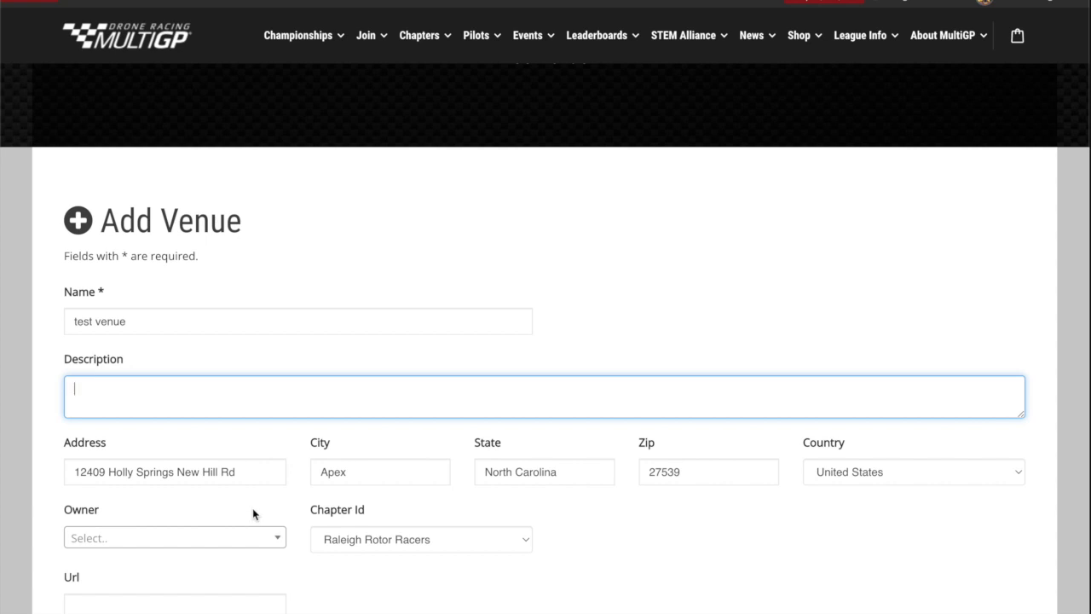
{"action": "type", "text": "test venue"}
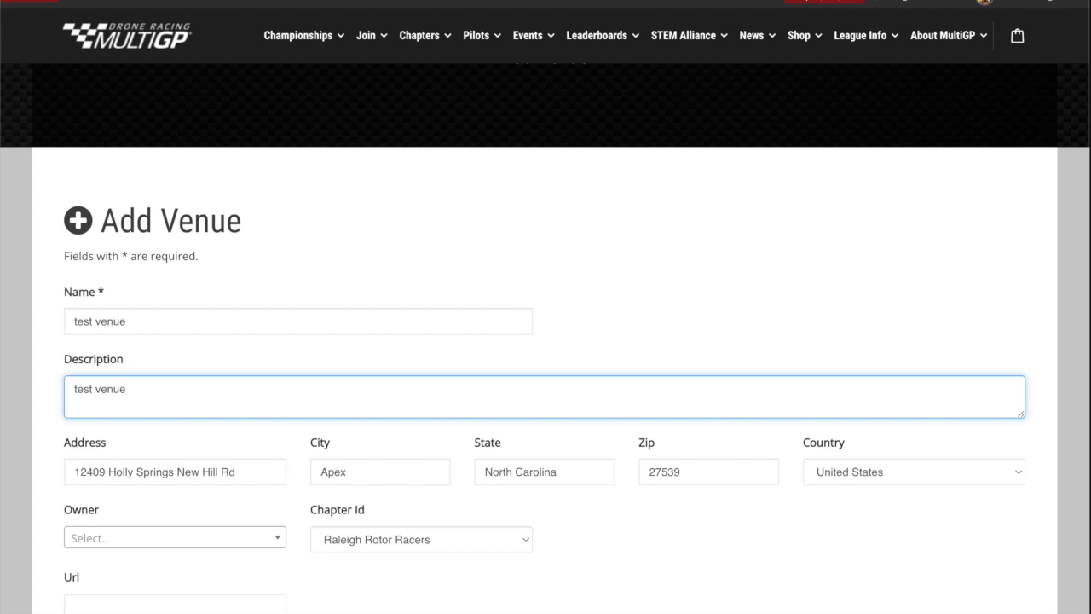
{"action": "left_click", "coordinate": [128, 392]}
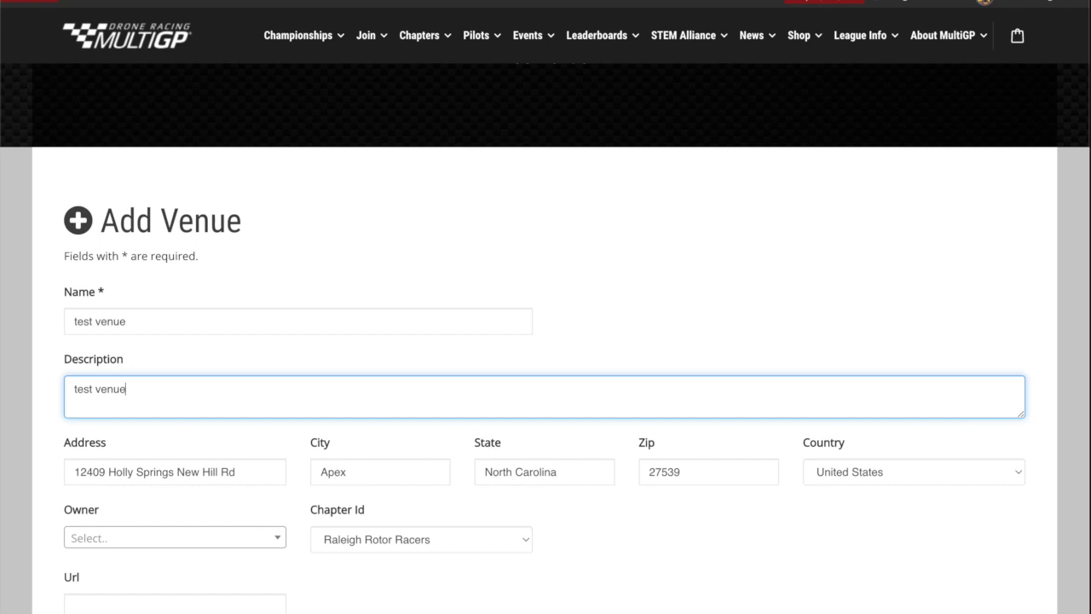
{"action": "scroll", "scroll_direction": "down", "scroll_amount": 3}
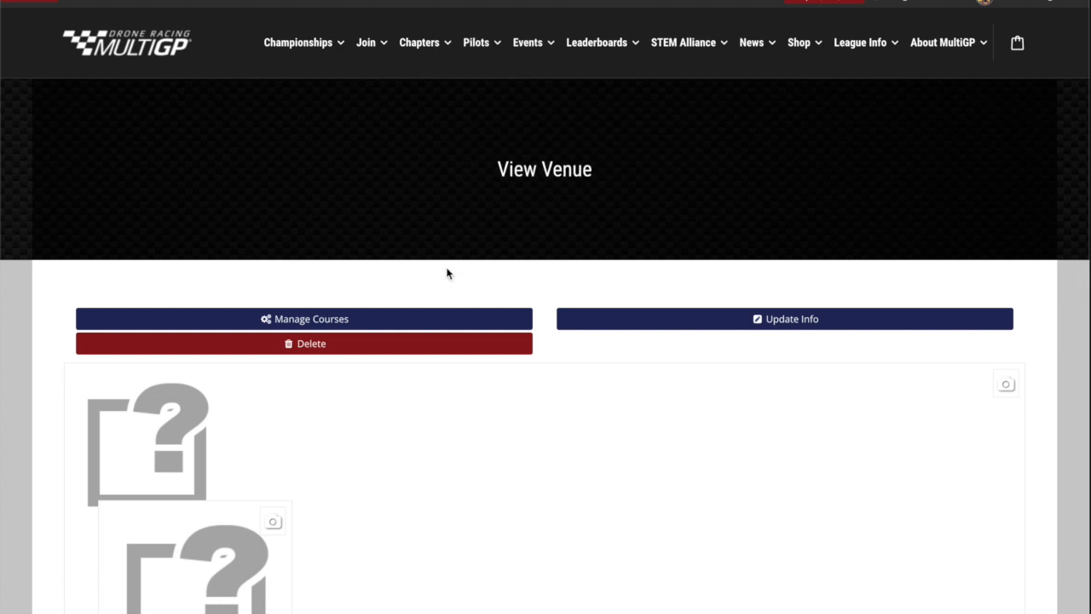
{"action": "mouse_move", "coordinate": [921, 5]}
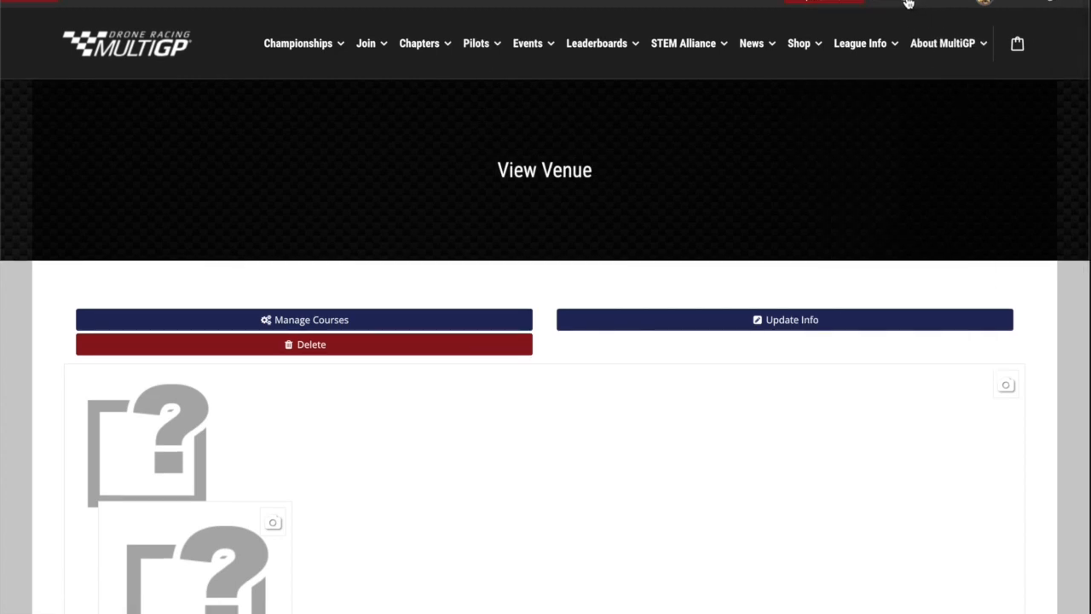
{"action": "mouse_move", "coordinate": [949, 3]}
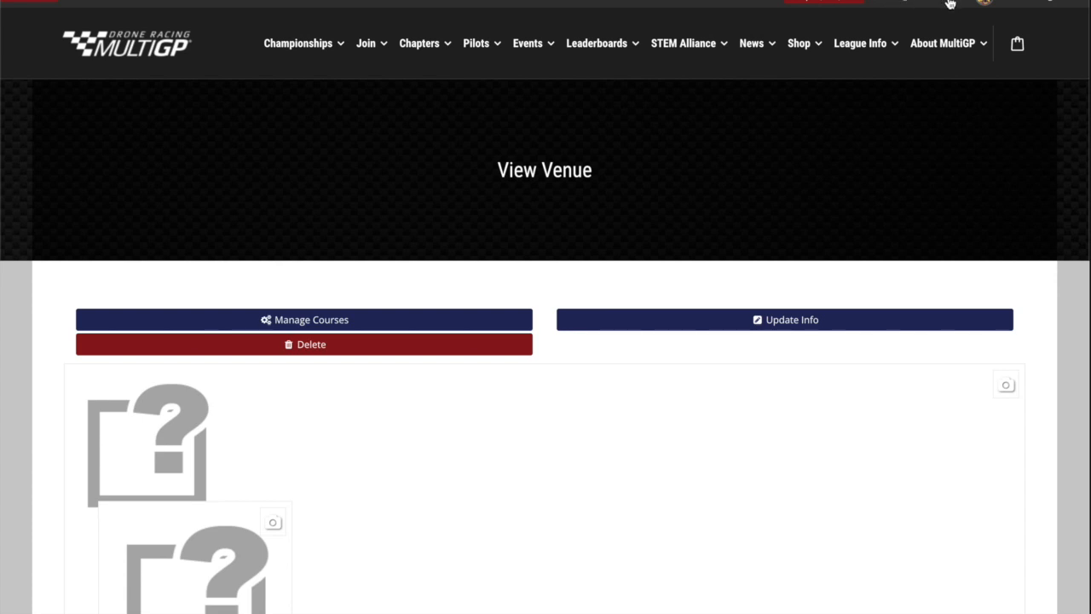
Go back to the chapter page and expand its Manage menu
{"action": "left_click", "coordinate": [797, 43]}
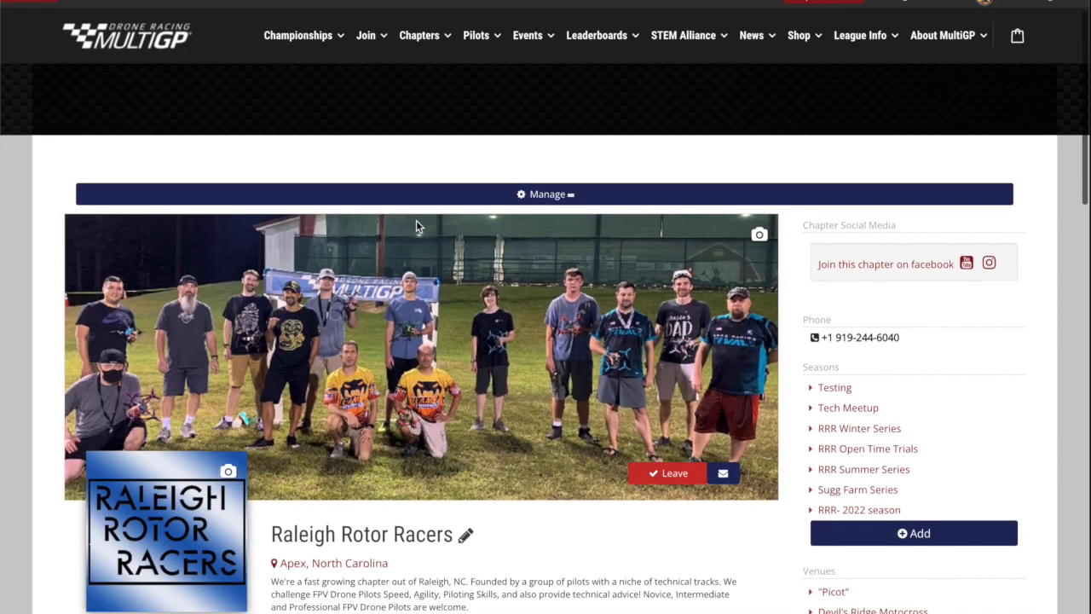
{"action": "left_click", "coordinate": [546, 194]}
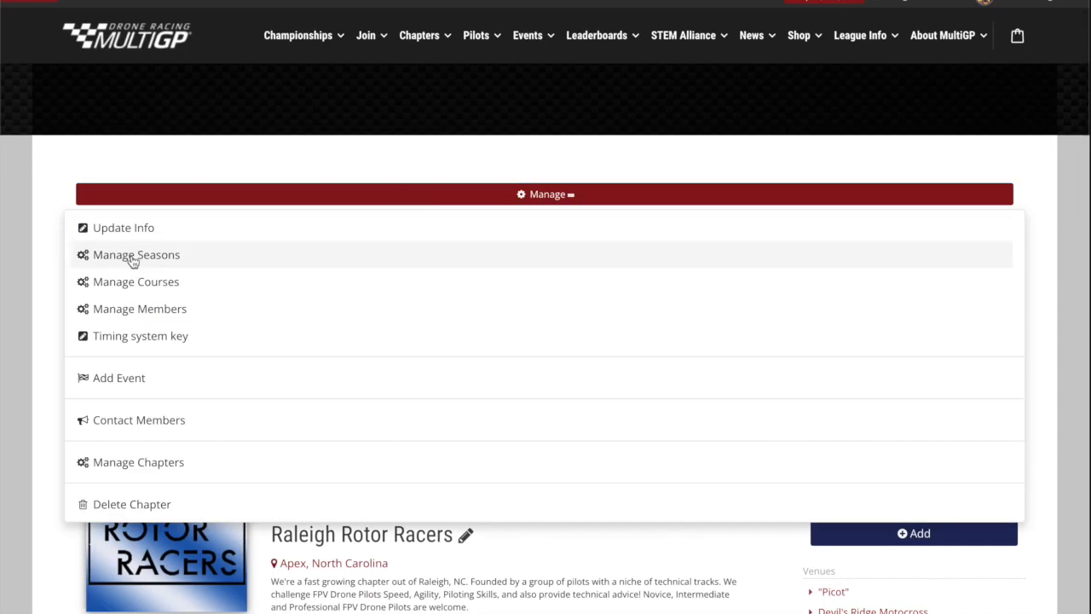
{"action": "mouse_move", "coordinate": [124, 286]}
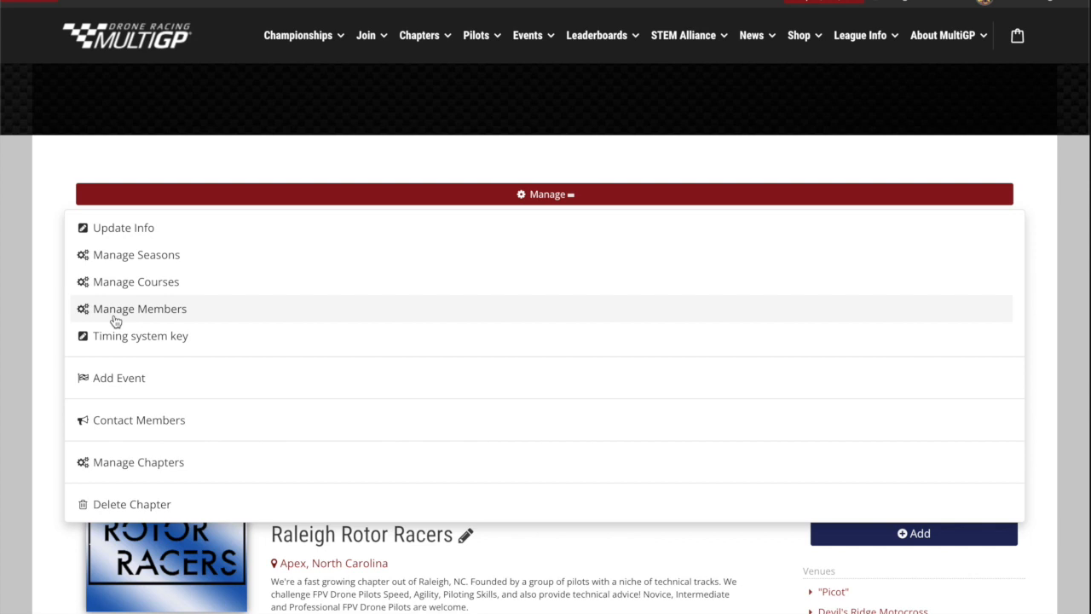
{"action": "mouse_move", "coordinate": [225, 329]}
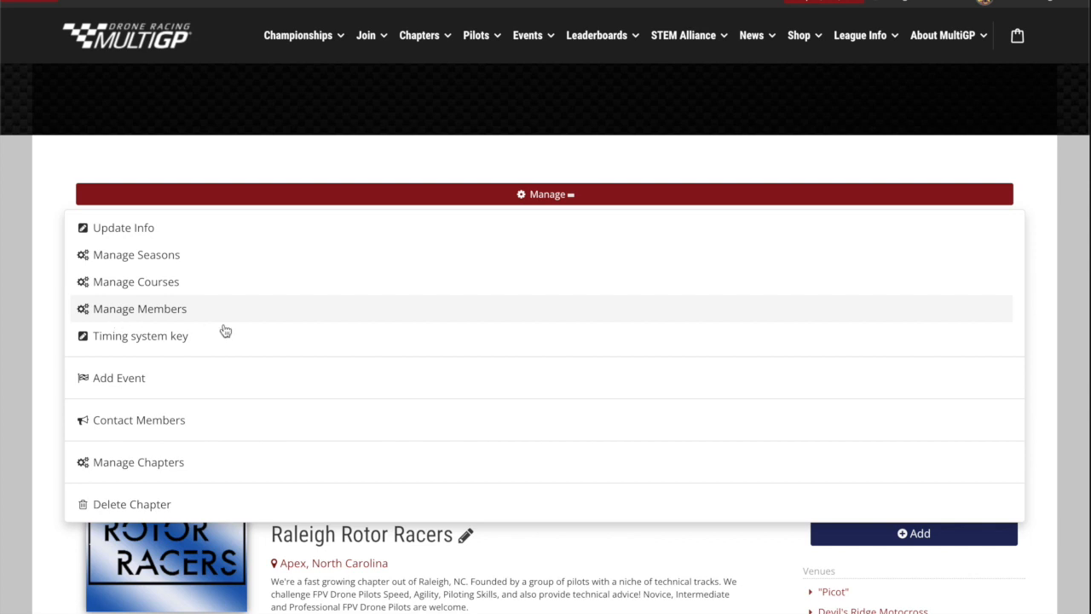
{"action": "mouse_move", "coordinate": [127, 383]}
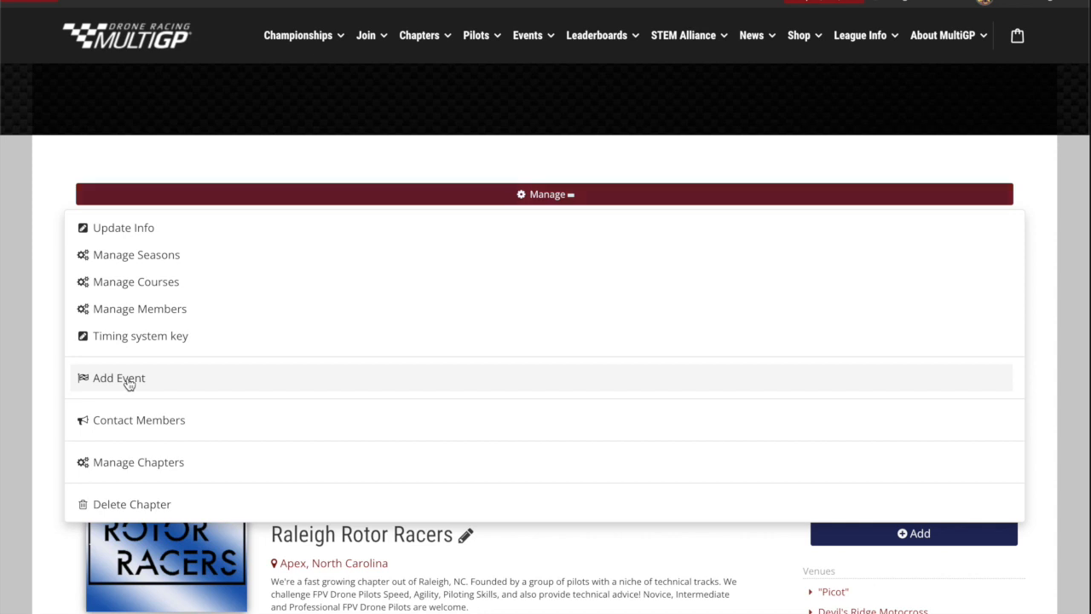
Add a new event and choose Fastest 3 Consecutive Laps as its race format
{"action": "left_click", "coordinate": [119, 379]}
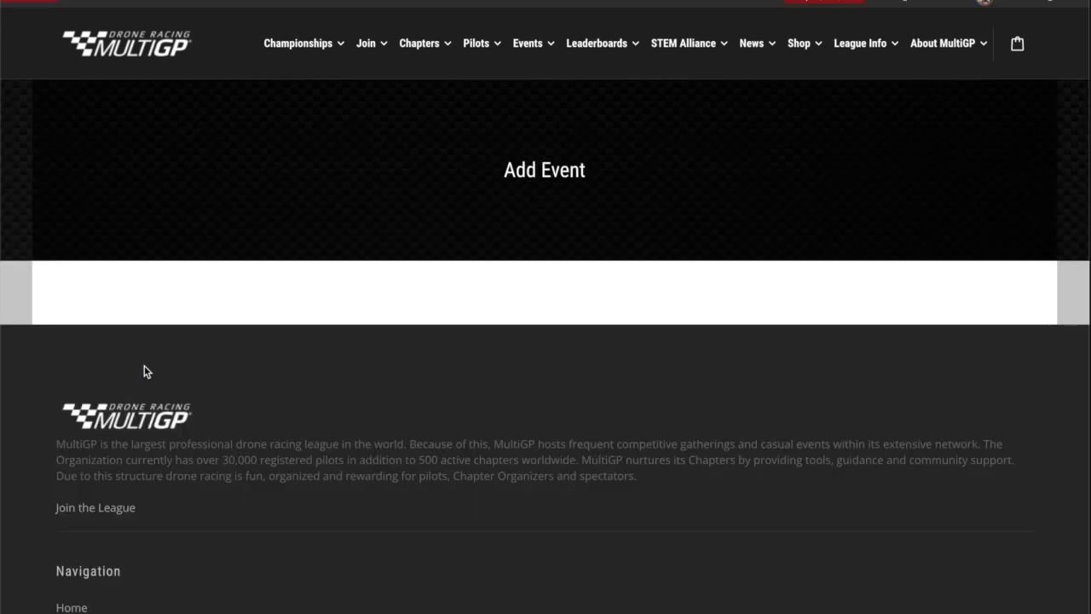
{"action": "scroll", "scroll_direction": "down", "scroll_amount": 3}
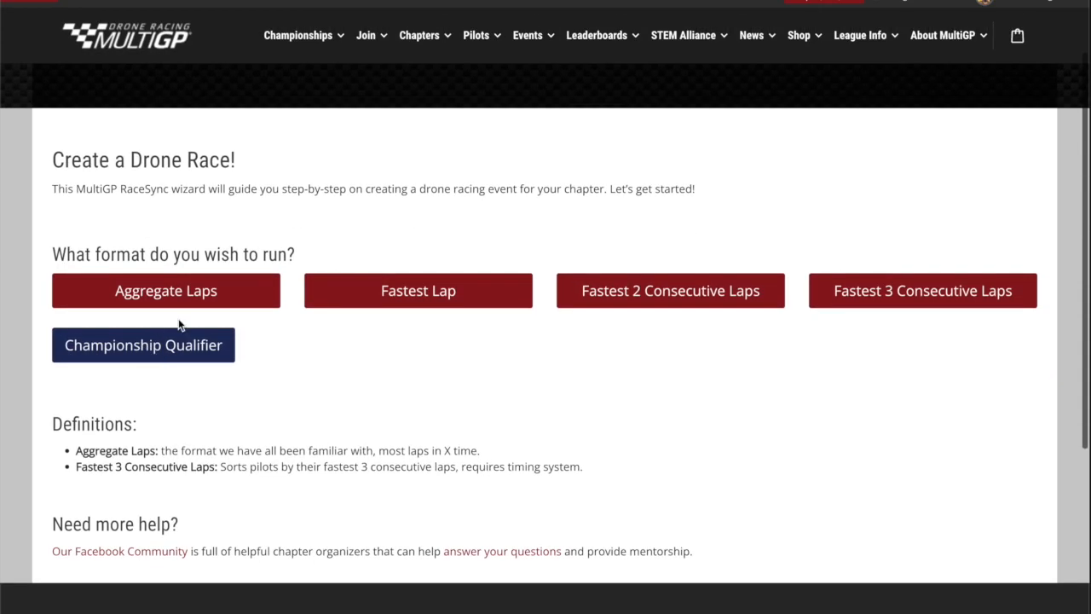
{"action": "mouse_move", "coordinate": [178, 303]}
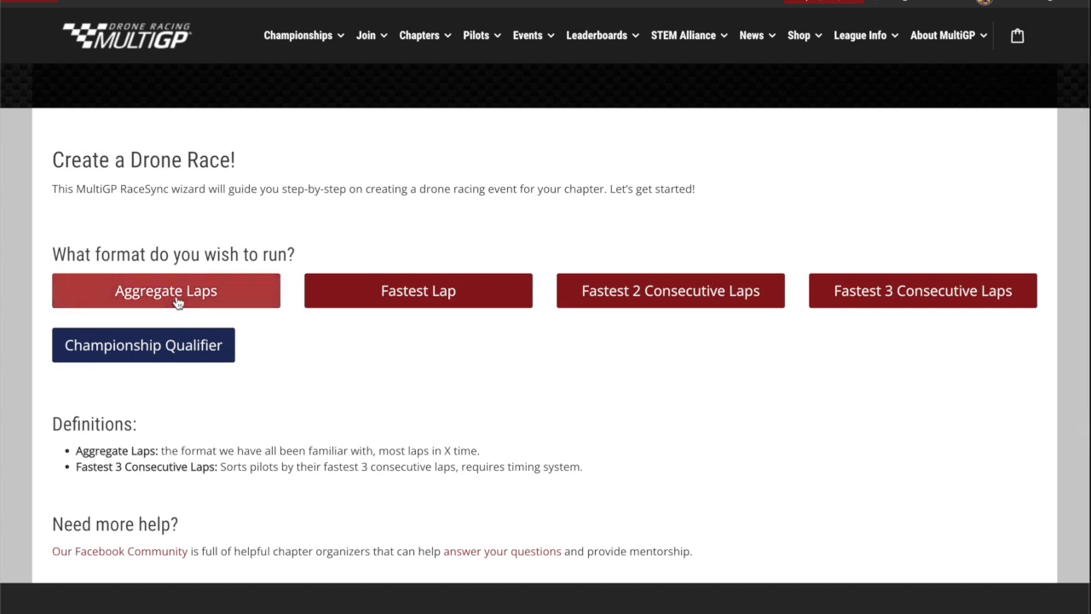
{"action": "mouse_move", "coordinate": [179, 300]}
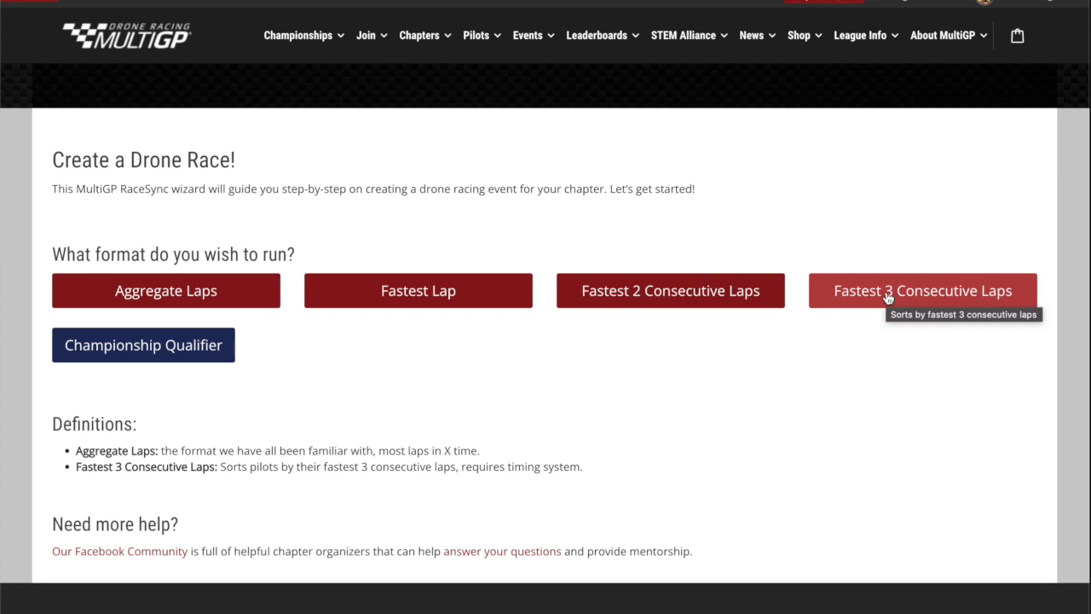
{"action": "mouse_move", "coordinate": [736, 303]}
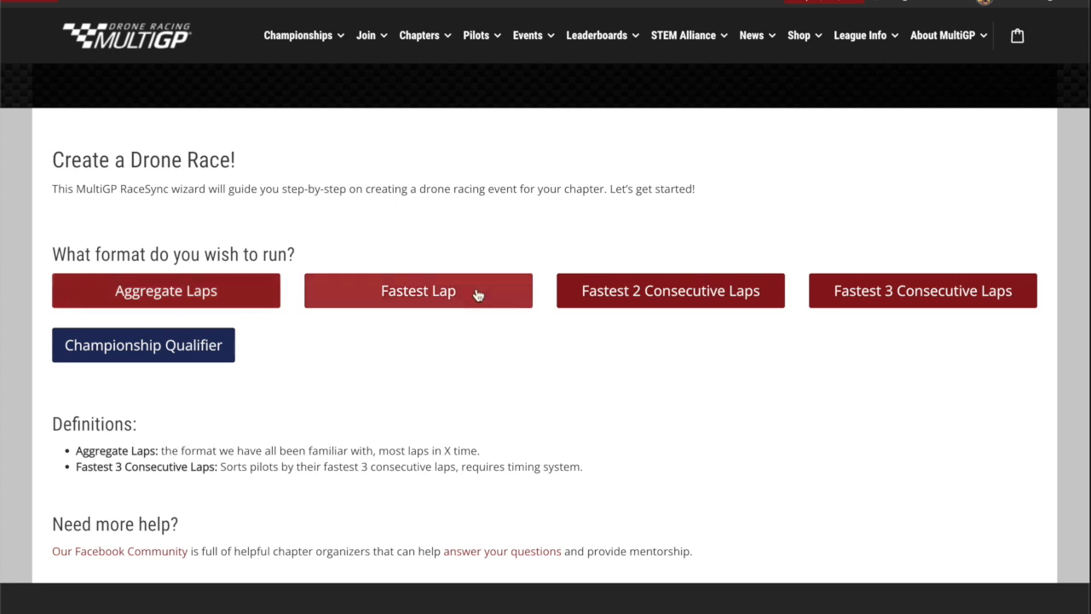
{"action": "mouse_move", "coordinate": [893, 293]}
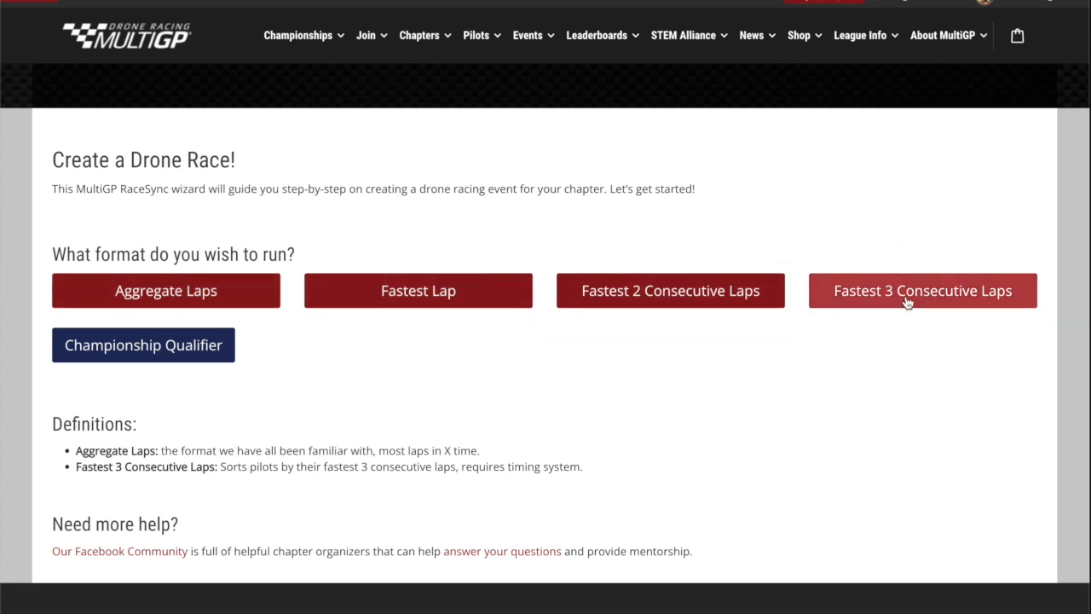
{"action": "left_click", "coordinate": [922, 290]}
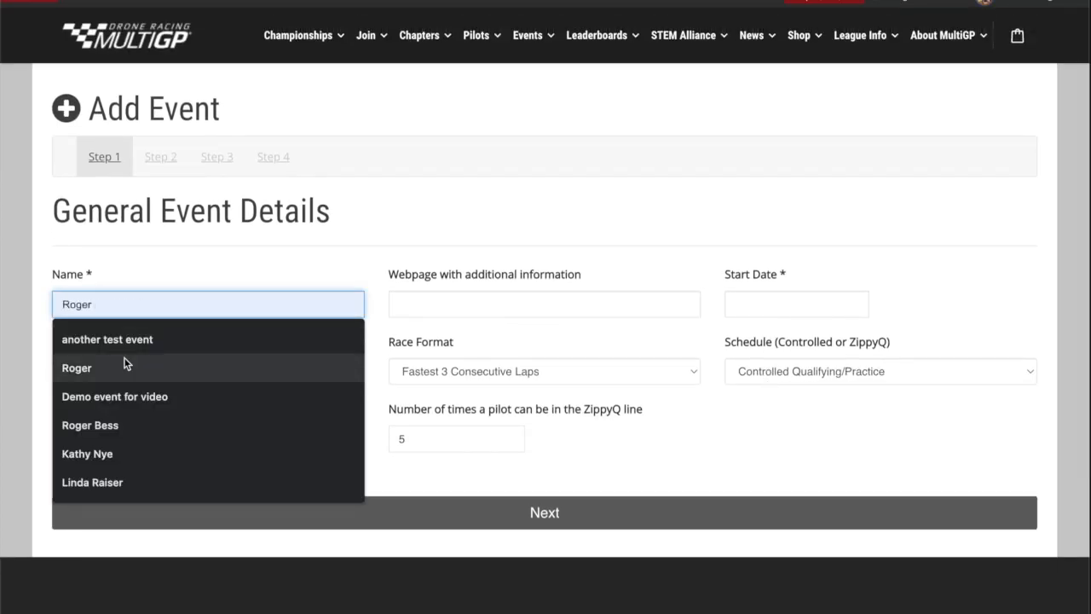
{"action": "left_click", "coordinate": [114, 395]}
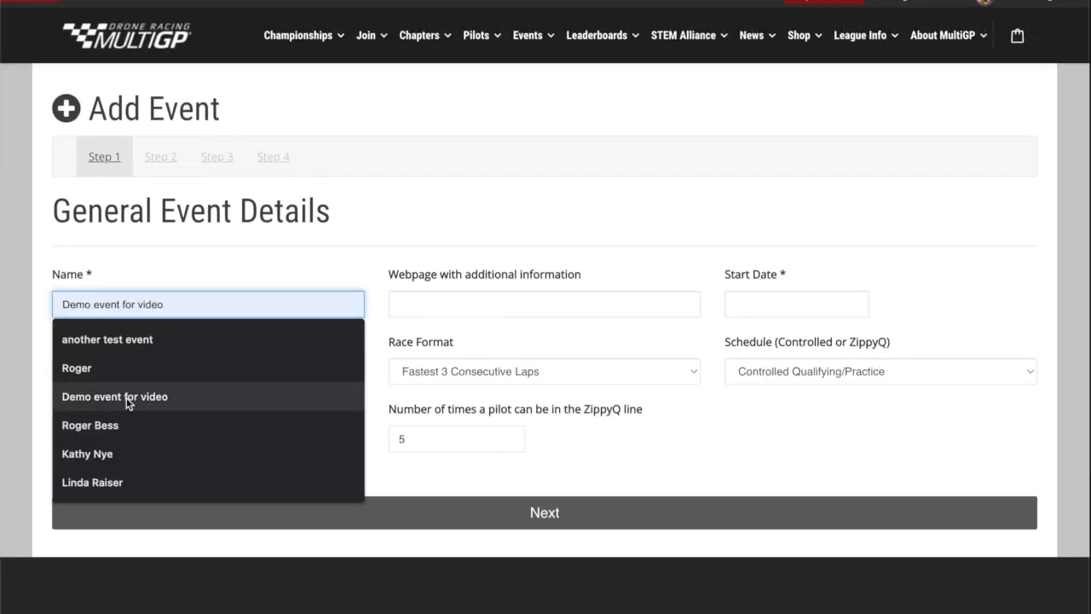
{"action": "left_click", "coordinate": [794, 303]}
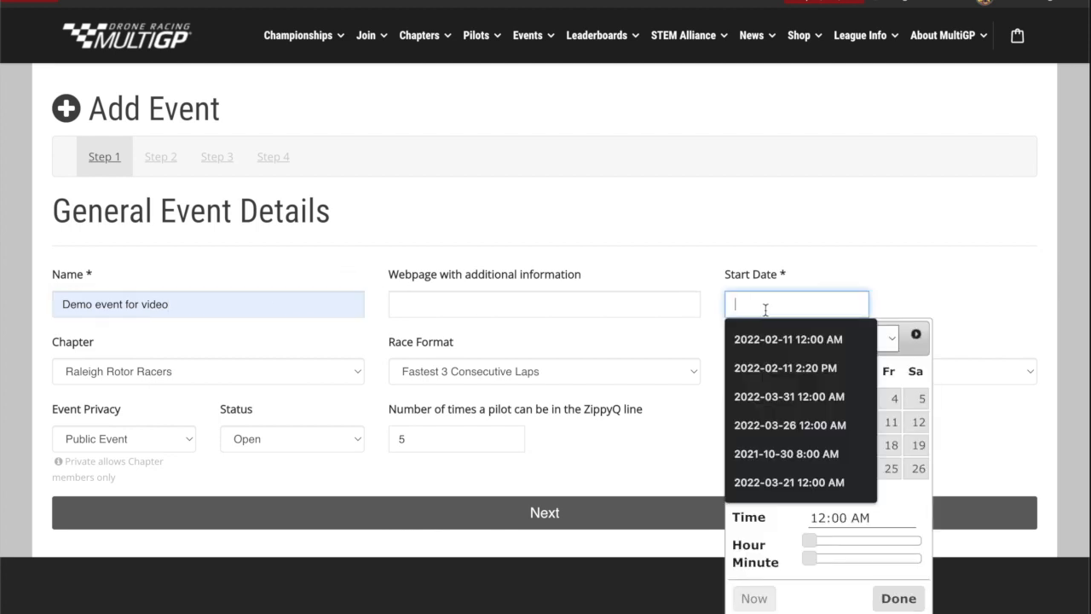
{"action": "left_click", "coordinate": [787, 425]}
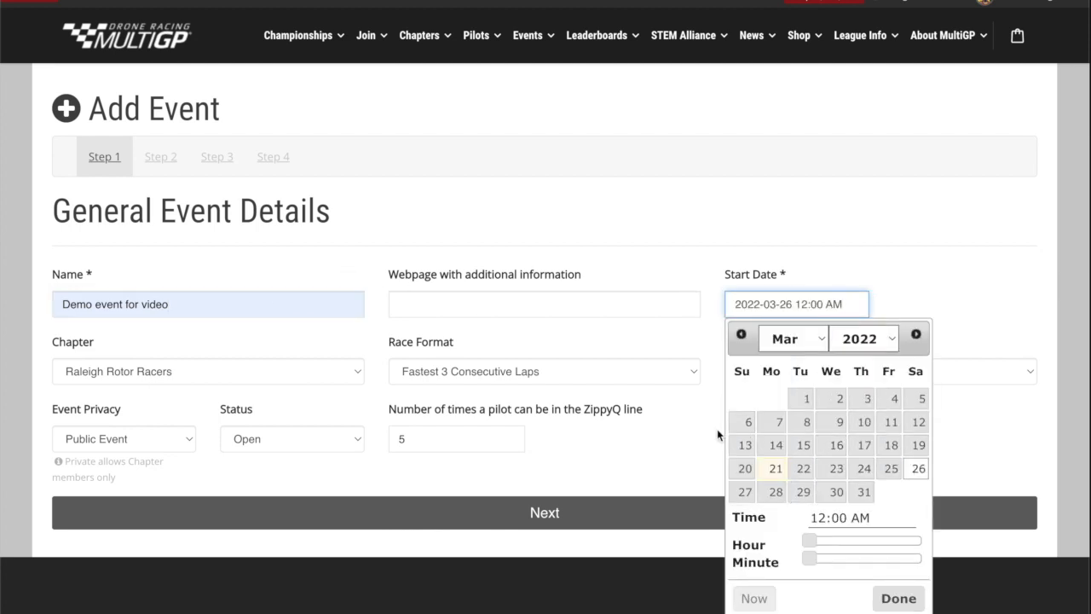
{"action": "left_click_drag", "start_coordinate": [808, 539], "coordinate": [839, 538]}
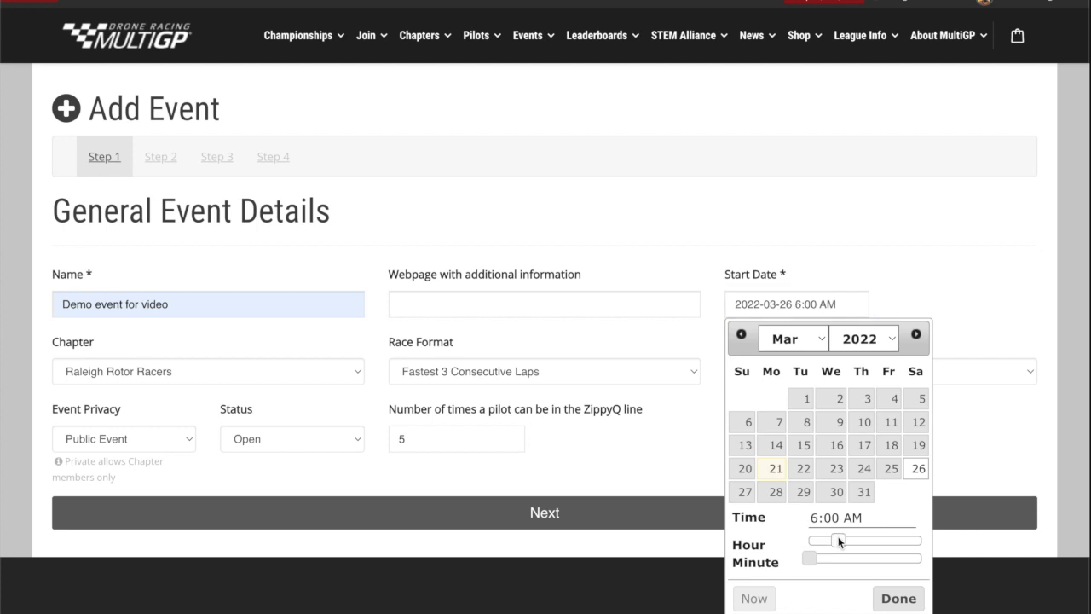
{"action": "left_click_drag", "start_coordinate": [839, 538], "coordinate": [856, 539]}
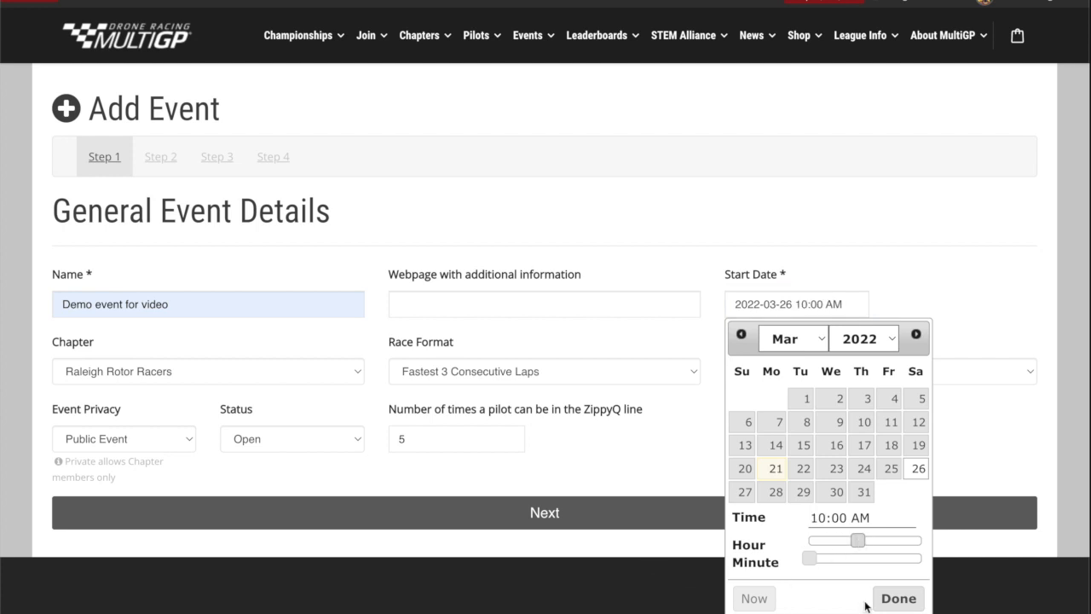
{"action": "left_click", "coordinate": [896, 597]}
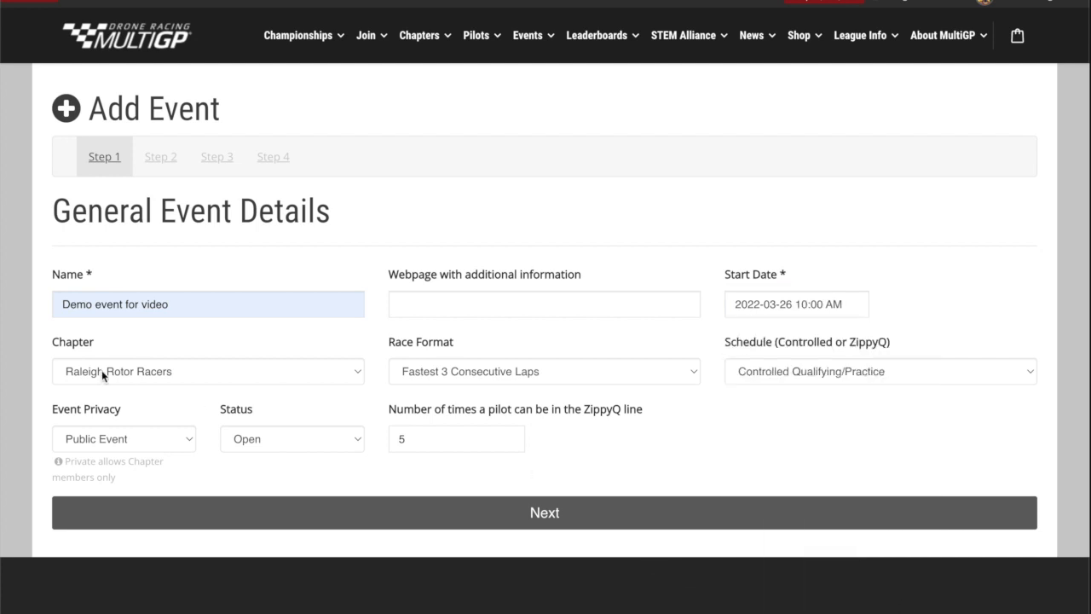
{"action": "mouse_move", "coordinate": [784, 379]}
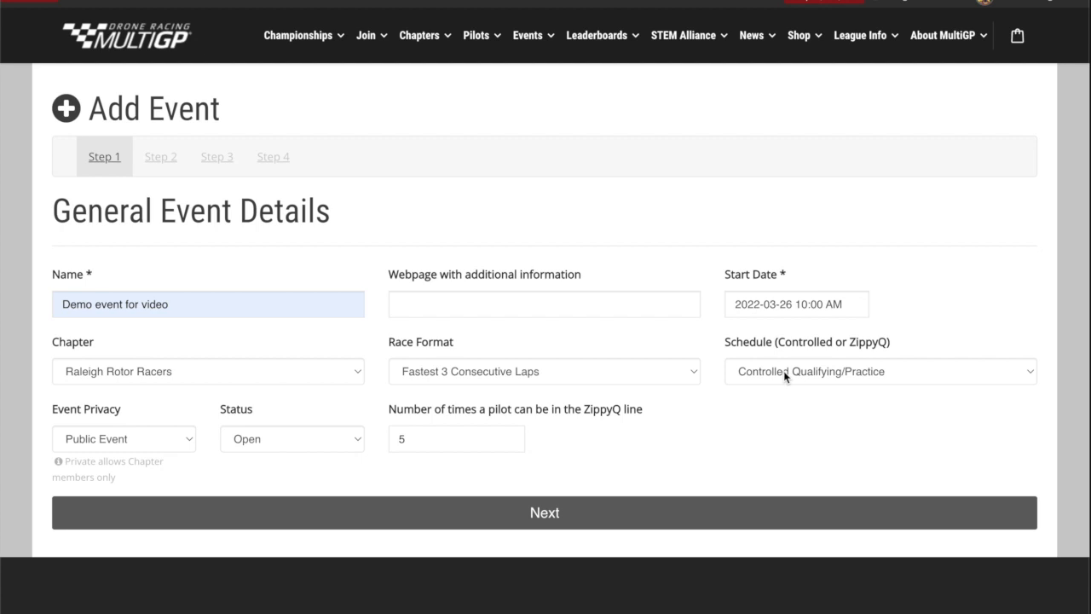
Try Open ZippyQ, keep the Controlled qualifying schedule, and continue to Specific Event Details
{"action": "left_click", "coordinate": [878, 372]}
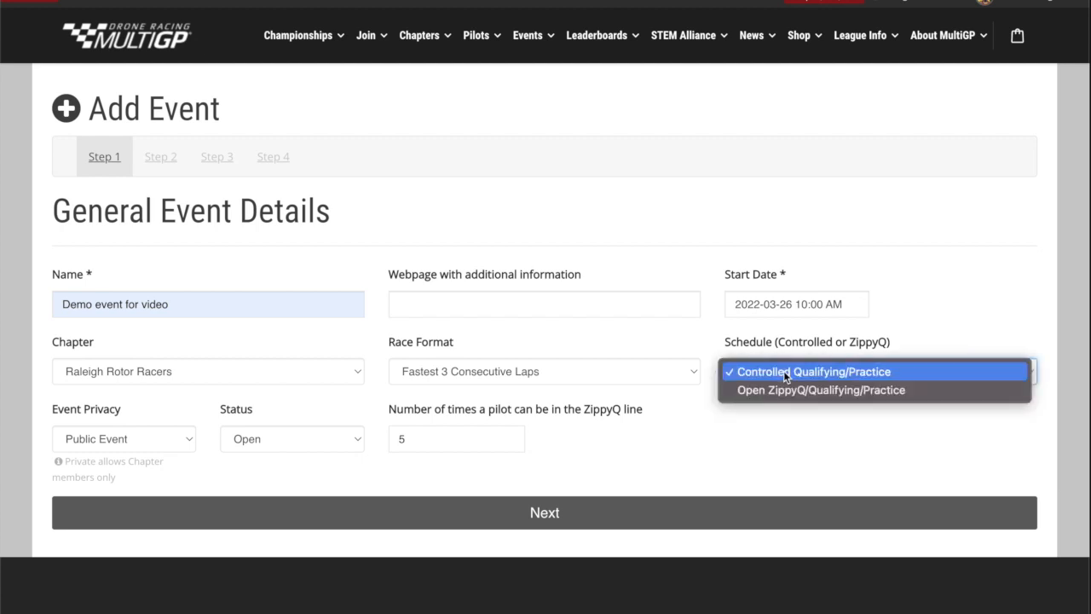
{"action": "mouse_move", "coordinate": [791, 396]}
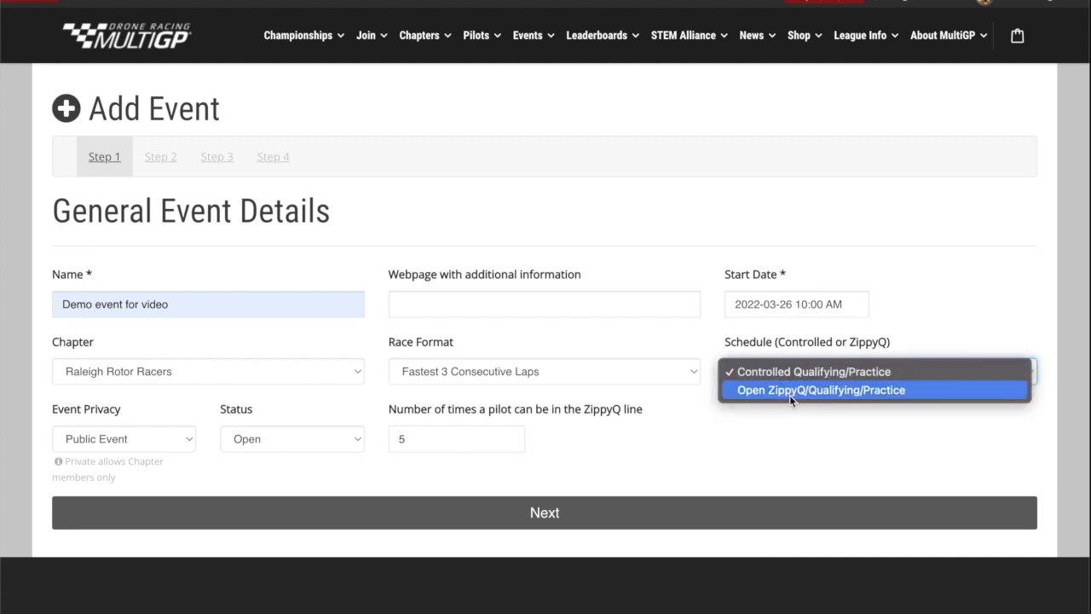
{"action": "left_click", "coordinate": [824, 388]}
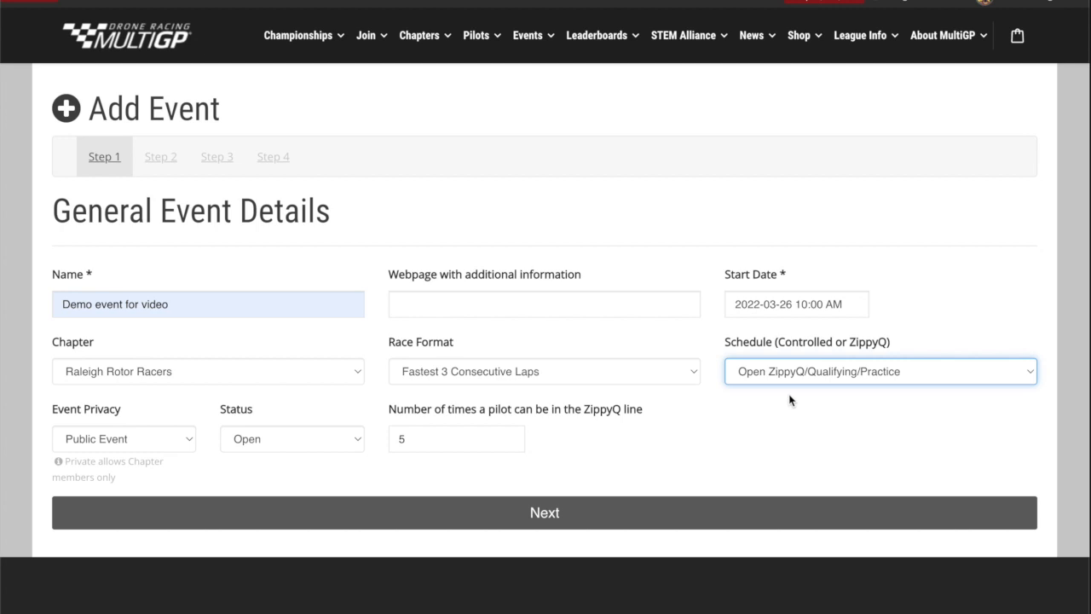
{"action": "left_click", "coordinate": [879, 372]}
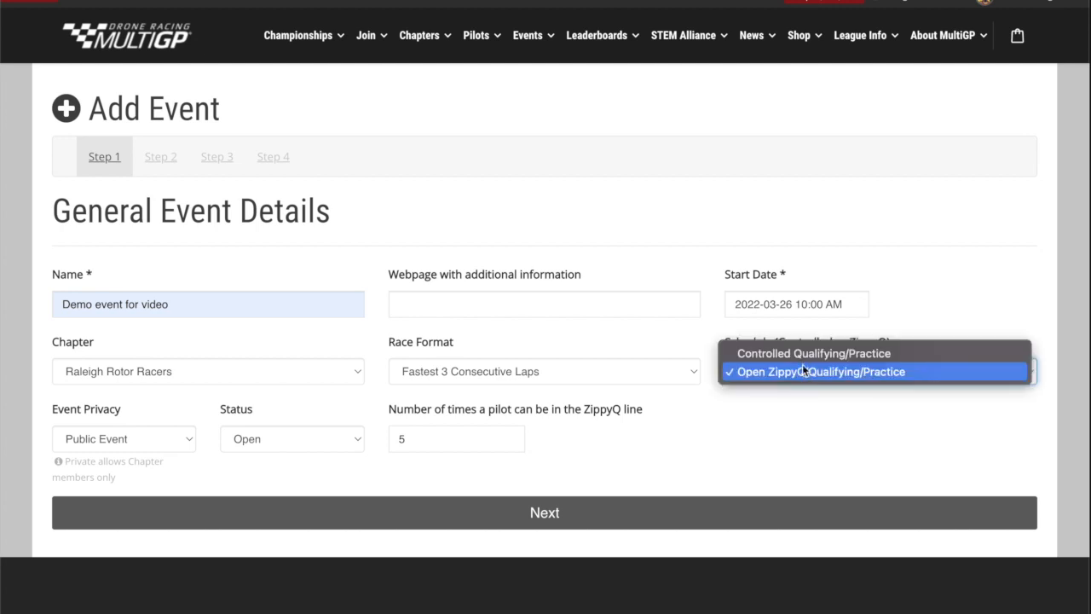
{"action": "left_click", "coordinate": [813, 353]}
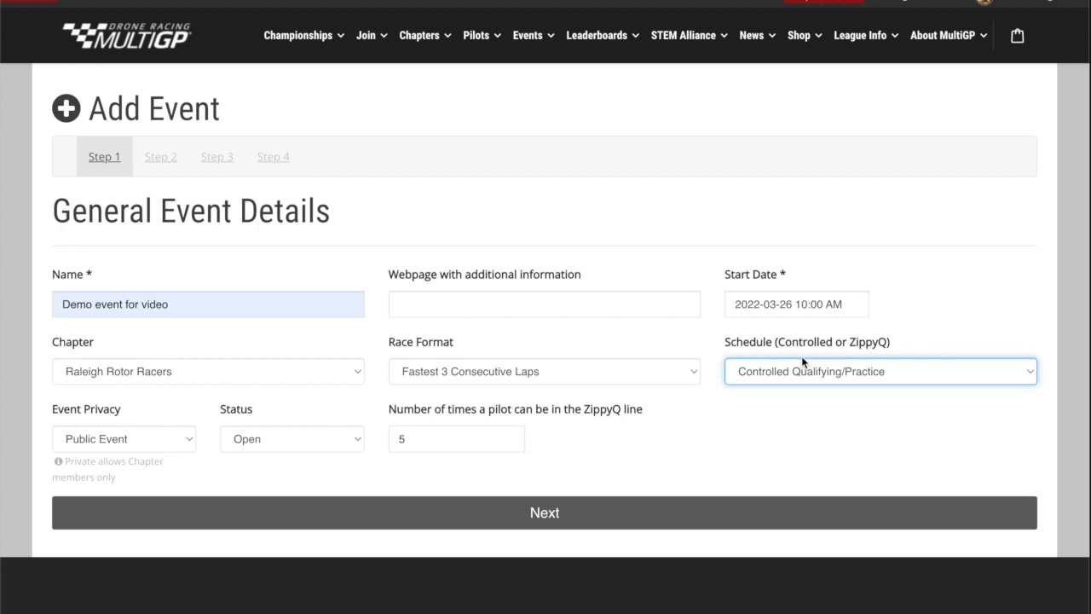
{"action": "left_click", "coordinate": [457, 439]}
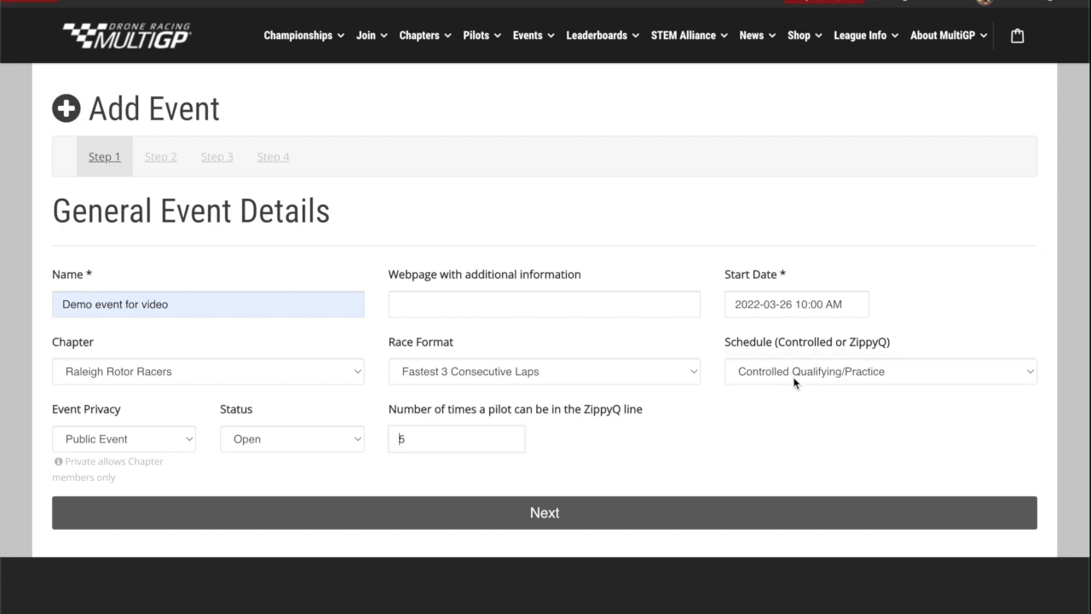
{"action": "mouse_move", "coordinate": [658, 433]}
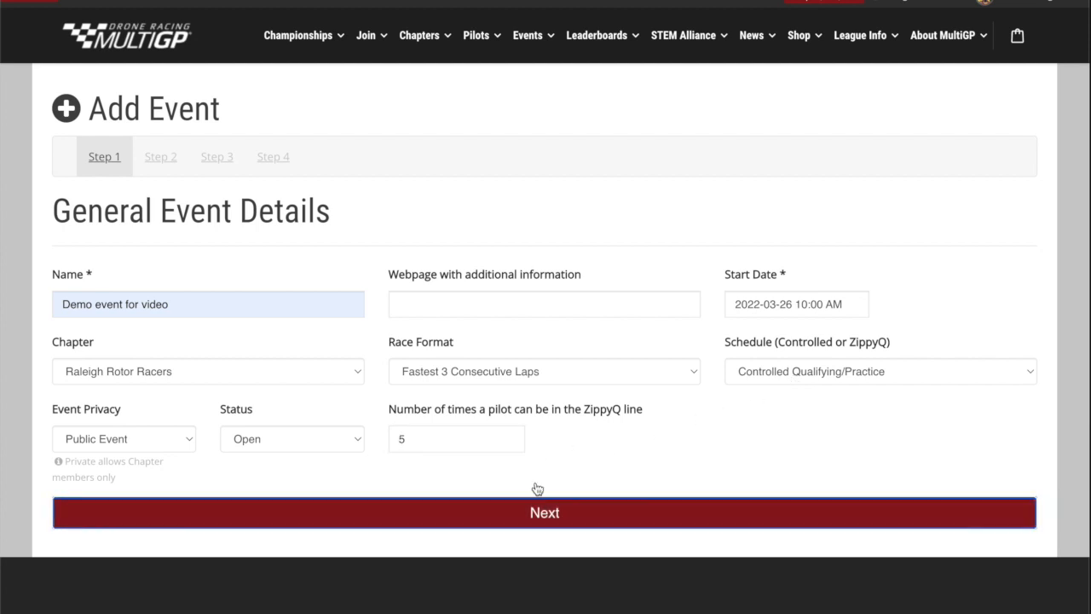
{"action": "left_click", "coordinate": [544, 511]}
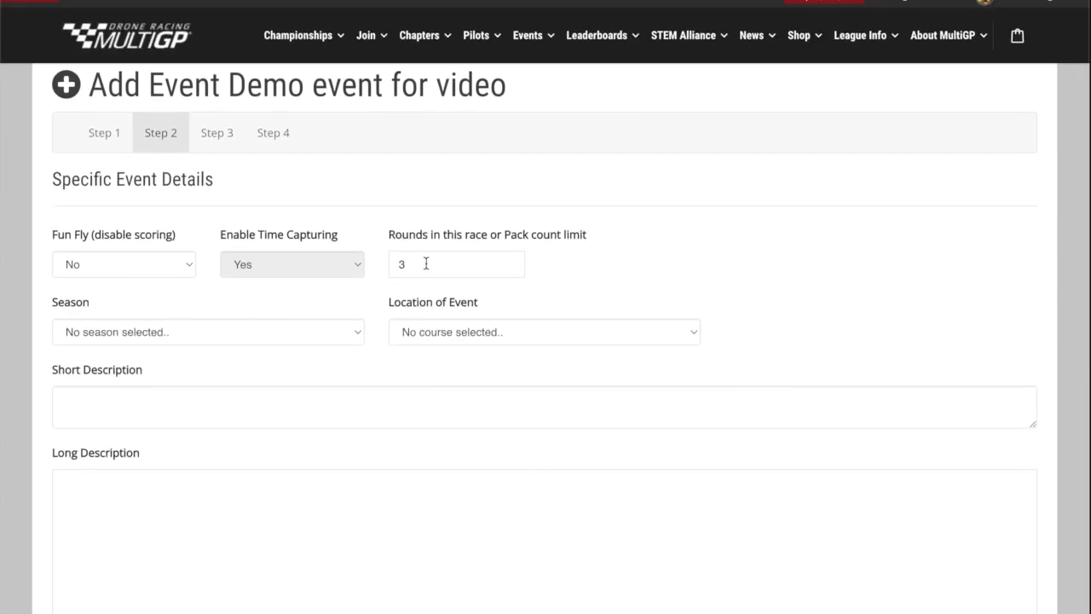
{"action": "mouse_move", "coordinate": [462, 273]}
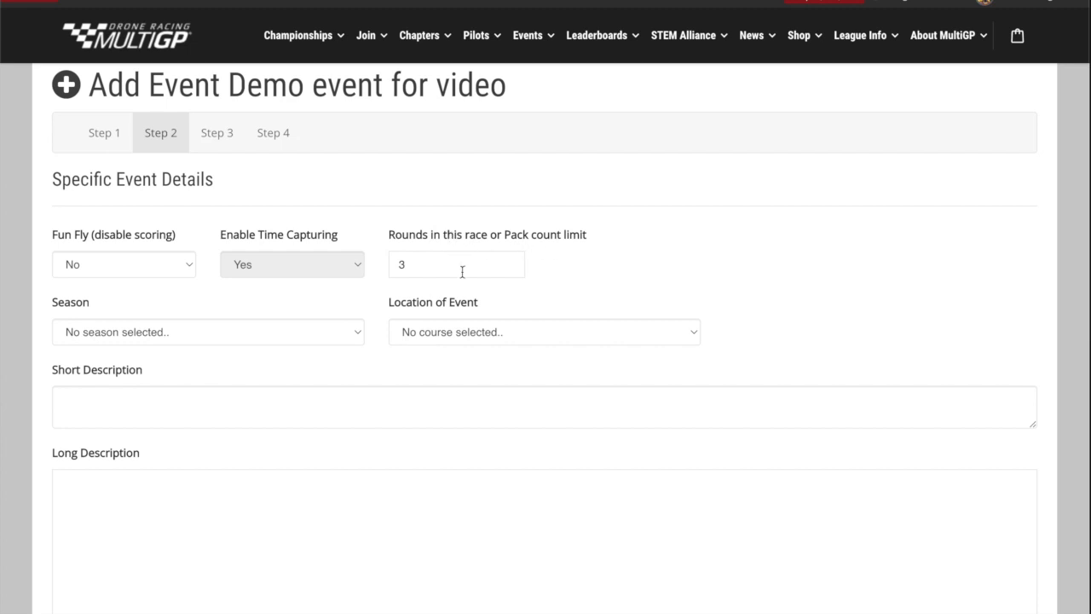
Set 10 rounds, season Testing and location test venue for the event
{"action": "double_click", "coordinate": [403, 264]}
{"action": "type", "text": "10"}
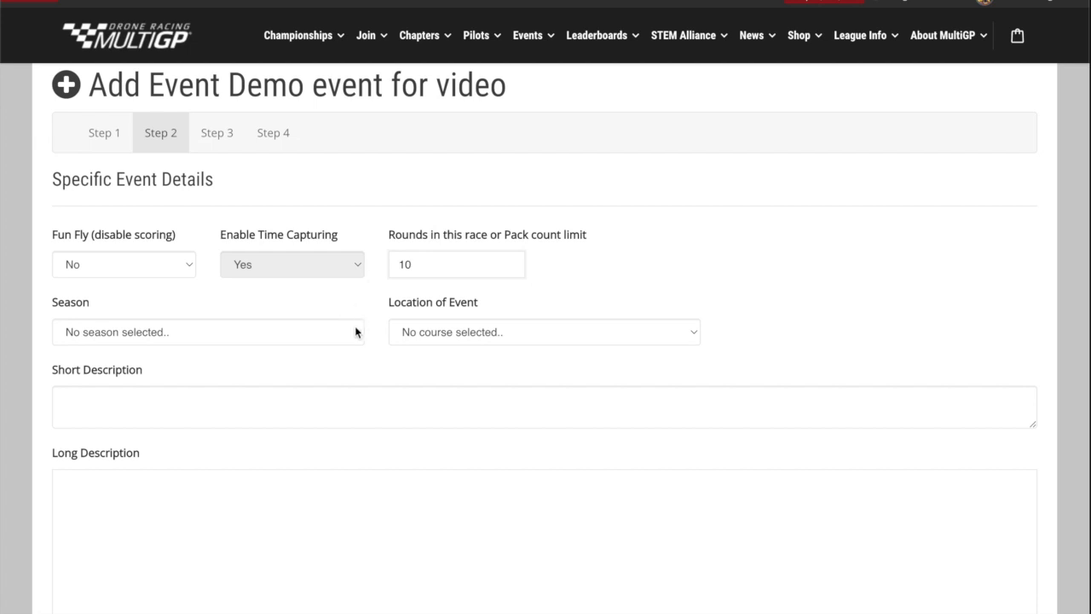
{"action": "left_click", "coordinate": [208, 330]}
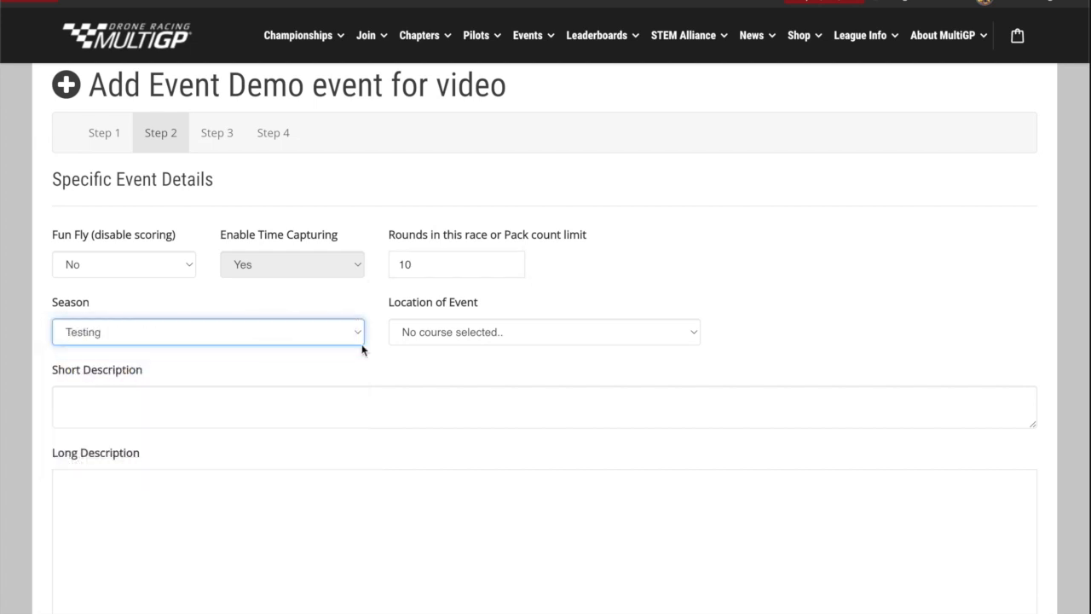
{"action": "left_click", "coordinate": [544, 330]}
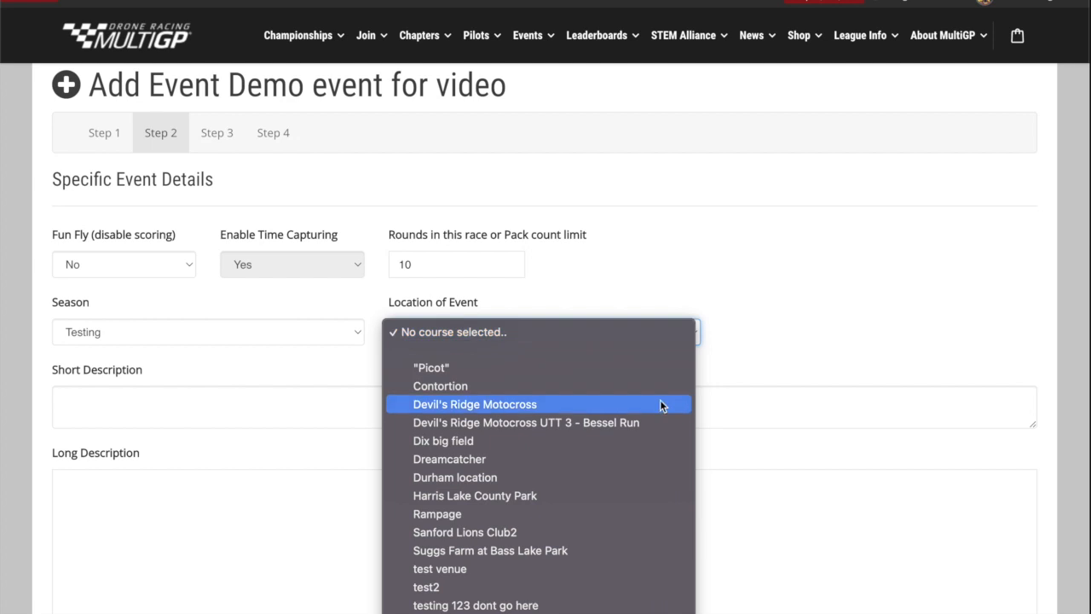
{"action": "mouse_move", "coordinate": [450, 578]}
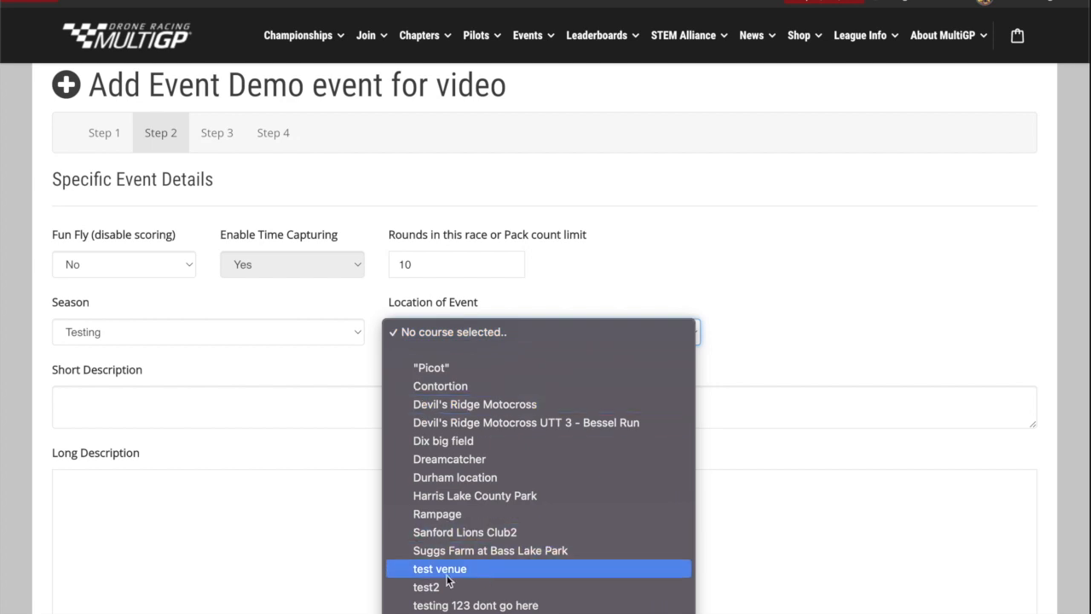
{"action": "left_click", "coordinate": [440, 568]}
{"action": "type", "text": "Short Description here"}
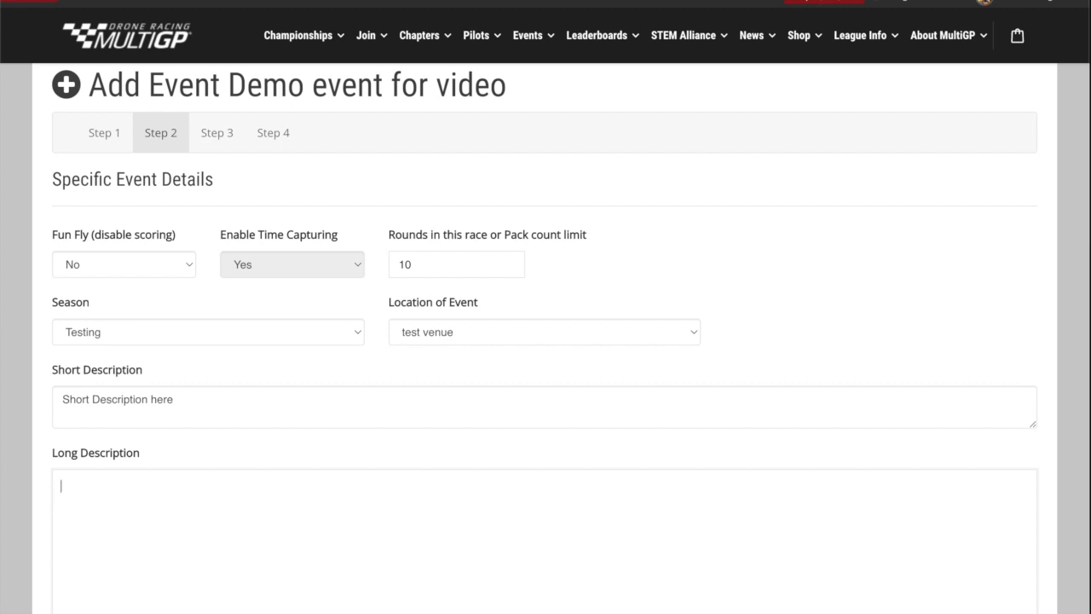
Enter the long description and the itinerary starting with the 9am setup line
{"action": "type", "text": "Long des"}
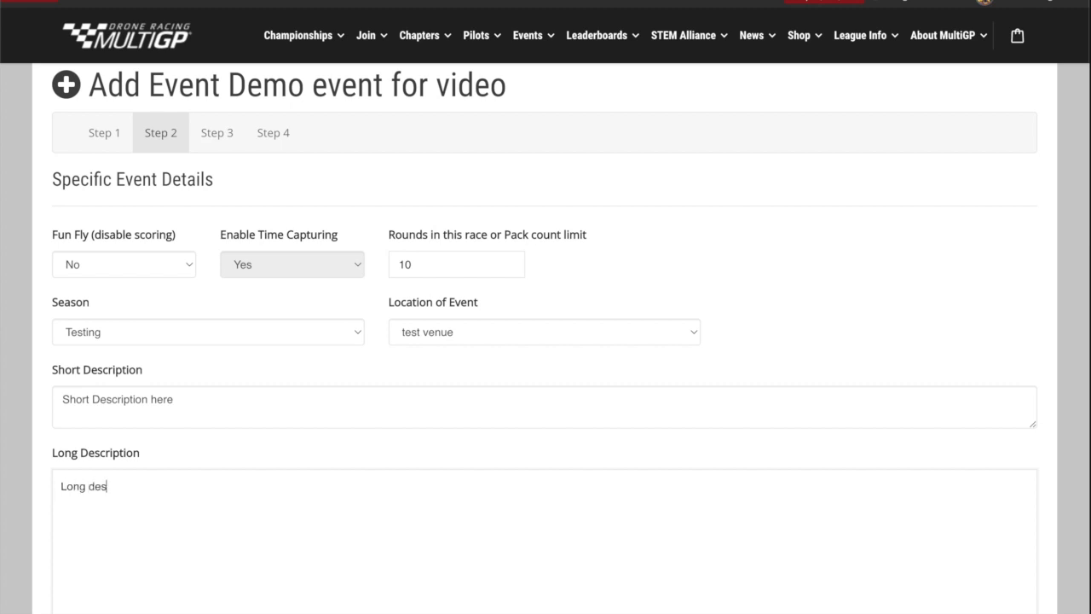
{"action": "scroll", "scroll_direction": "down", "scroll_amount": 3}
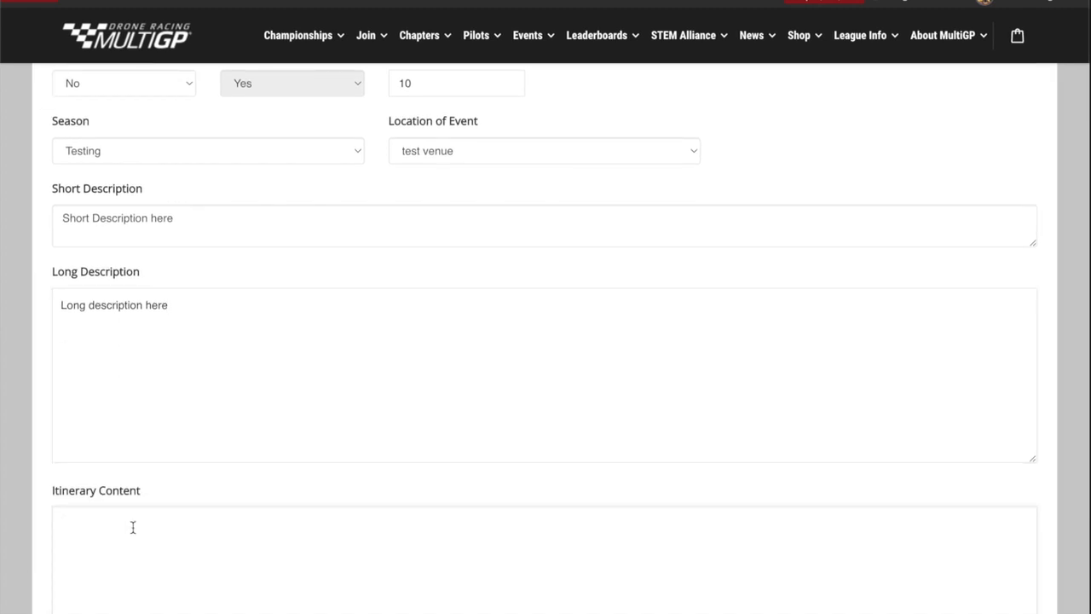
{"action": "type", "text": "9am"}
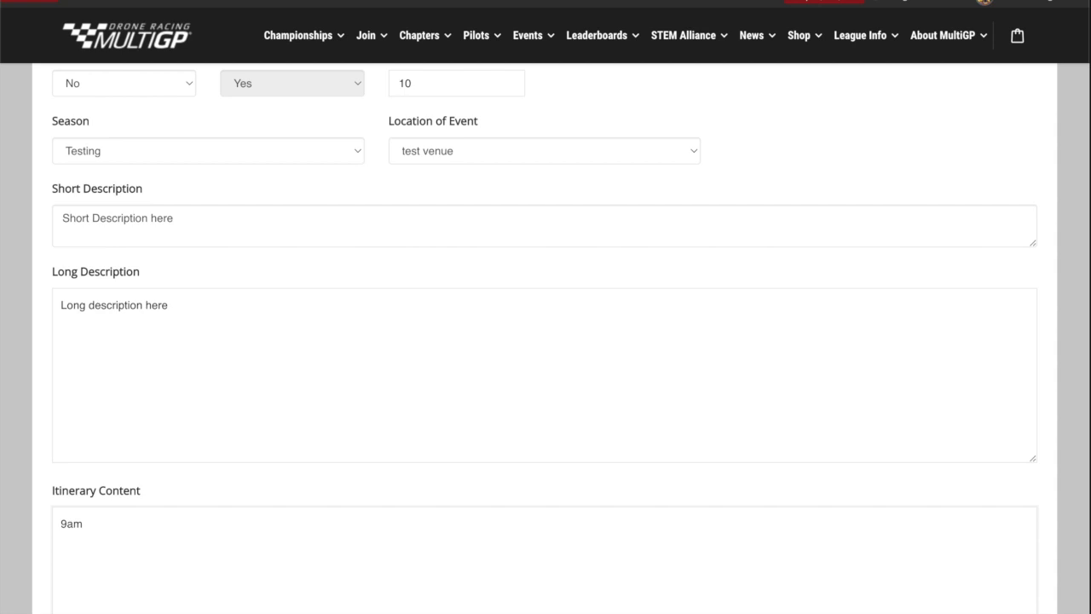
{"action": "type", "text": "setup"}
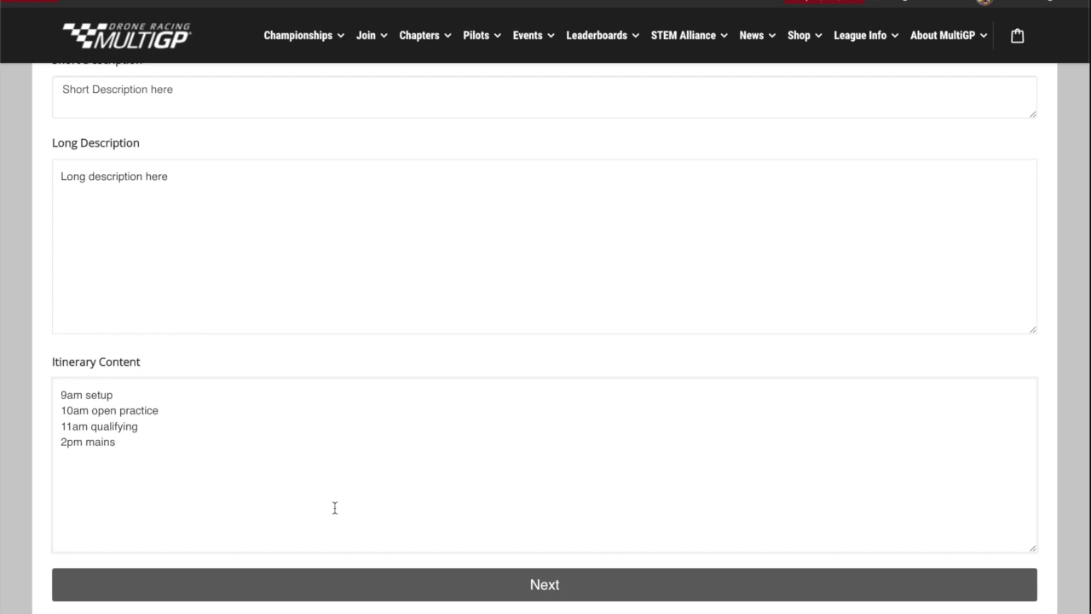
{"action": "mouse_move", "coordinate": [334, 479]}
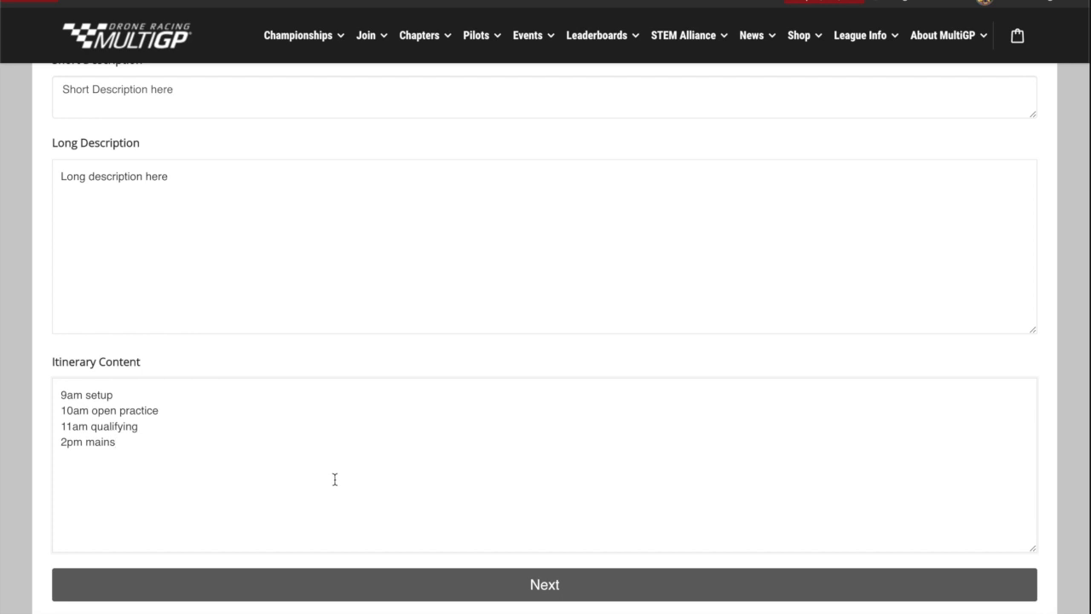
{"action": "mouse_move", "coordinate": [293, 293]}
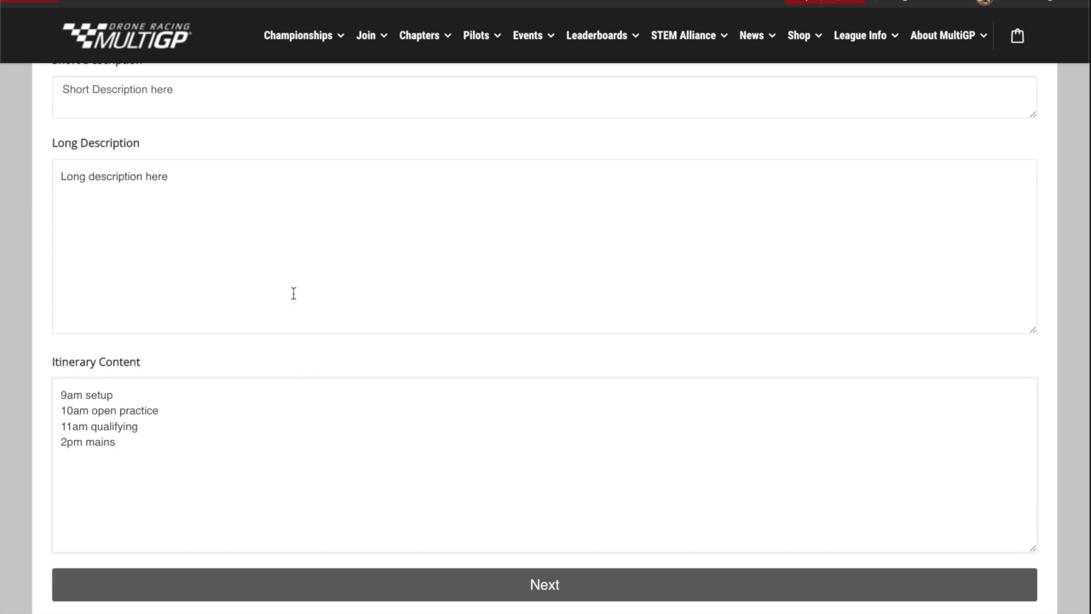
{"action": "mouse_move", "coordinate": [312, 309]}
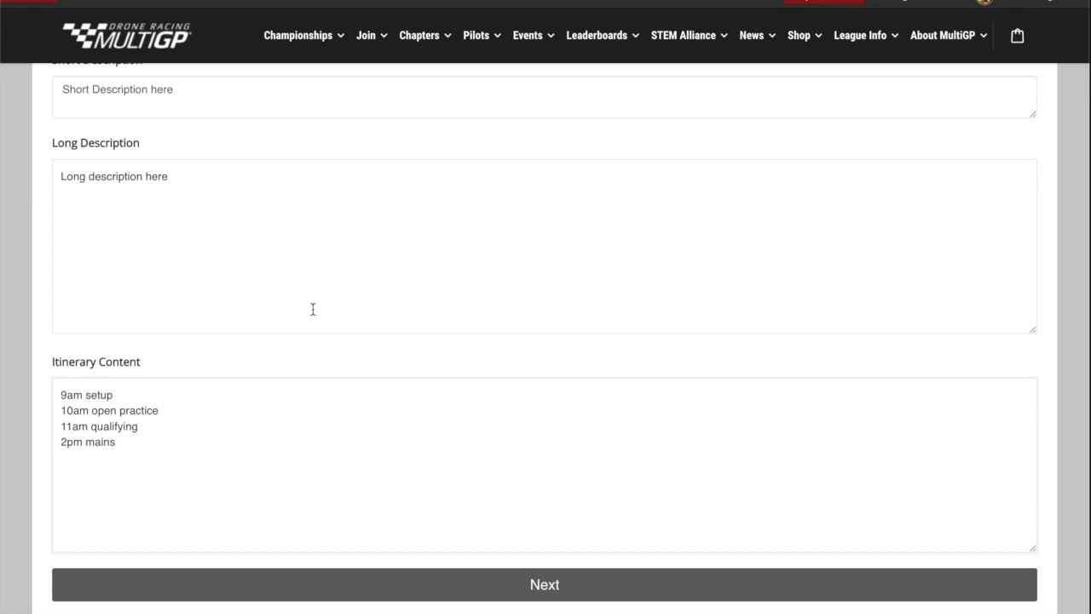
{"action": "mouse_move", "coordinate": [342, 297]}
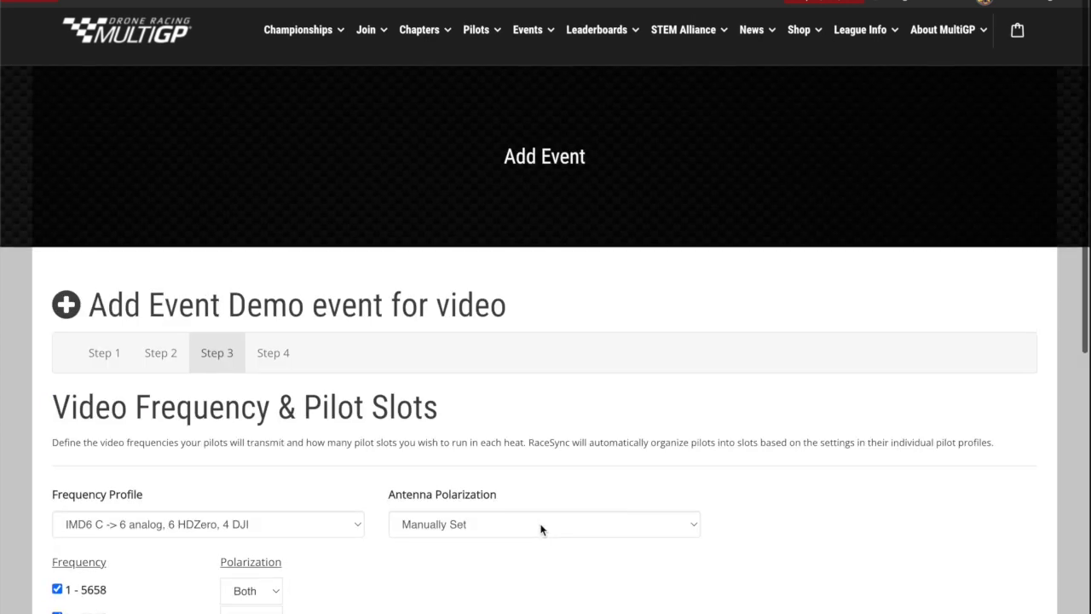
Keep all six frequencies (5880 and 5917 re-enabled) with Manually Set polarization and continue to Restrictions
{"action": "scroll", "scroll_direction": "down", "scroll_amount": 3}
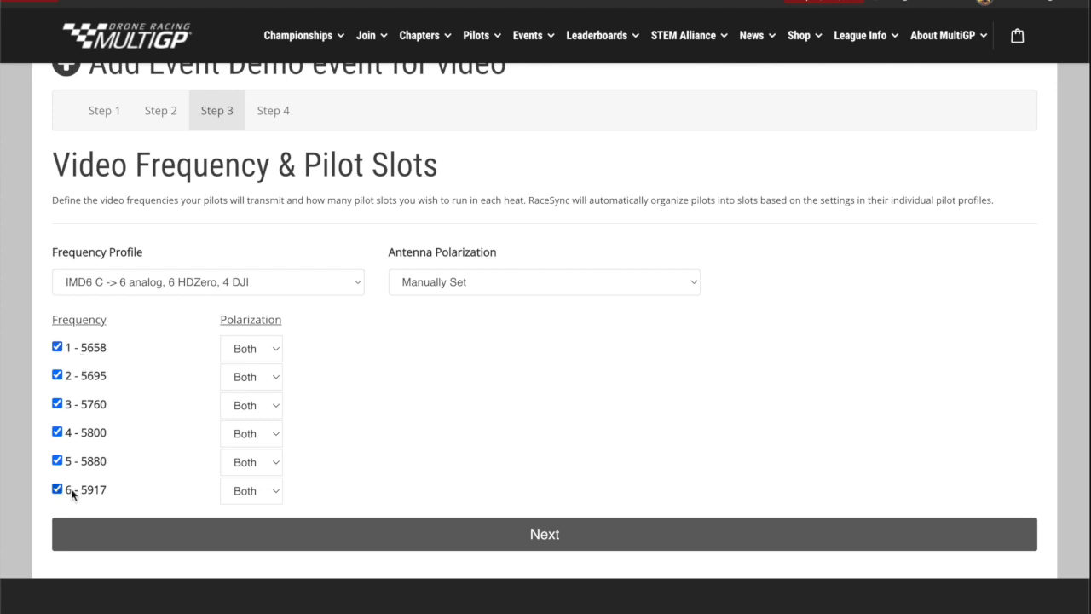
{"action": "mouse_move", "coordinate": [293, 311]}
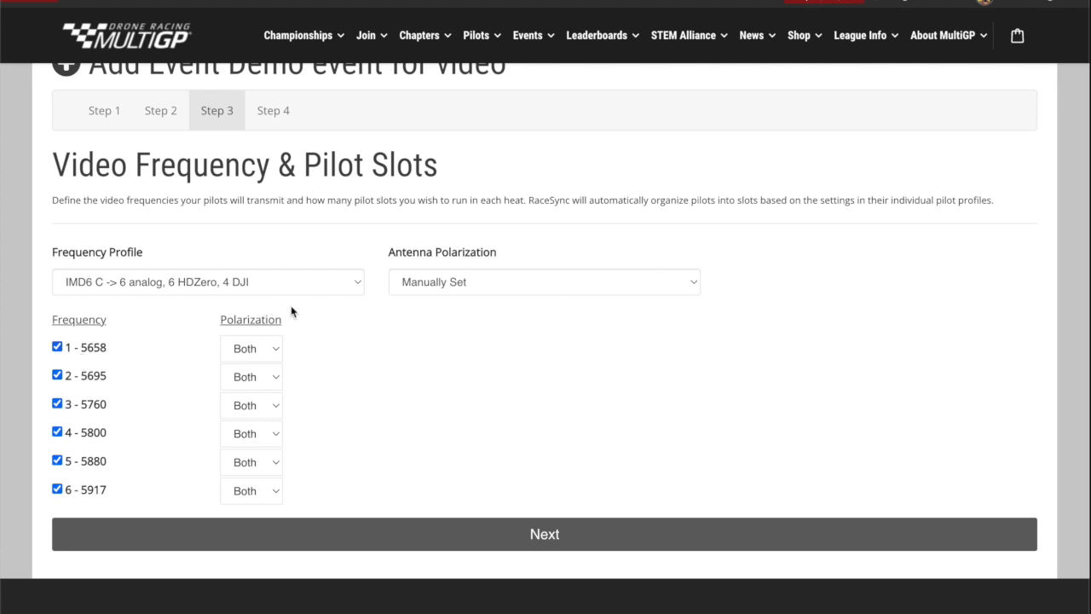
{"action": "mouse_move", "coordinate": [346, 317]}
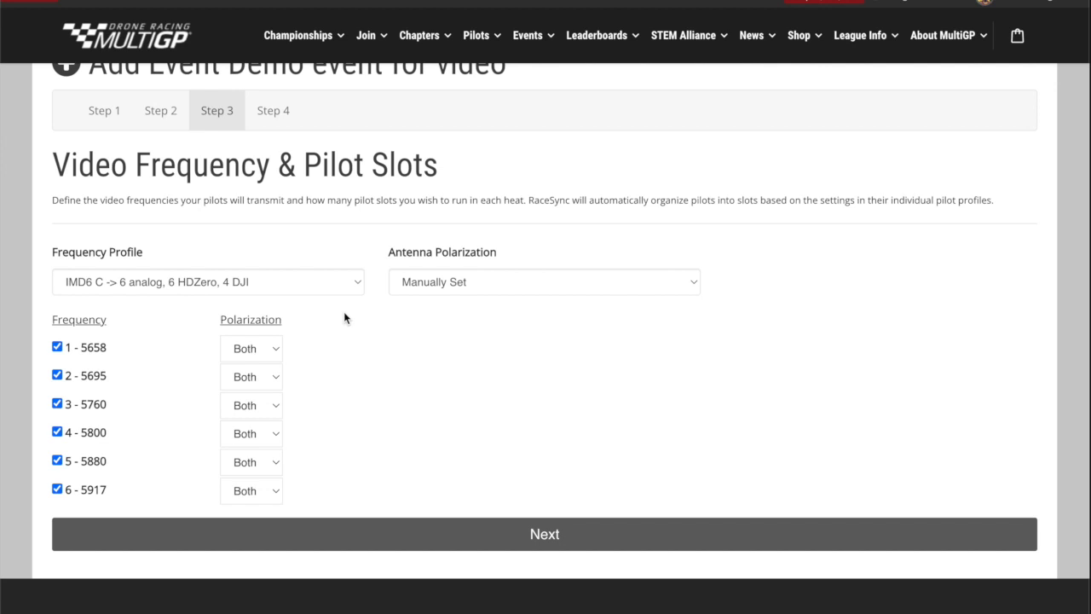
{"action": "mouse_move", "coordinate": [126, 361]}
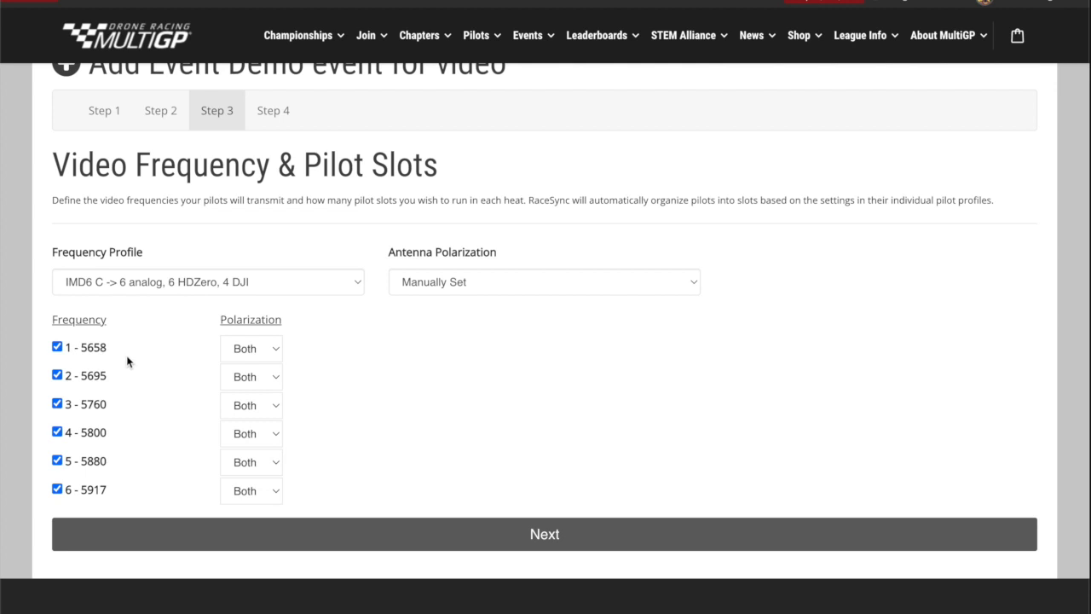
{"action": "mouse_move", "coordinate": [614, 384]}
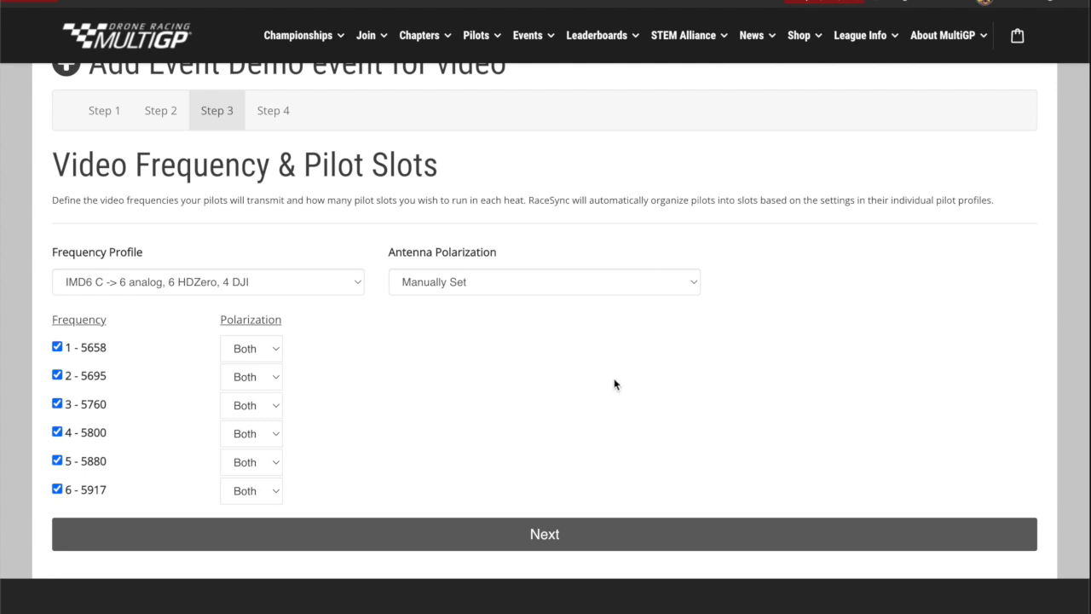
{"action": "mouse_move", "coordinate": [559, 399]}
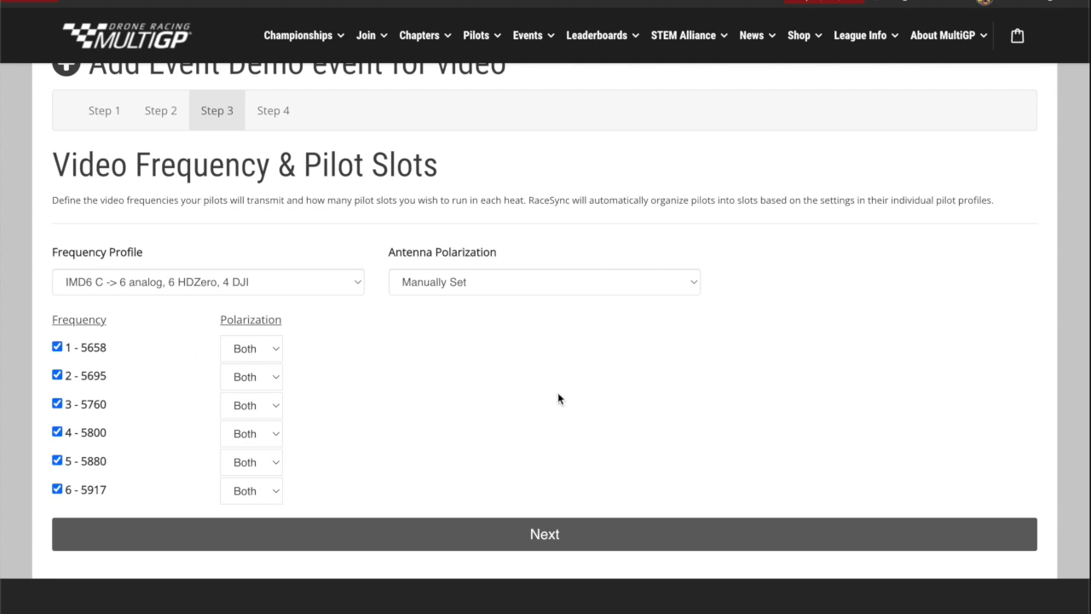
{"action": "mouse_move", "coordinate": [67, 479]}
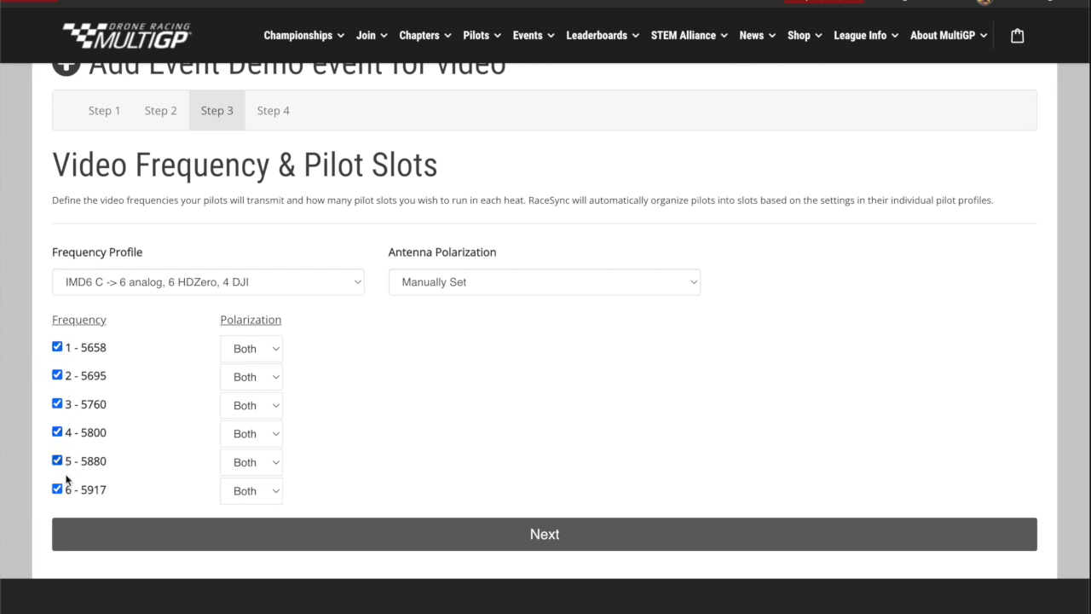
{"action": "left_click", "coordinate": [57, 460]}
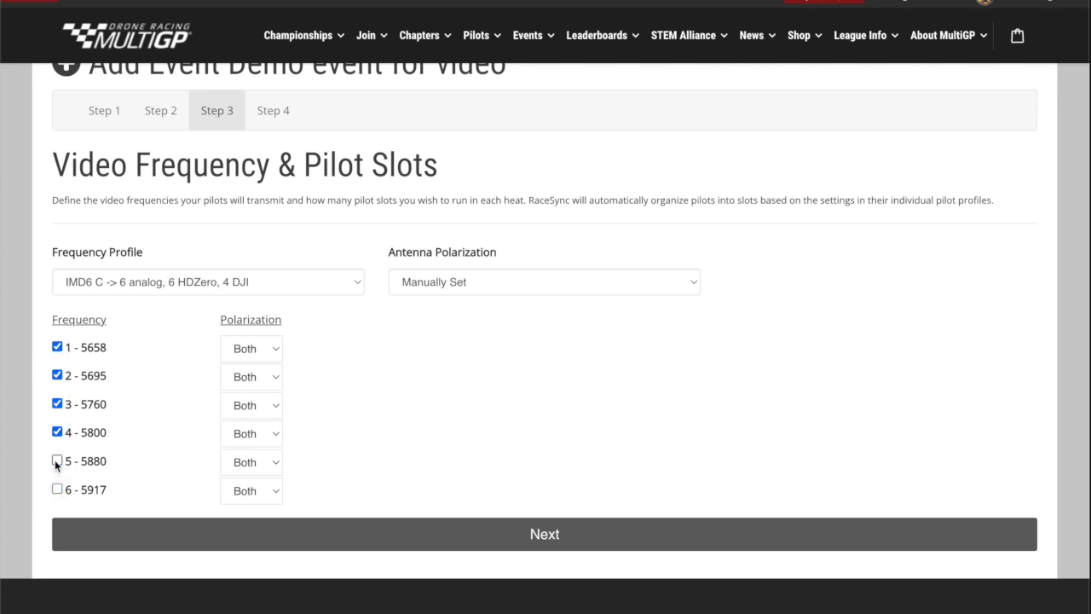
{"action": "left_click", "coordinate": [55, 460]}
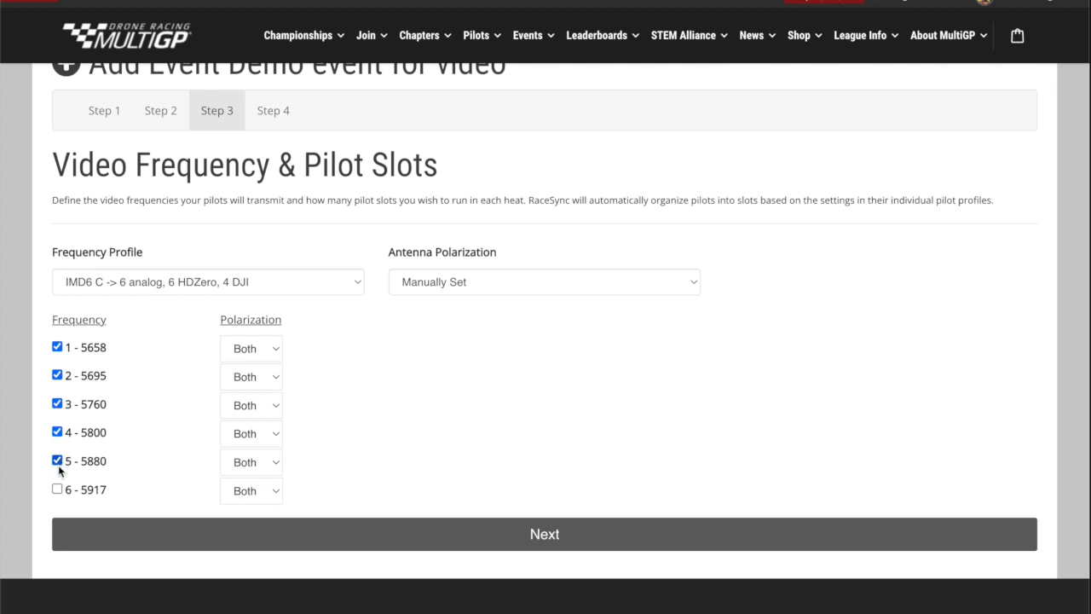
{"action": "left_click", "coordinate": [52, 490]}
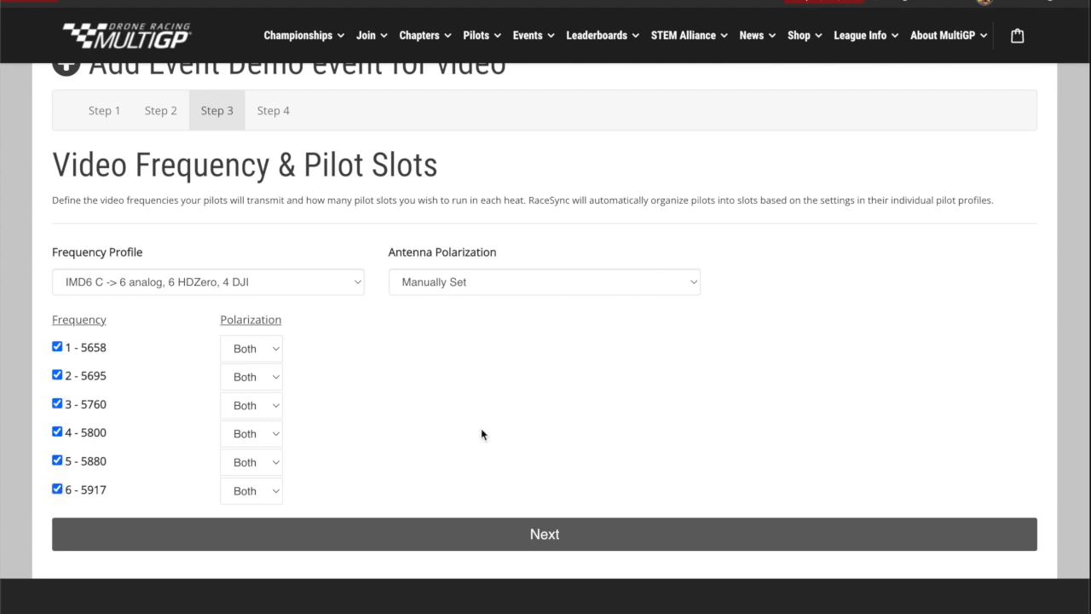
{"action": "left_click", "coordinate": [544, 282]}
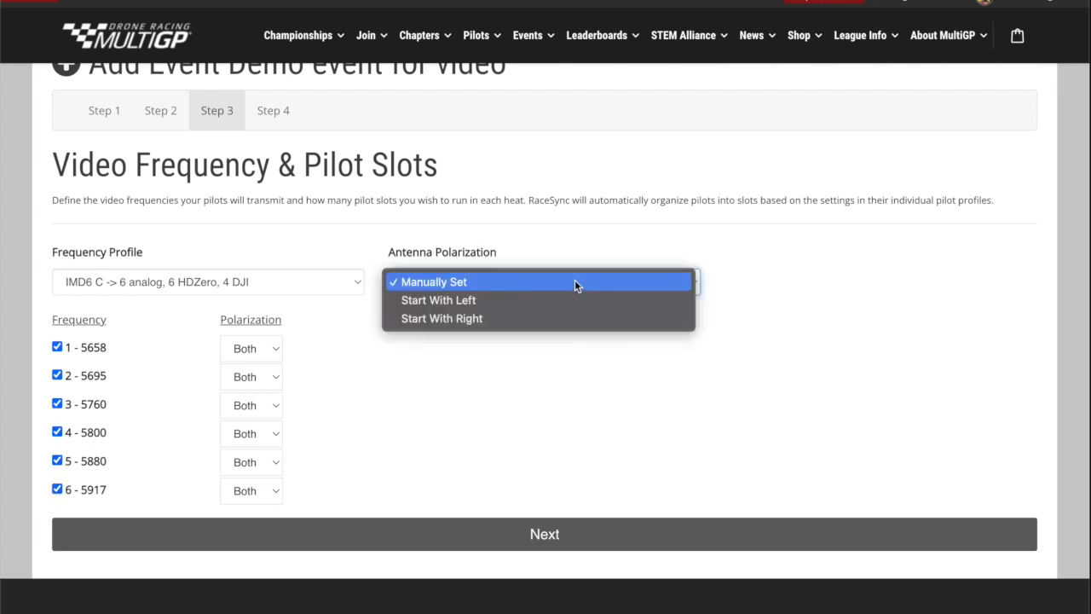
{"action": "left_click", "coordinate": [544, 535]}
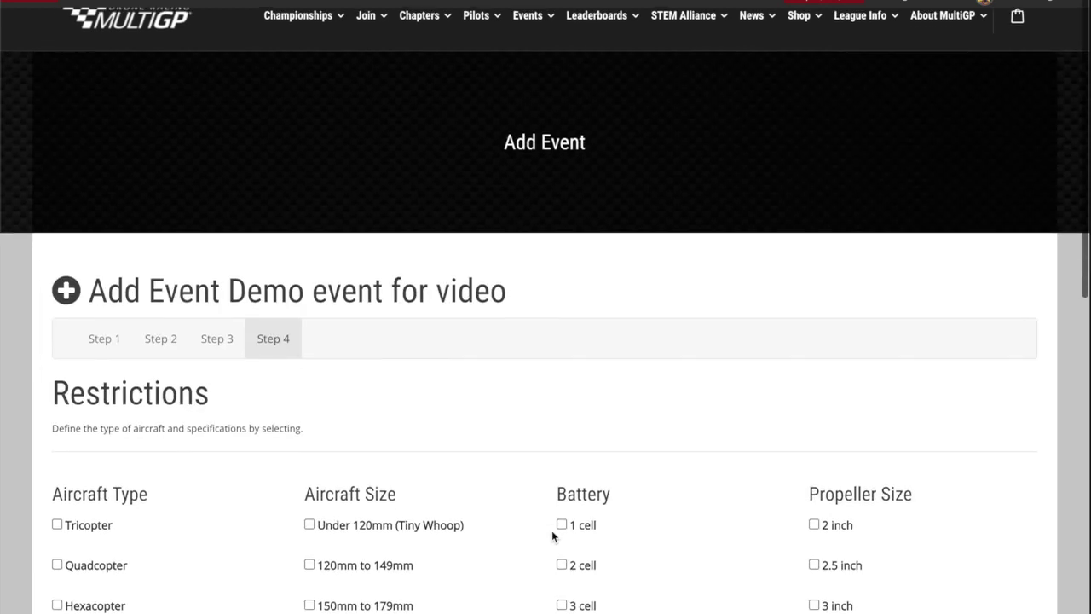
Leave all aircraft restrictions unticked and finish the wizard, publishing Demo event for video
{"action": "scroll", "scroll_direction": "down", "scroll_amount": 3}
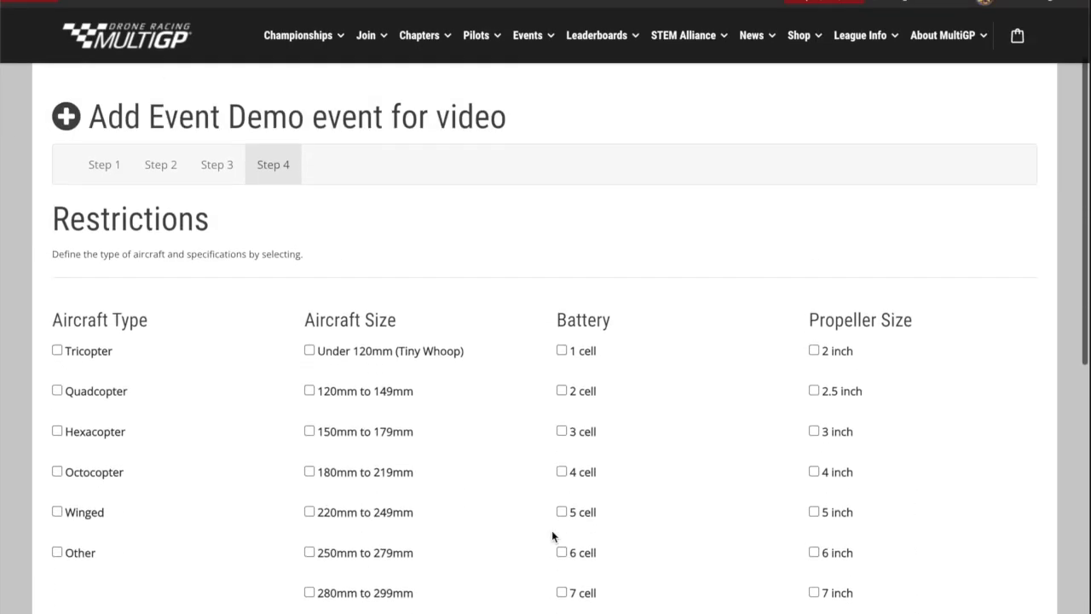
{"action": "scroll", "scroll_direction": "down", "scroll_amount": 3}
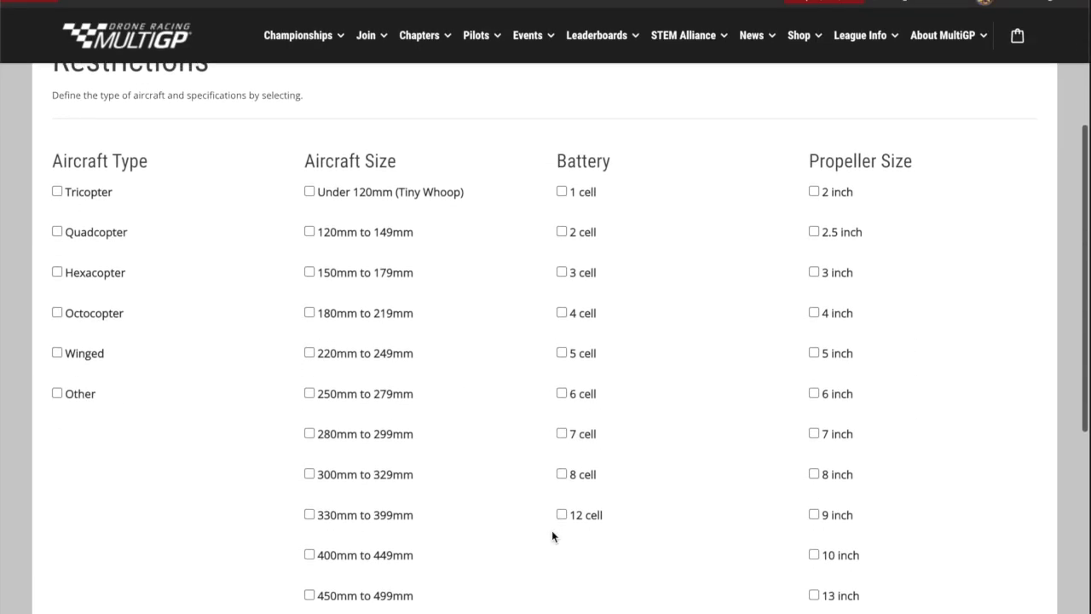
{"action": "scroll", "scroll_direction": "down", "scroll_amount": 3}
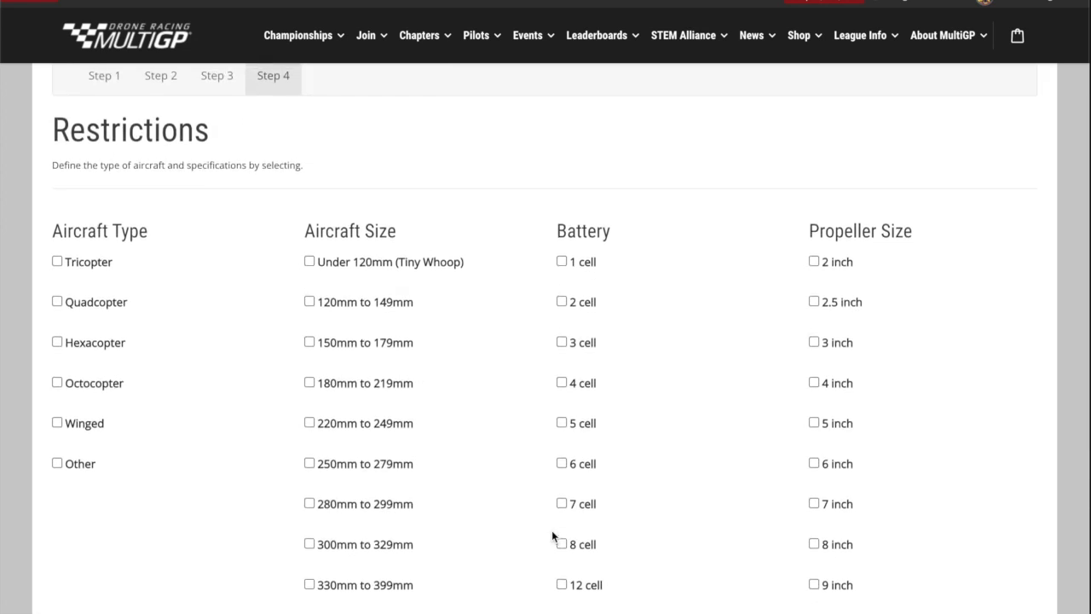
{"action": "scroll", "scroll_direction": "down", "scroll_amount": 3}
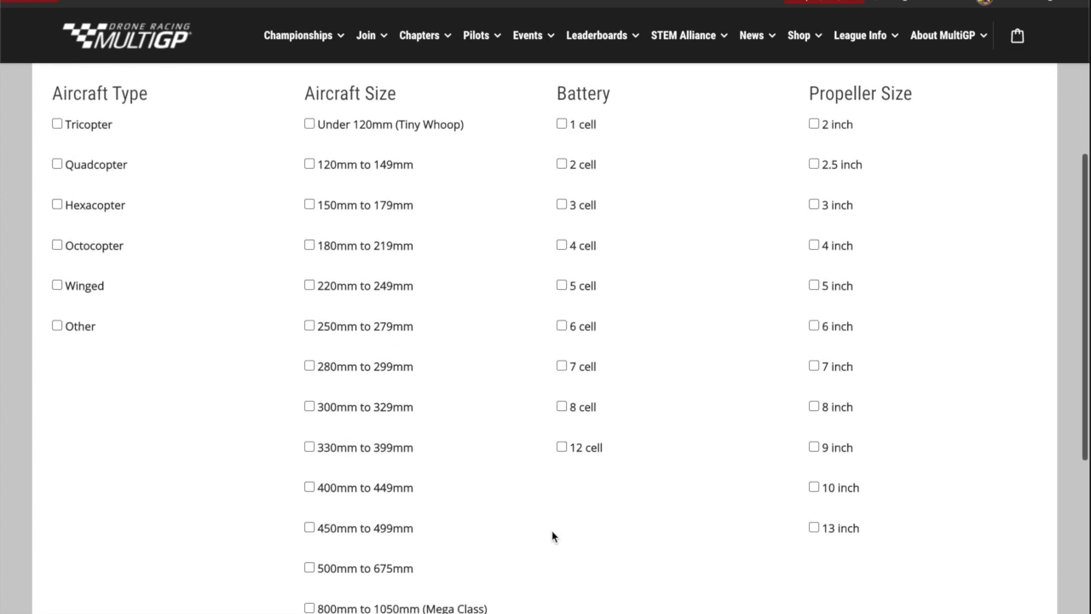
{"action": "scroll", "scroll_direction": "down", "scroll_amount": 3}
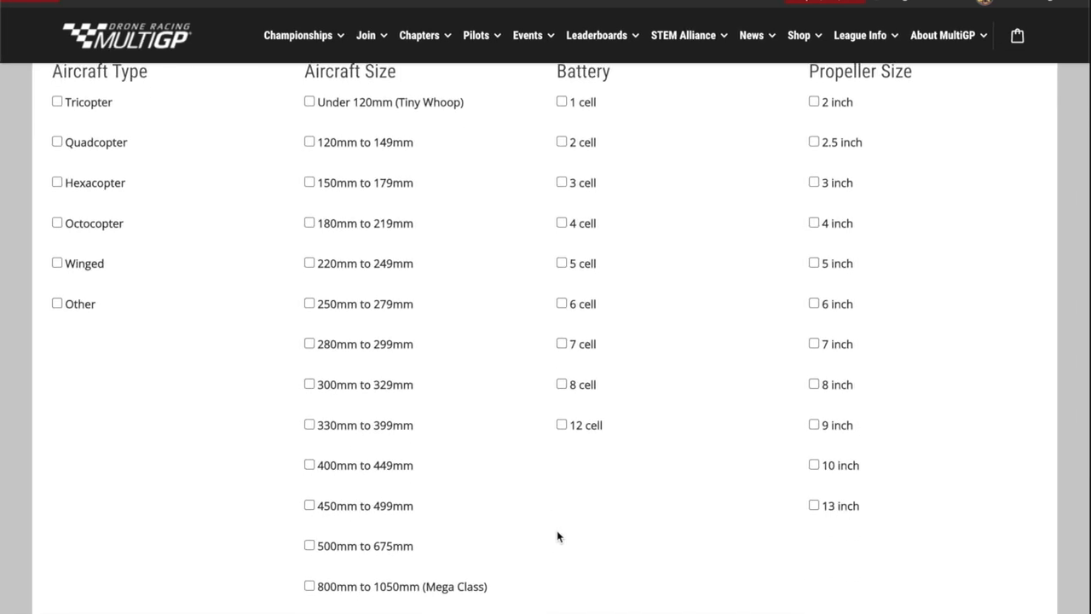
{"action": "scroll", "scroll_direction": "down", "scroll_amount": 3}
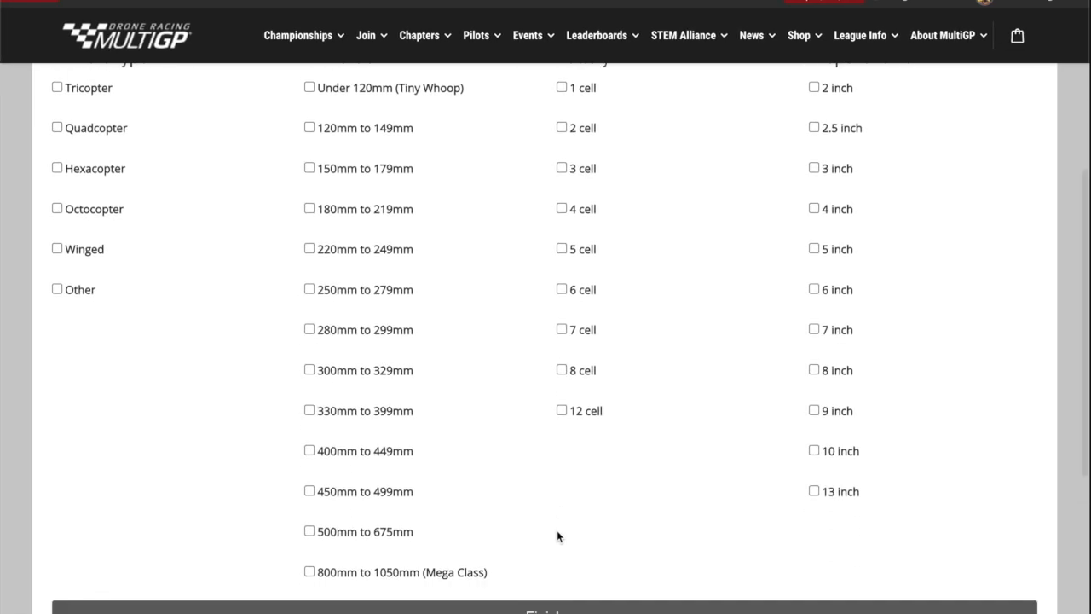
{"action": "scroll", "scroll_direction": "up", "scroll_amount": 3}
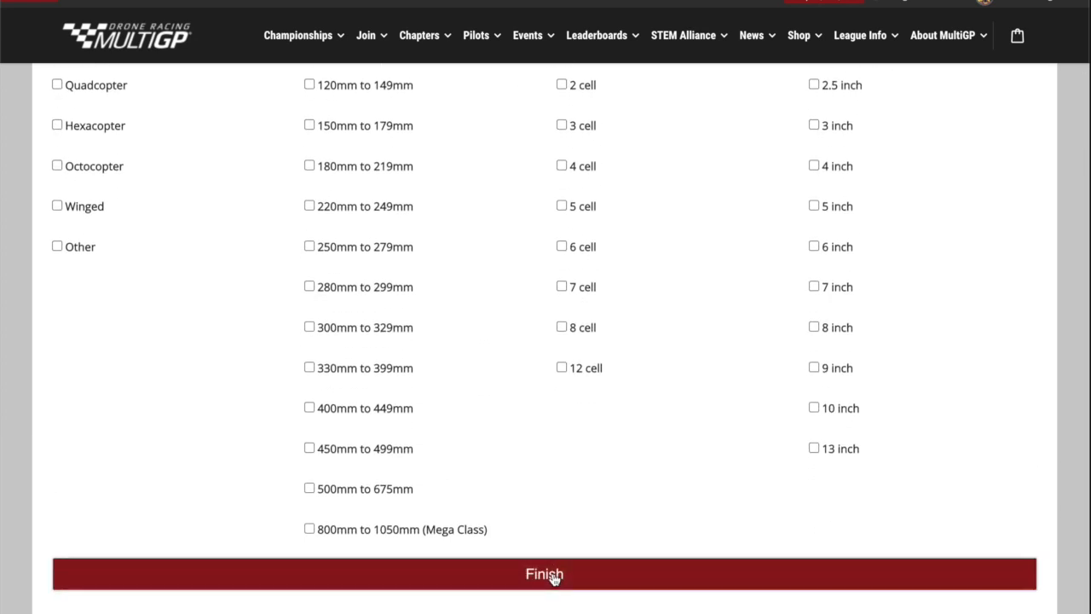
{"action": "left_click", "coordinate": [545, 573]}
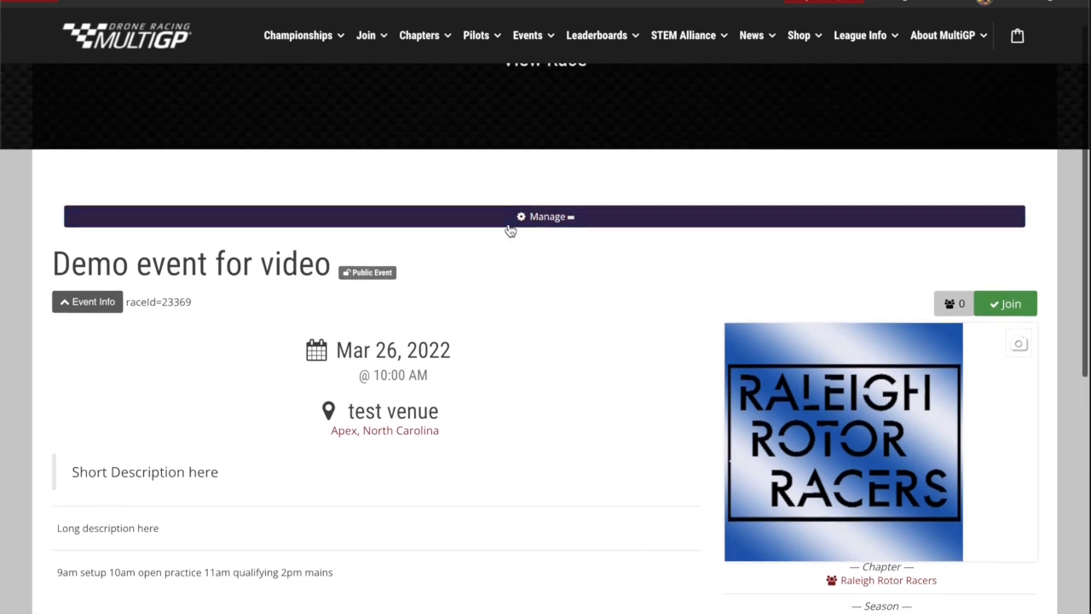
Review the event's Update Race Info settings down to the Advanced section
{"action": "left_click", "coordinate": [546, 215]}
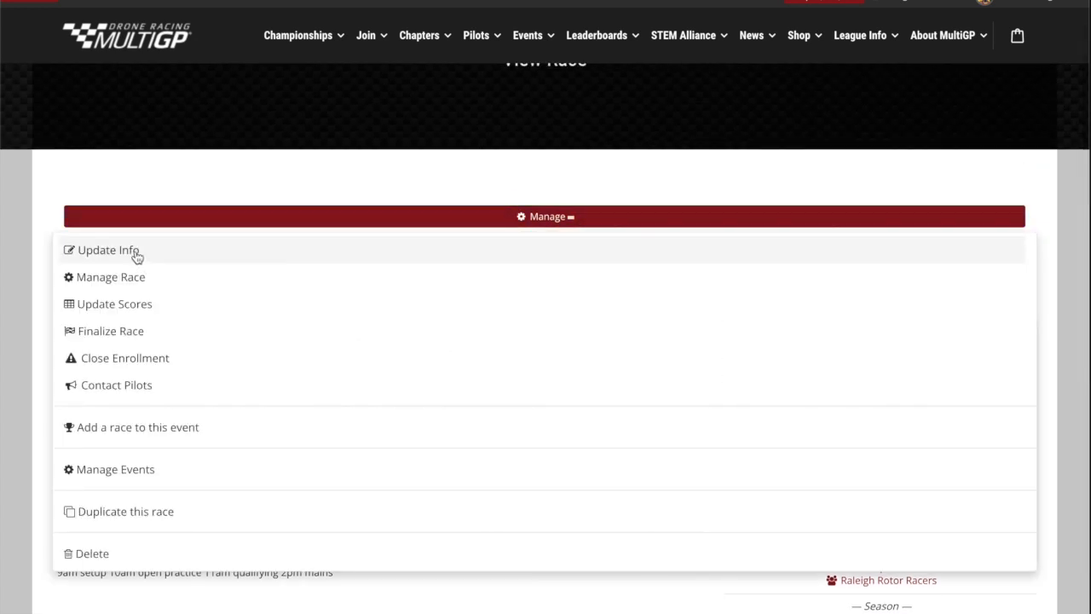
{"action": "left_click", "coordinate": [107, 248]}
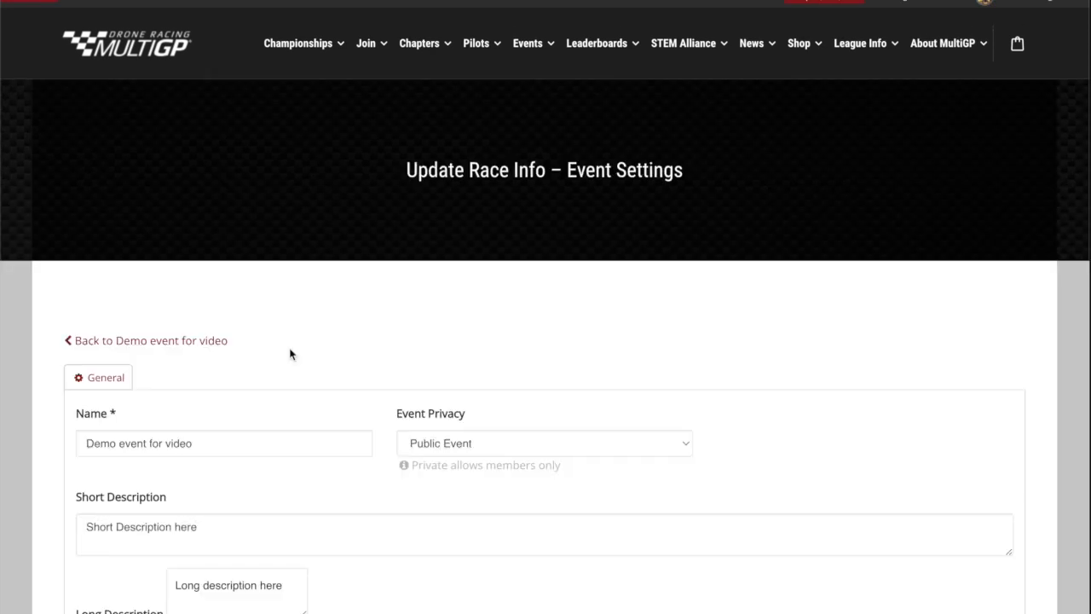
{"action": "scroll", "scroll_direction": "down", "scroll_amount": 3}
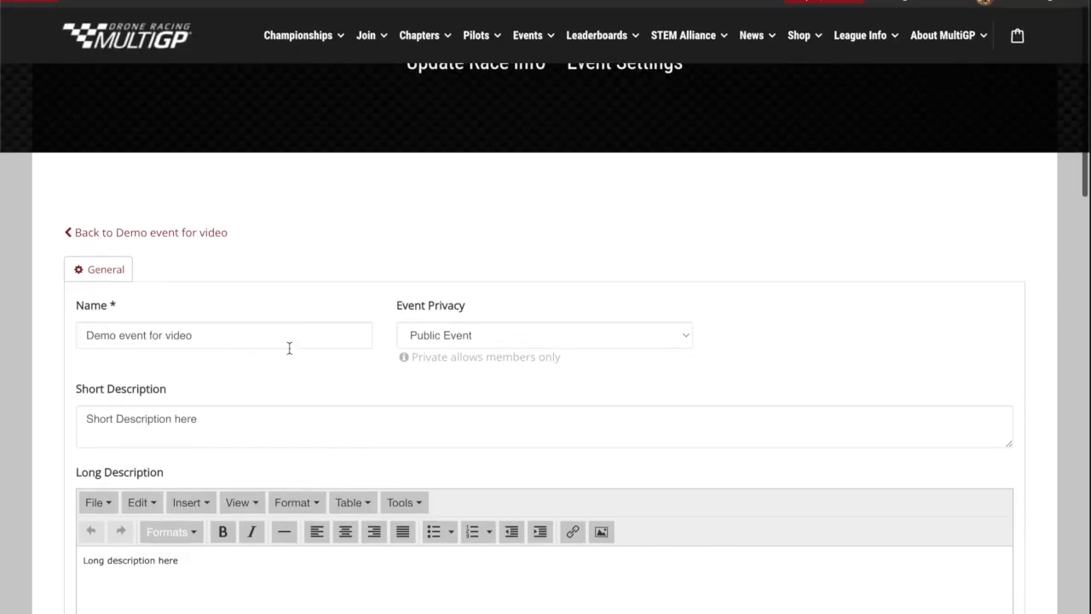
{"action": "scroll", "scroll_direction": "down", "scroll_amount": 3}
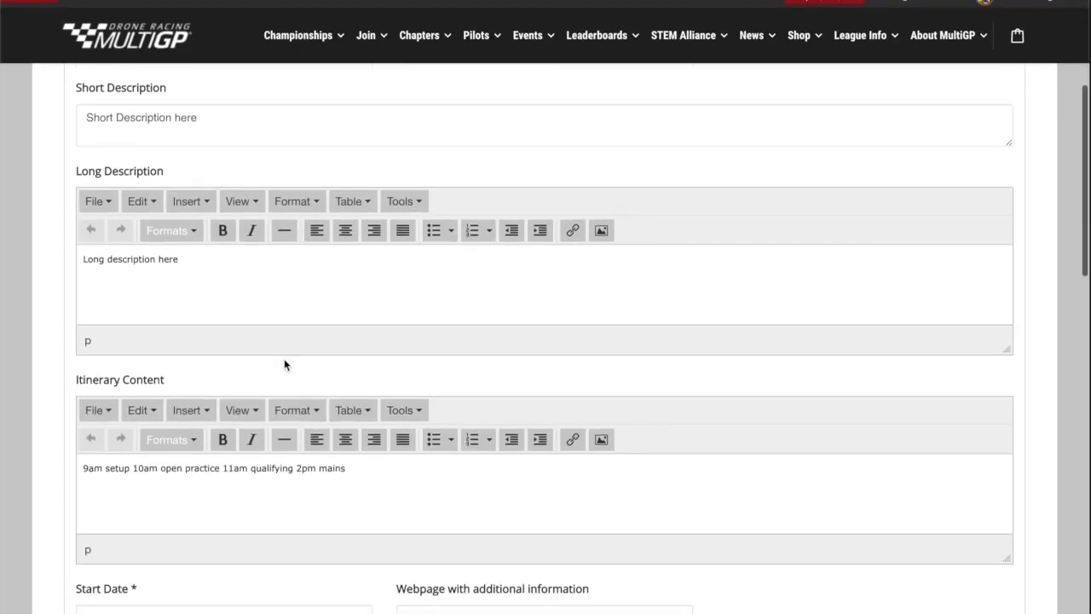
{"action": "scroll", "scroll_direction": "down", "scroll_amount": 3}
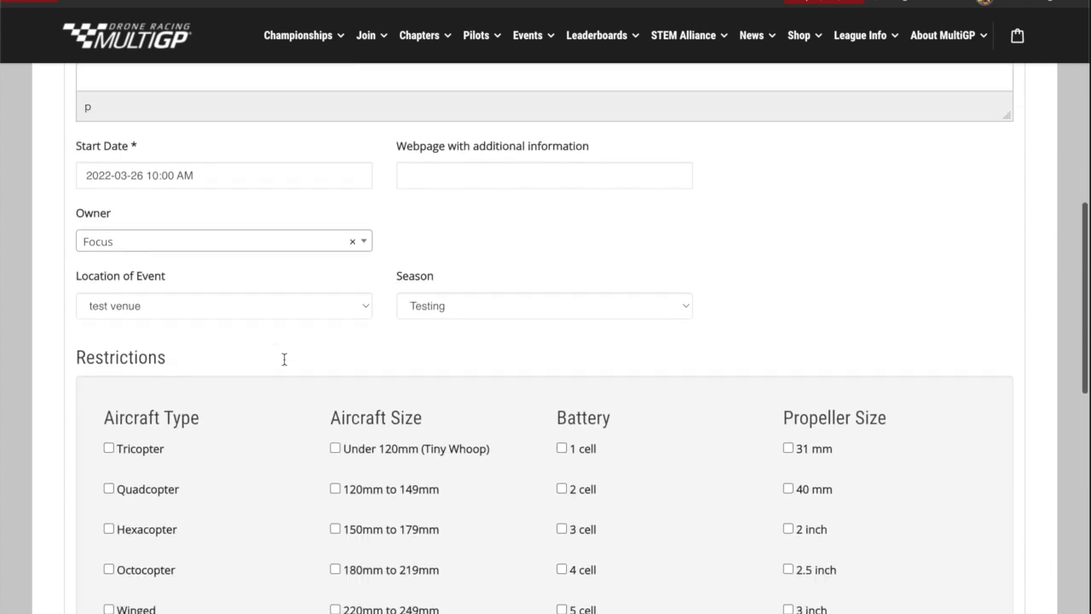
{"action": "scroll", "scroll_direction": "down", "scroll_amount": 3}
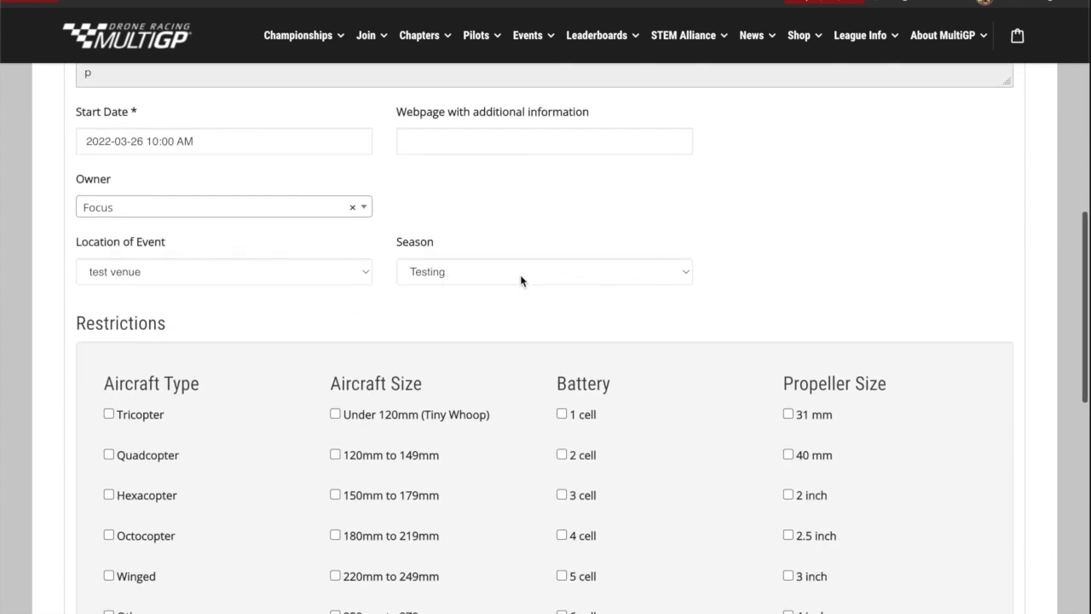
{"action": "scroll", "scroll_direction": "down", "scroll_amount": 3}
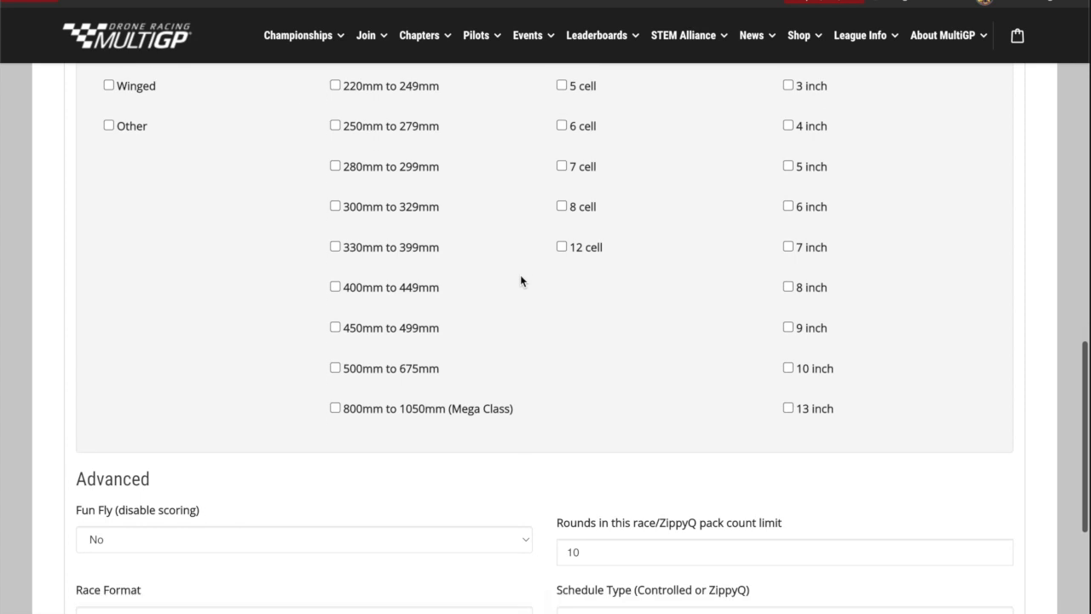
{"action": "scroll", "scroll_direction": "down", "scroll_amount": 3}
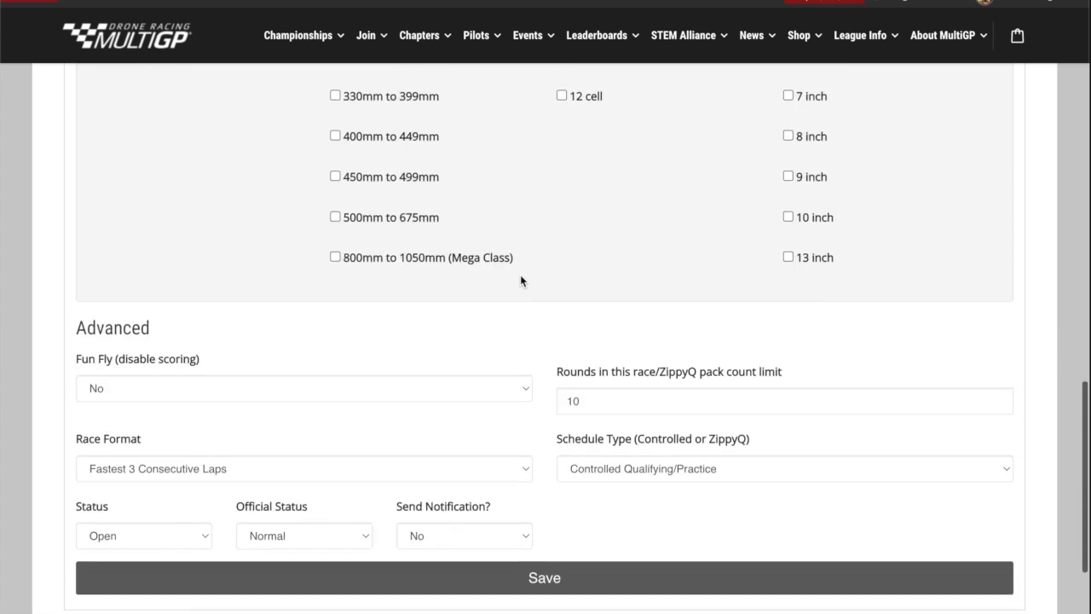
{"action": "scroll", "scroll_direction": "down", "scroll_amount": 3}
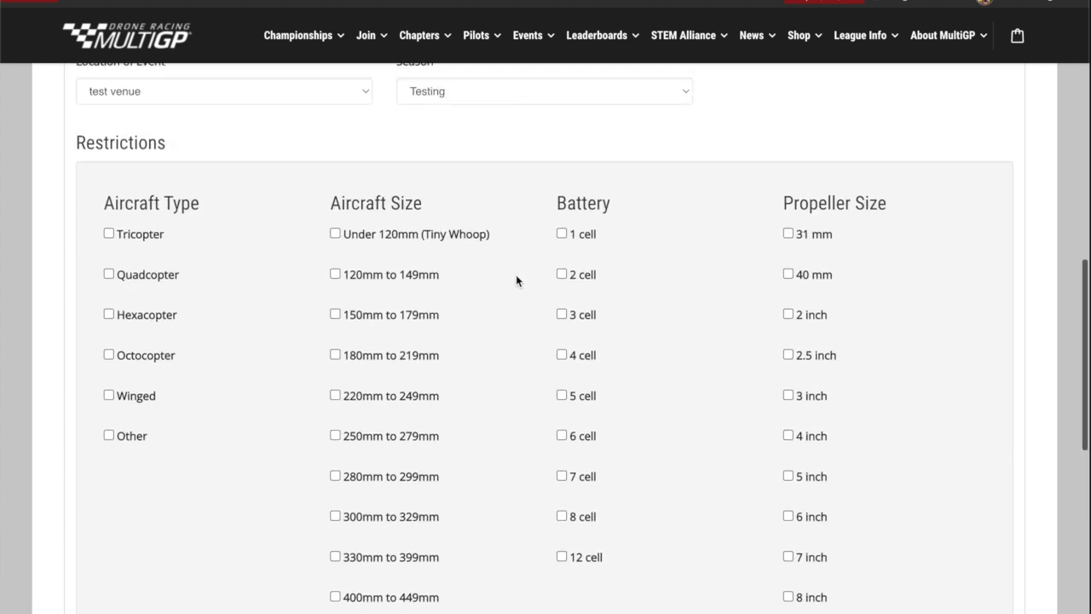
{"action": "scroll", "scroll_direction": "down", "scroll_amount": 3}
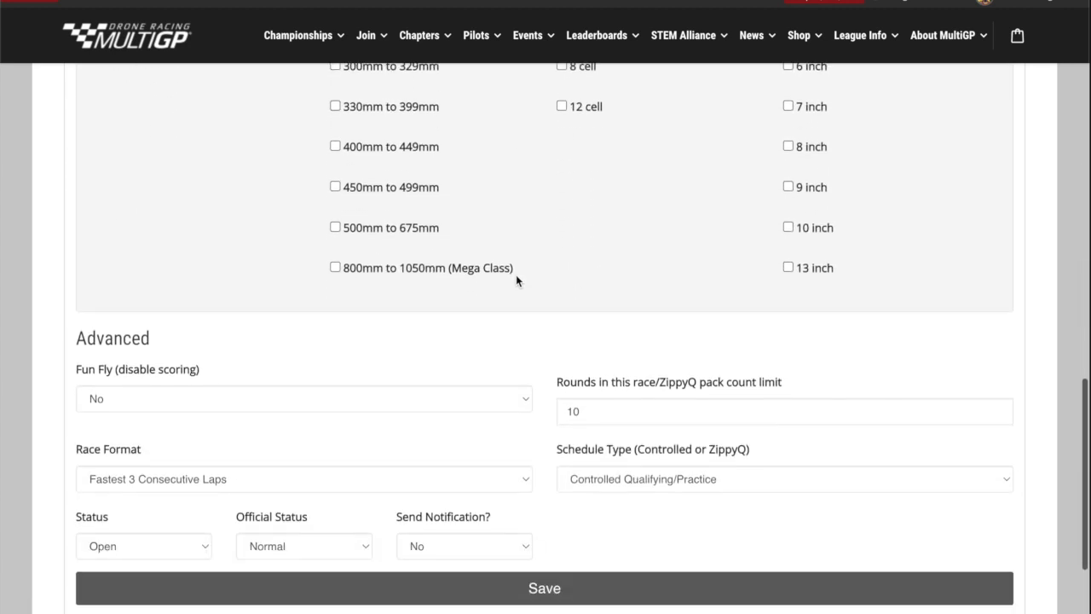
{"action": "scroll", "scroll_direction": "down", "scroll_amount": 3}
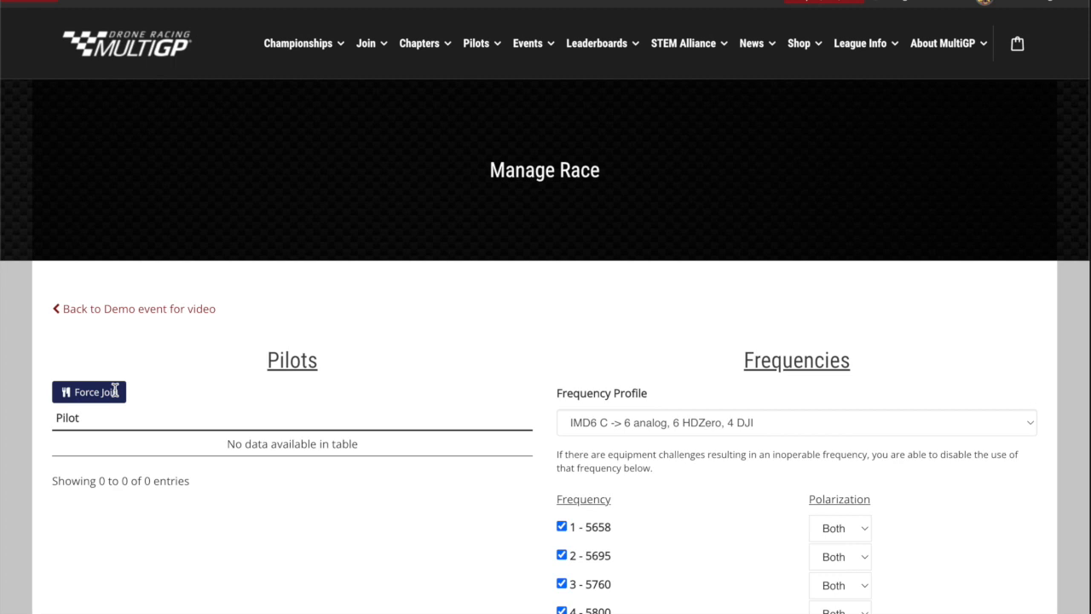
Scroll down the Manage Race page to review the empty Pilots table and six enabled frequencies
{"action": "scroll", "scroll_direction": "down", "scroll_amount": 3}
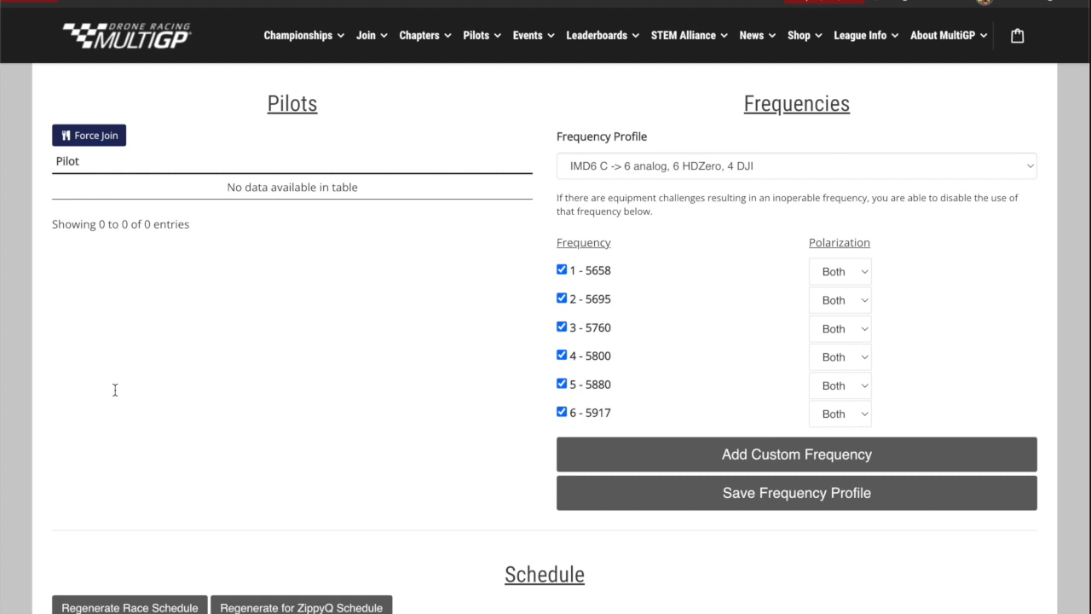
{"action": "mouse_move", "coordinate": [119, 396]}
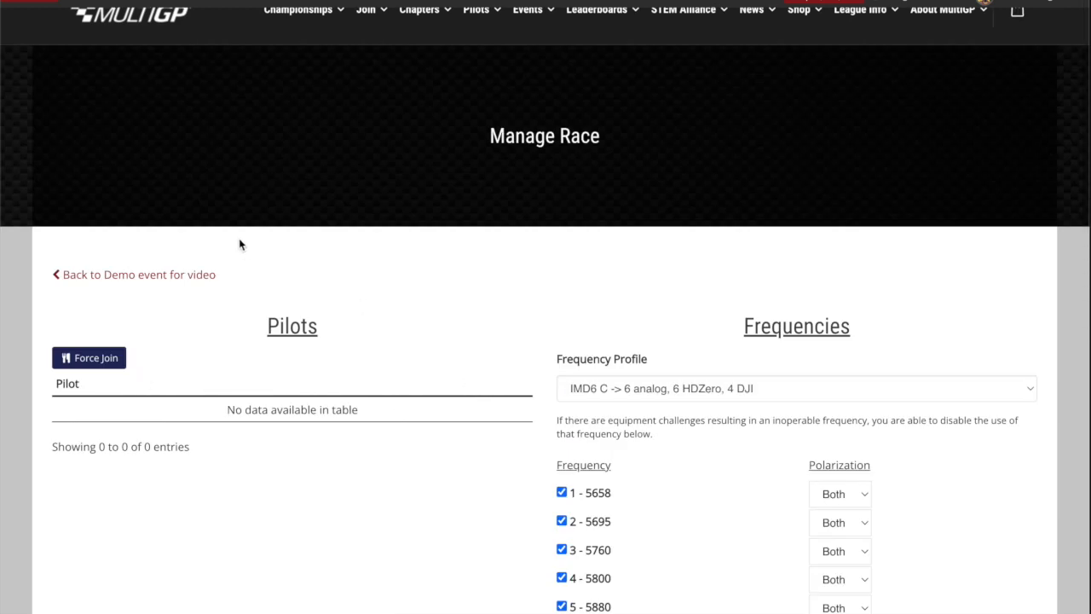
{"action": "mouse_move", "coordinate": [252, 428]}
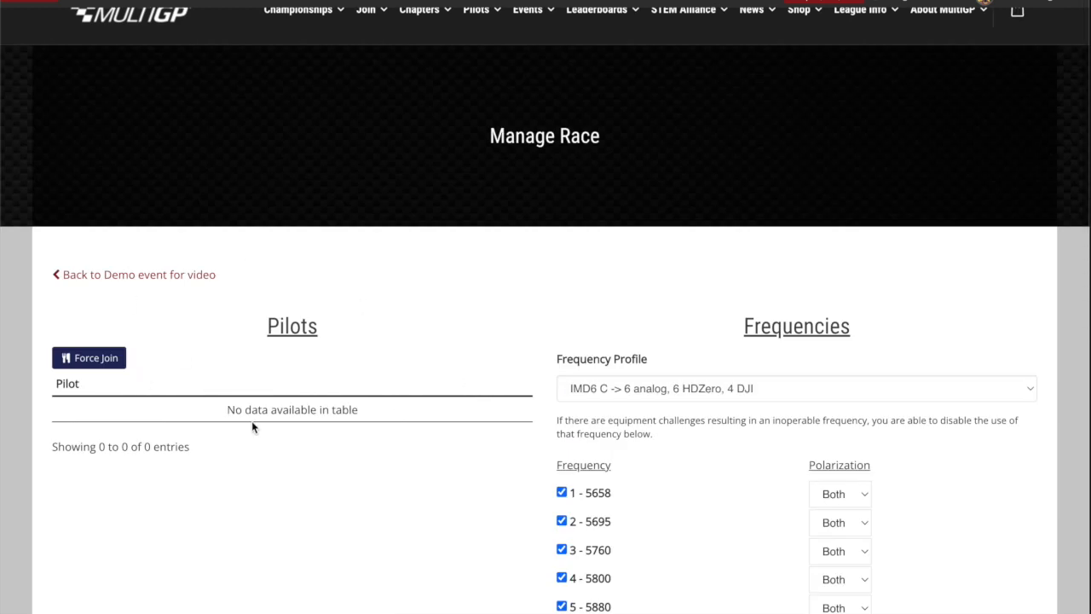
{"action": "scroll", "scroll_direction": "down", "scroll_amount": 3}
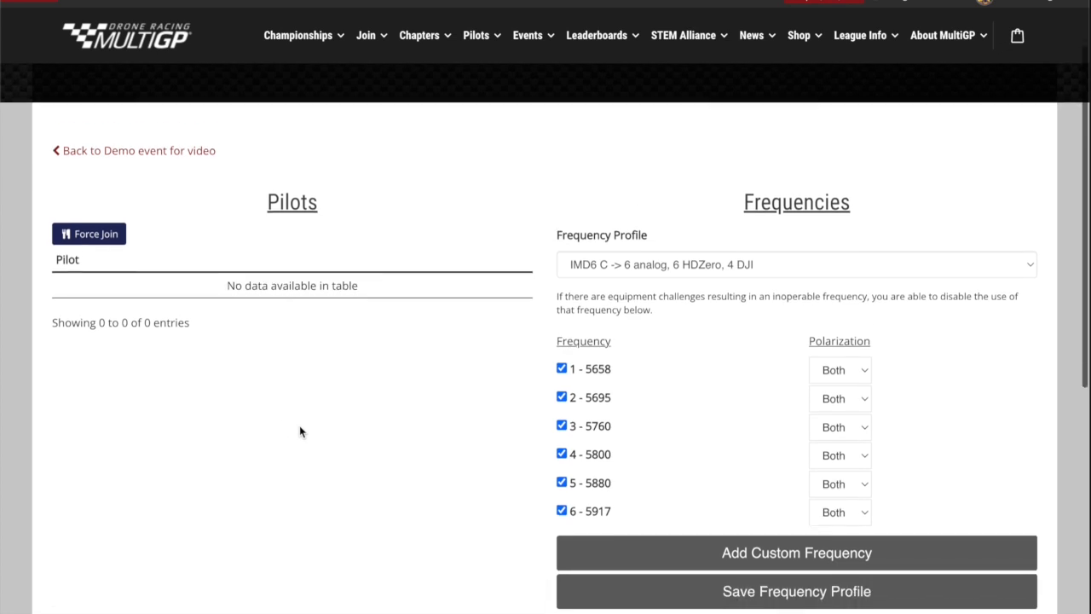
{"action": "scroll", "scroll_direction": "down", "scroll_amount": 3}
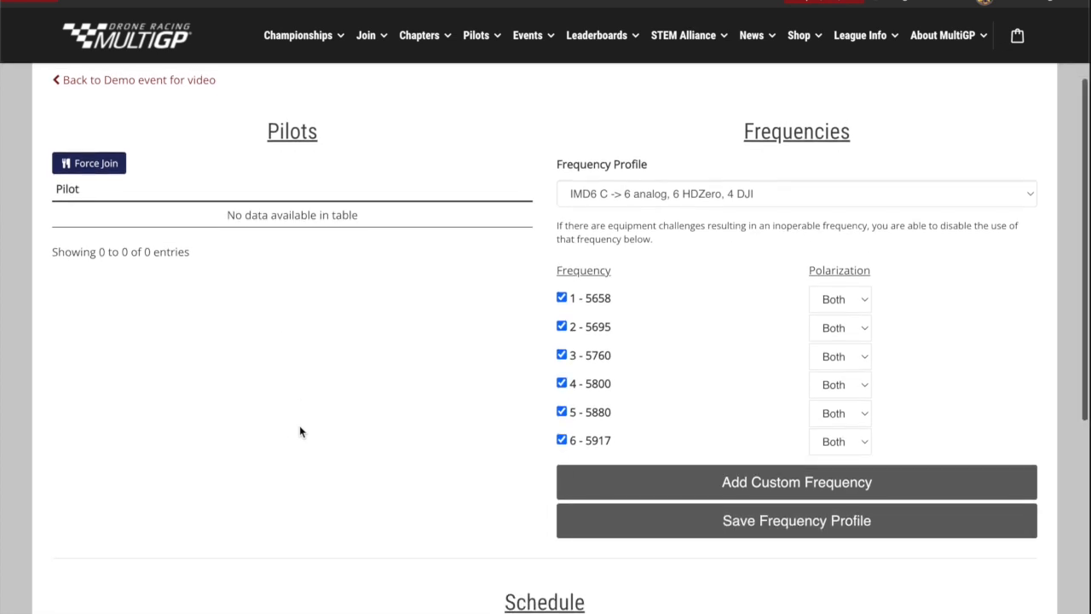
{"action": "left_click", "coordinate": [89, 164]}
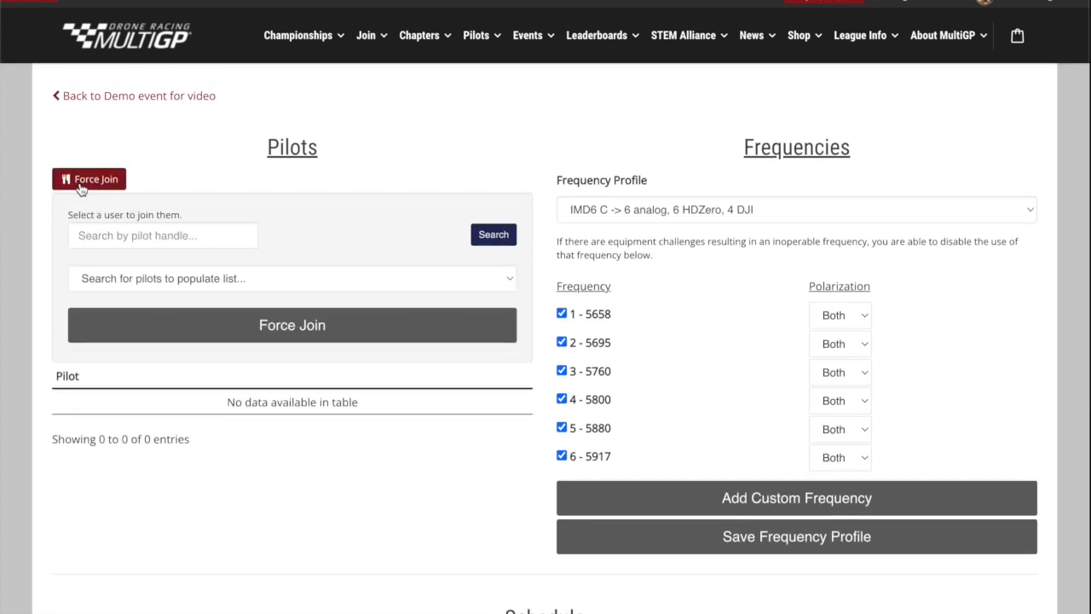
{"action": "left_click", "coordinate": [291, 277]}
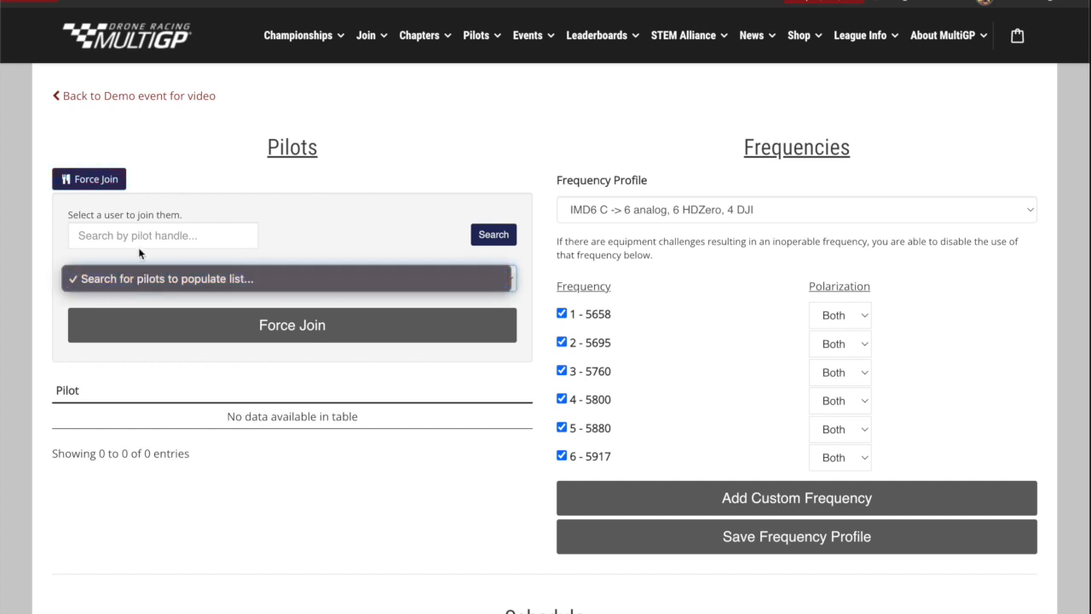
{"action": "type", "text": "2dog"}
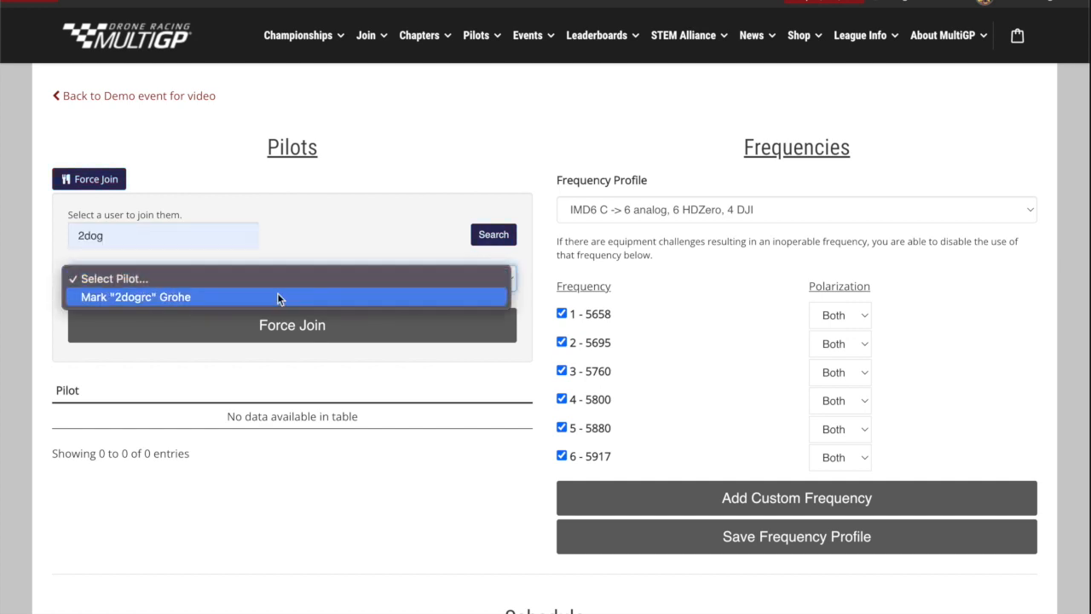
{"action": "mouse_move", "coordinate": [258, 296]}
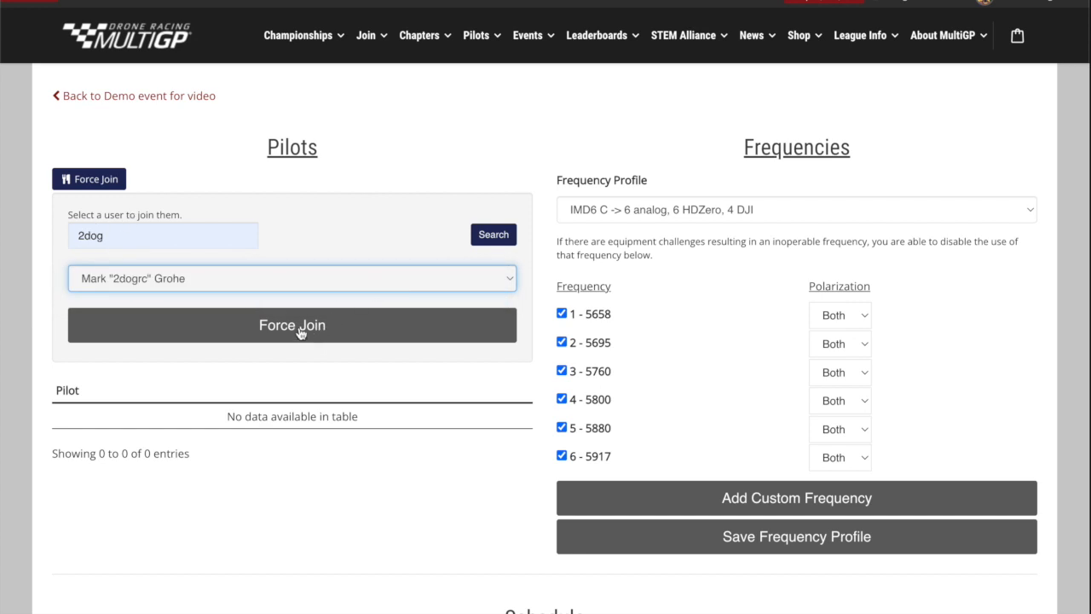
{"action": "left_click", "coordinate": [291, 324]}
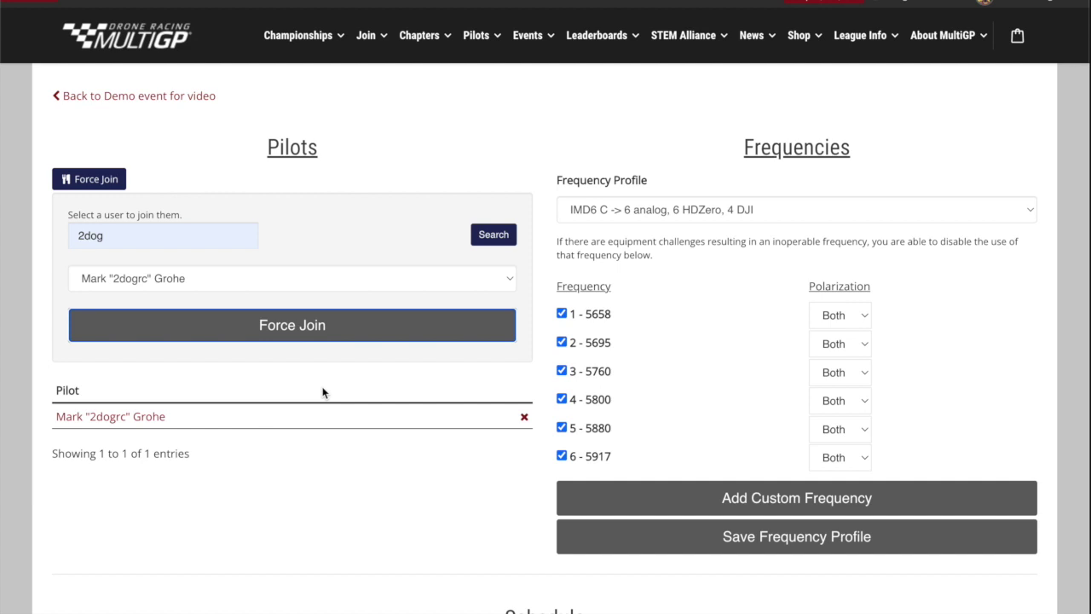
{"action": "scroll", "scroll_direction": "down", "scroll_amount": 3}
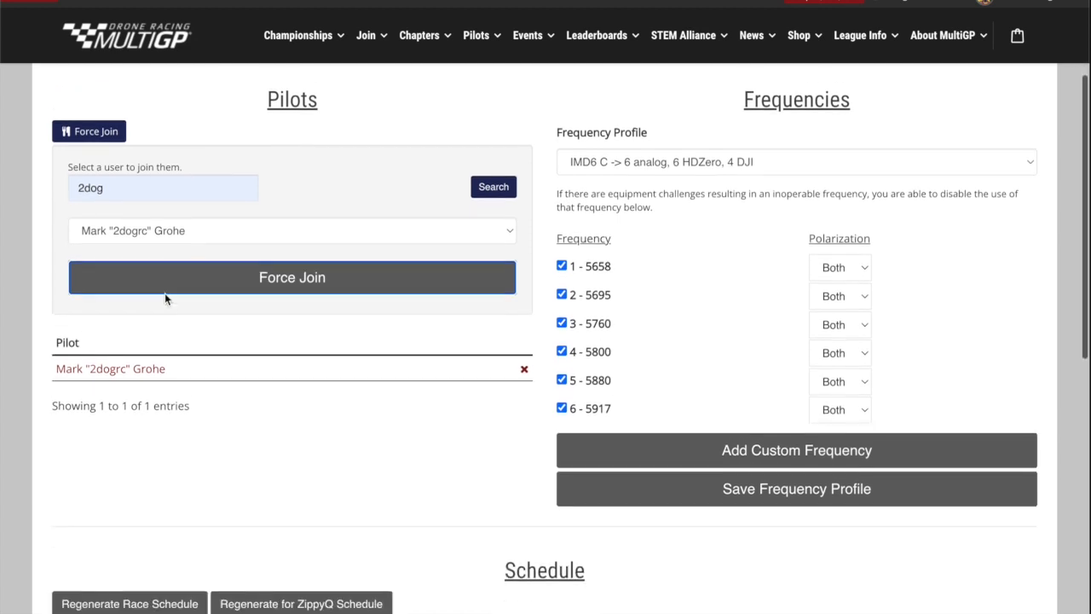
{"action": "scroll", "scroll_direction": "down", "scroll_amount": 3}
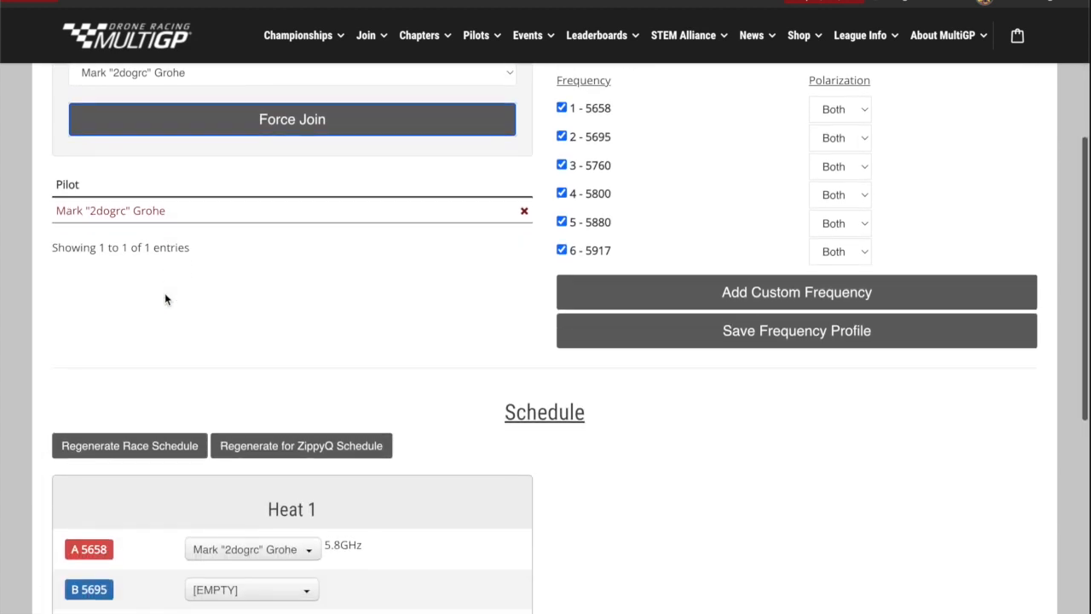
{"action": "scroll", "scroll_direction": "down", "scroll_amount": 3}
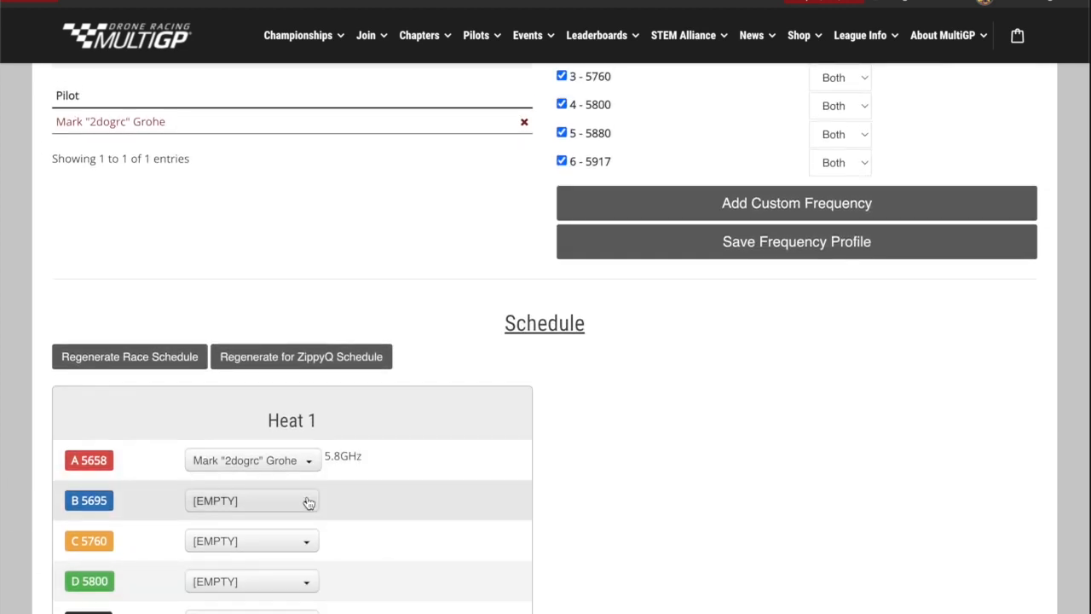
{"action": "scroll", "scroll_direction": "down", "scroll_amount": 3}
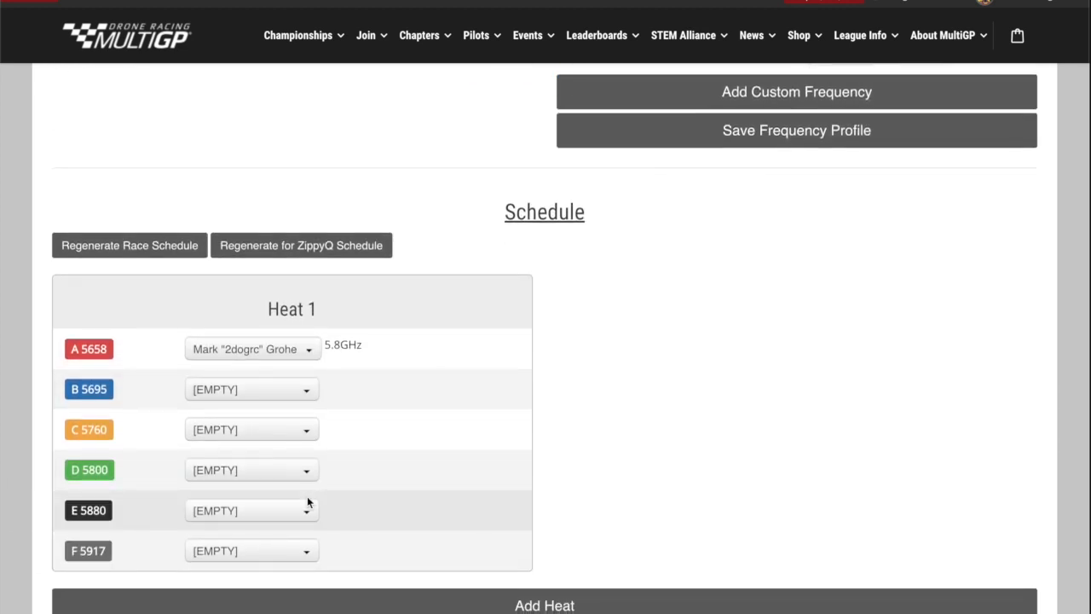
{"action": "scroll", "scroll_direction": "down", "scroll_amount": 3}
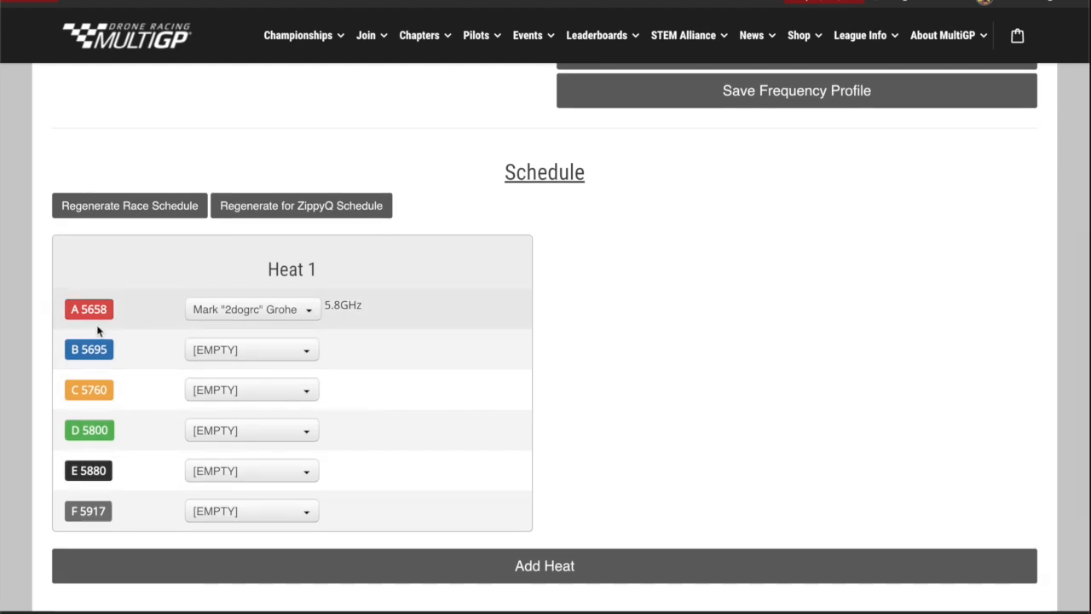
{"action": "mouse_move", "coordinate": [391, 318]}
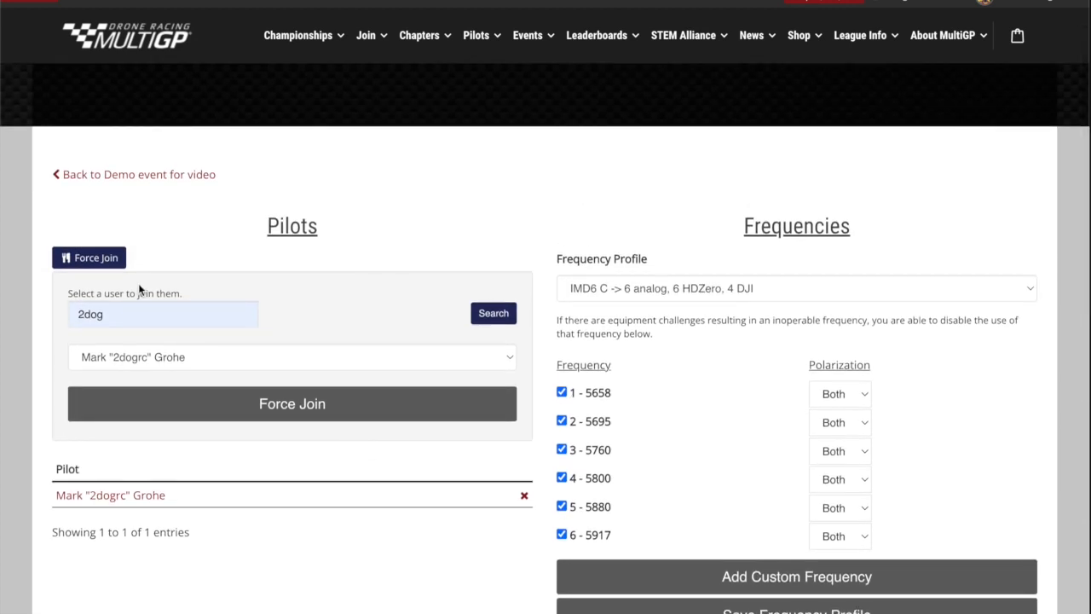
Join Demo event for video as the account owner, flying the Leventador aircraft
{"action": "left_click", "coordinate": [133, 173]}
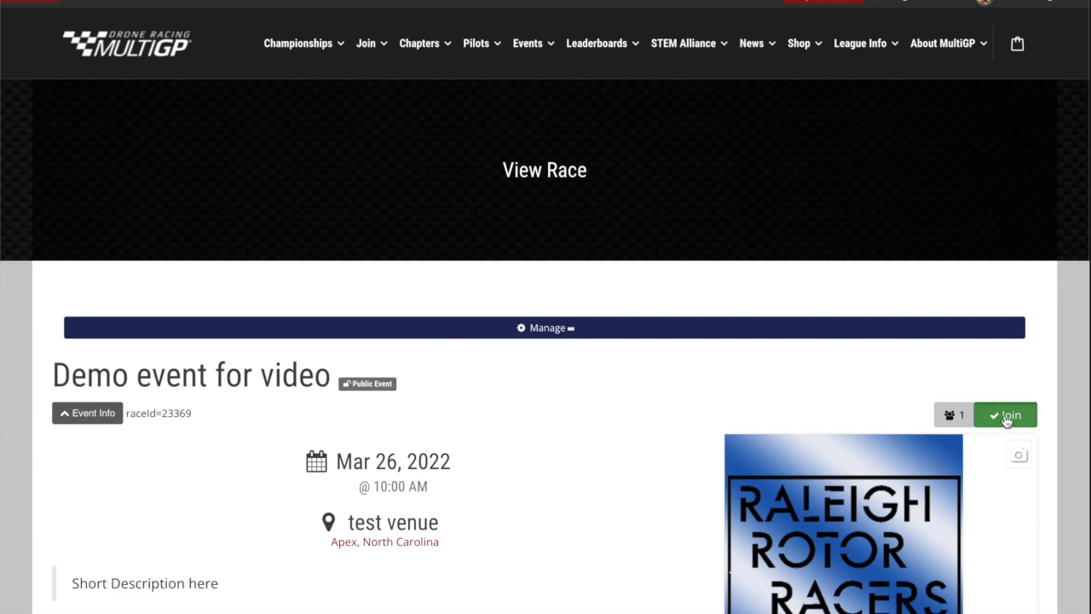
{"action": "left_click", "coordinate": [1004, 415]}
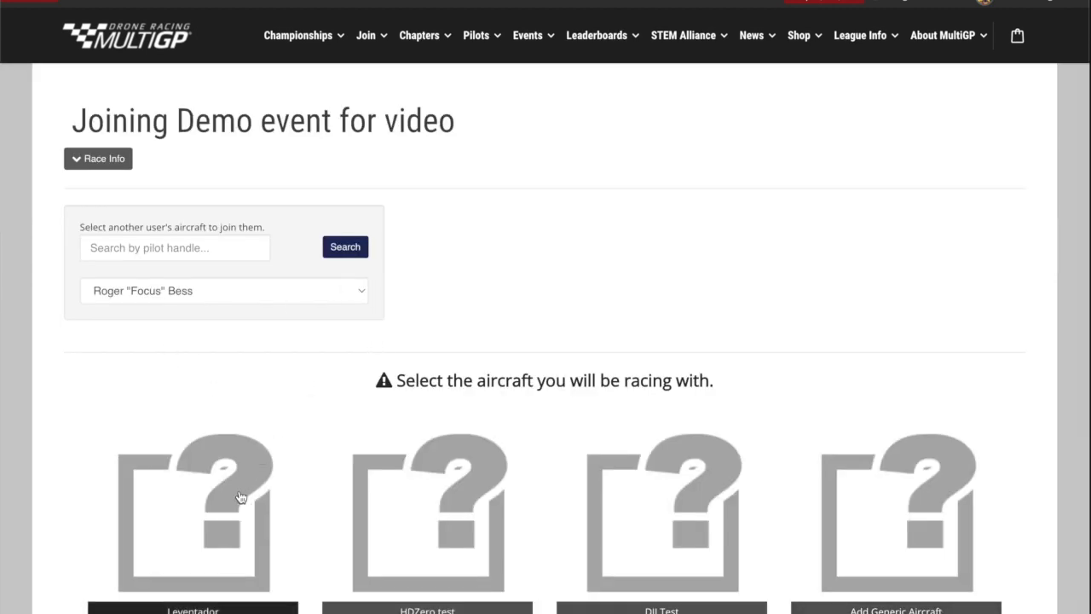
{"action": "mouse_move", "coordinate": [214, 552]}
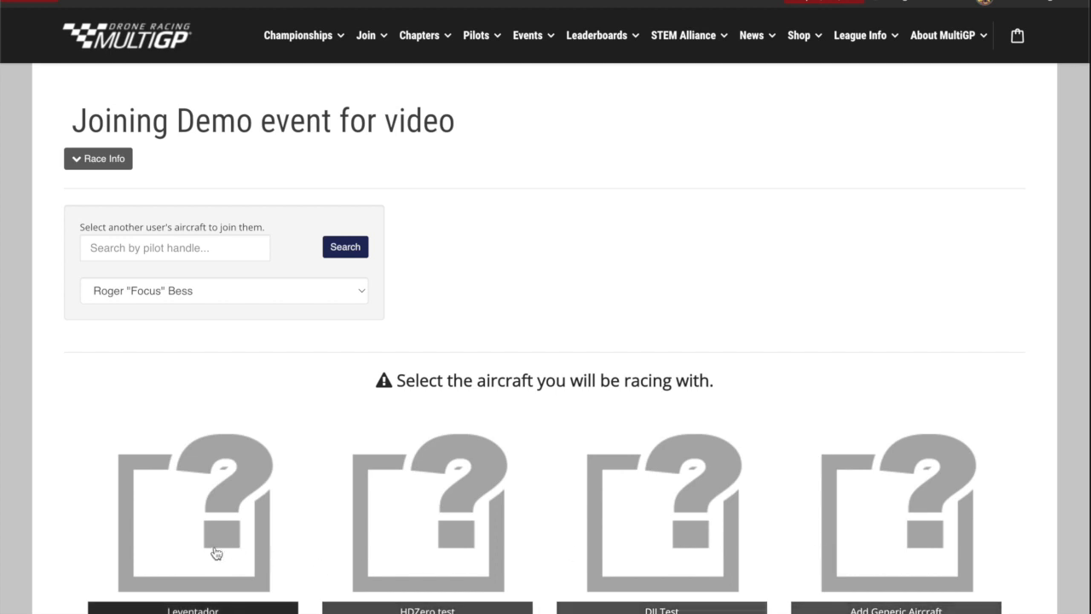
{"action": "mouse_move", "coordinate": [251, 529]}
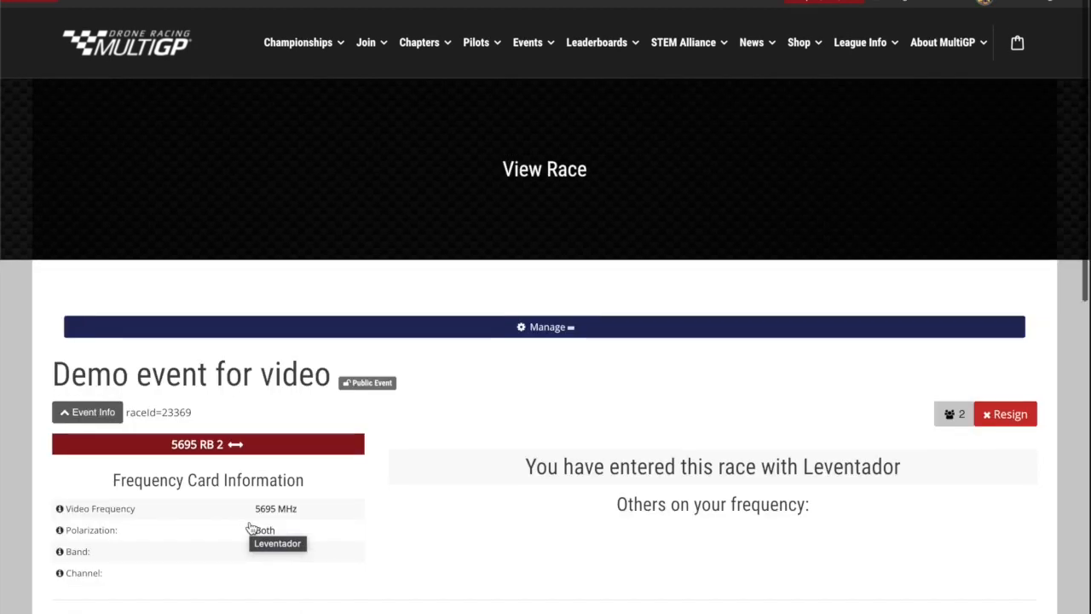
{"action": "scroll", "scroll_direction": "down", "scroll_amount": 3}
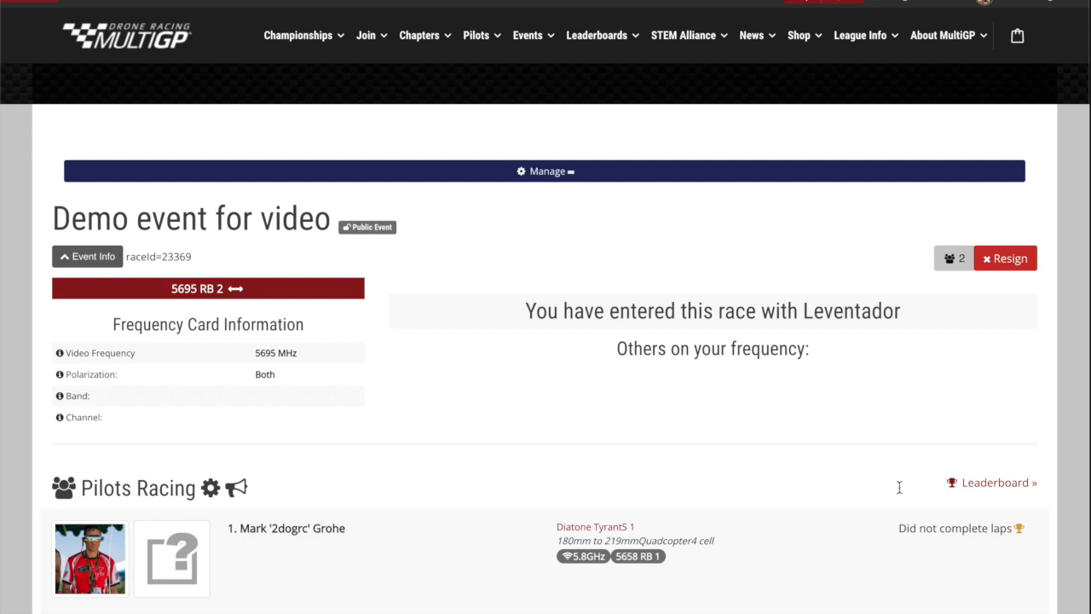
{"action": "mouse_move", "coordinate": [244, 238]}
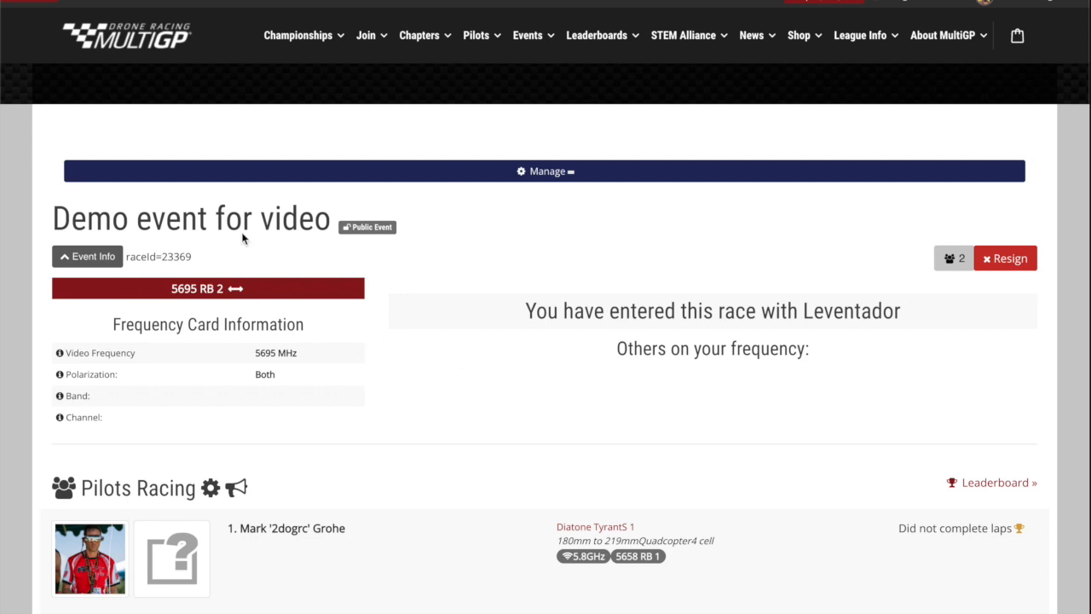
{"action": "mouse_move", "coordinate": [559, 437]}
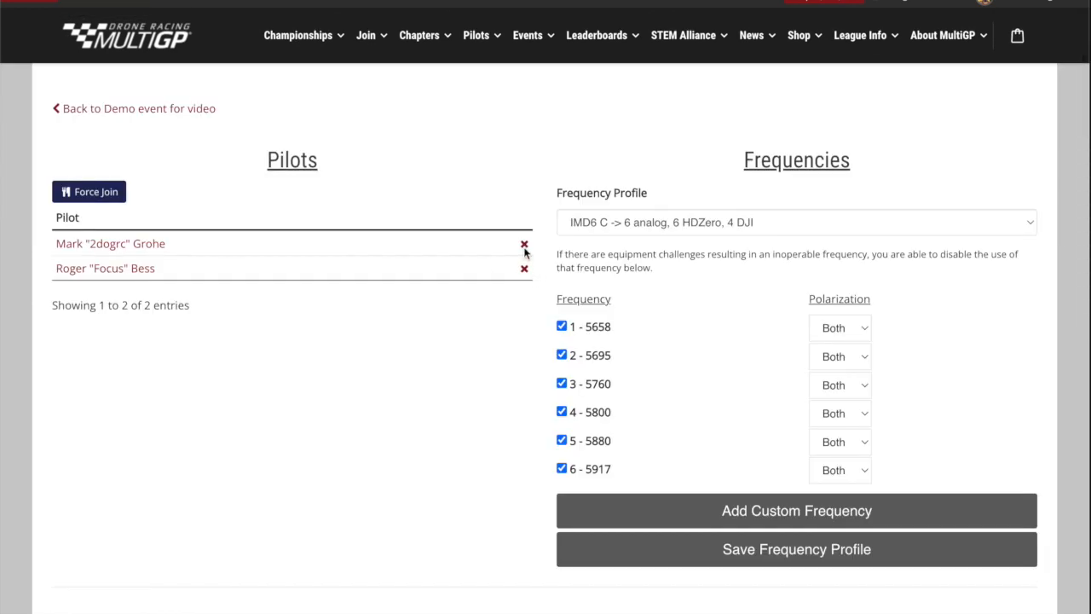
Regenerate the race schedule from the Manage Race page now that two pilots are listed
{"action": "scroll", "scroll_direction": "down", "scroll_amount": 3}
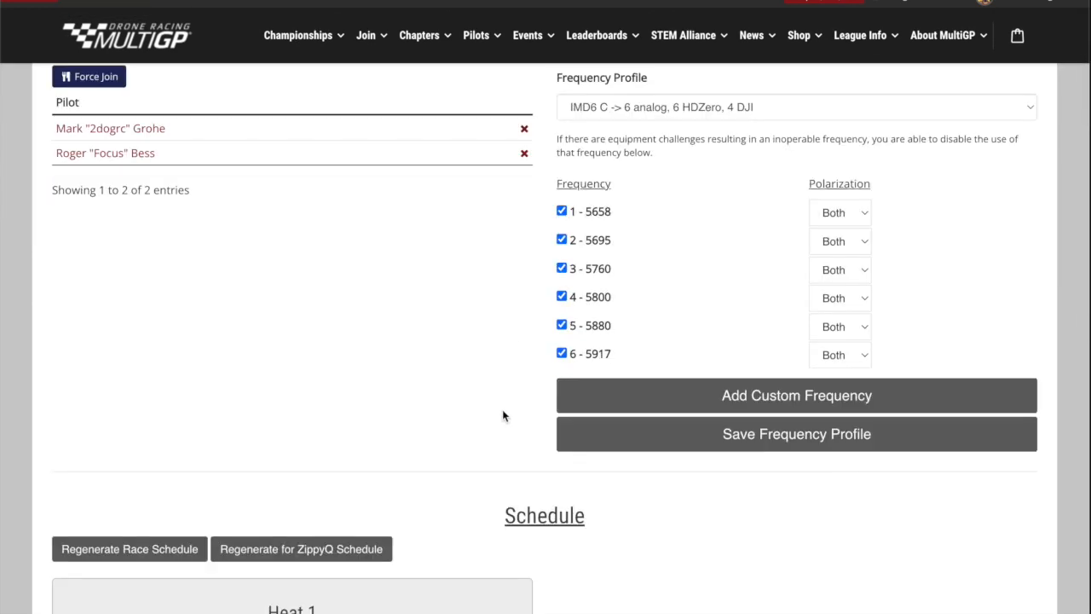
{"action": "scroll", "scroll_direction": "up", "scroll_amount": 3}
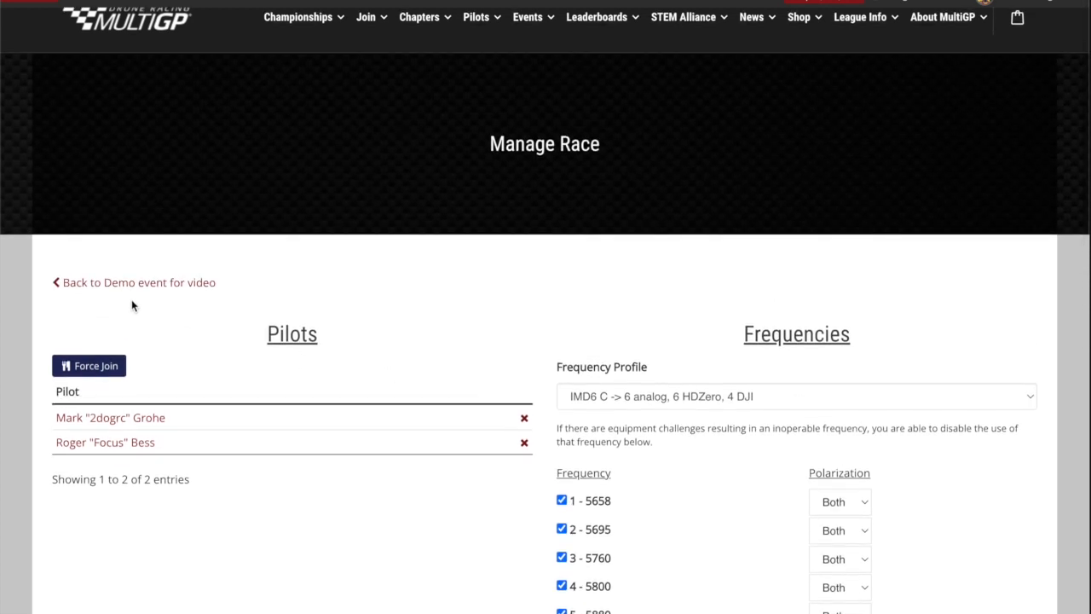
{"action": "mouse_move", "coordinate": [215, 394]}
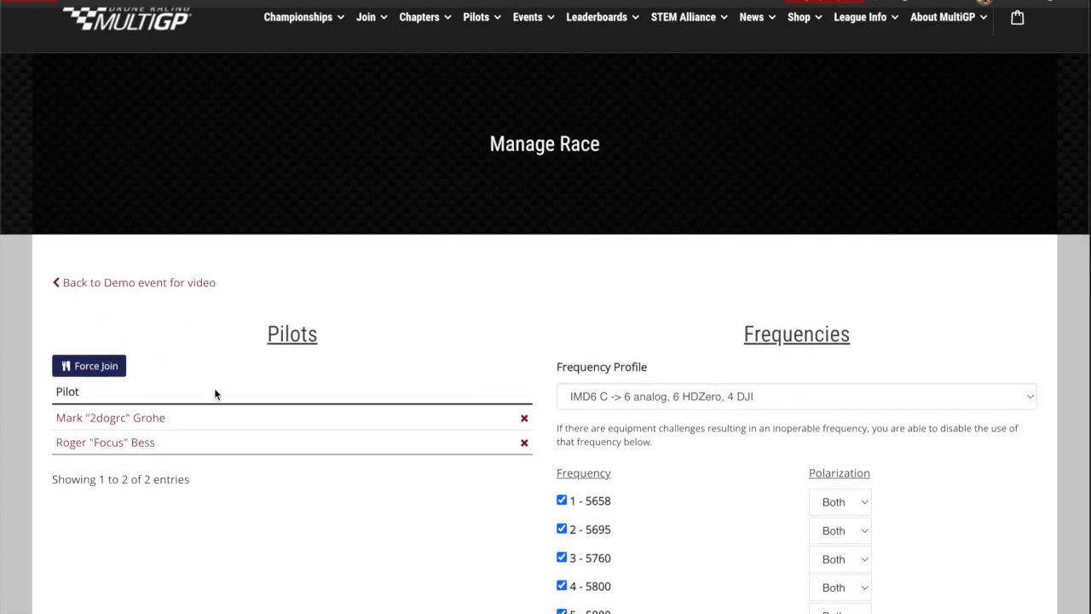
{"action": "scroll", "scroll_direction": "down", "scroll_amount": 3}
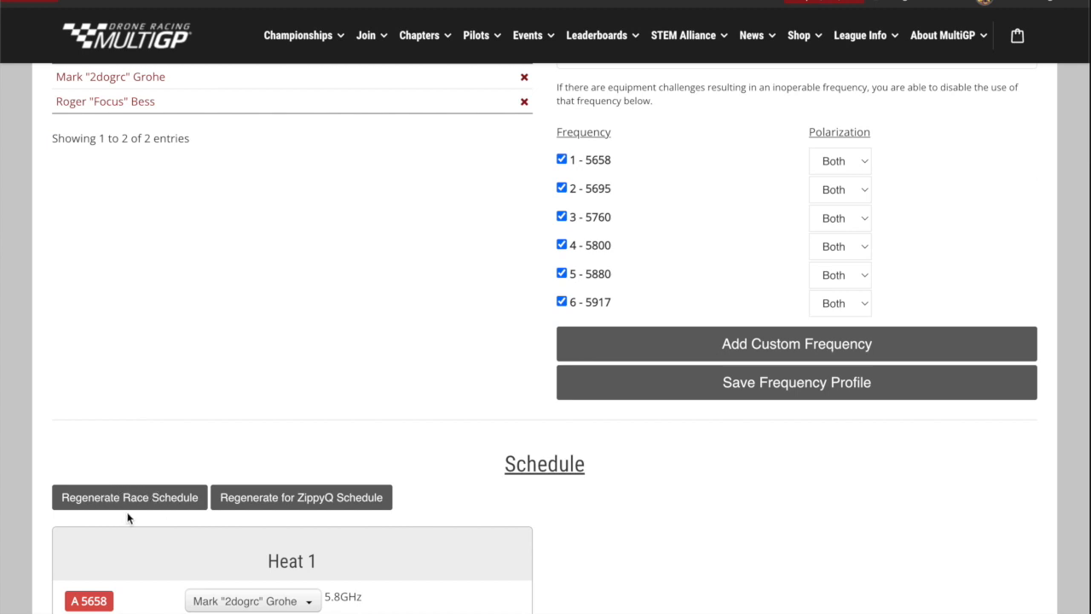
{"action": "mouse_move", "coordinate": [141, 517]}
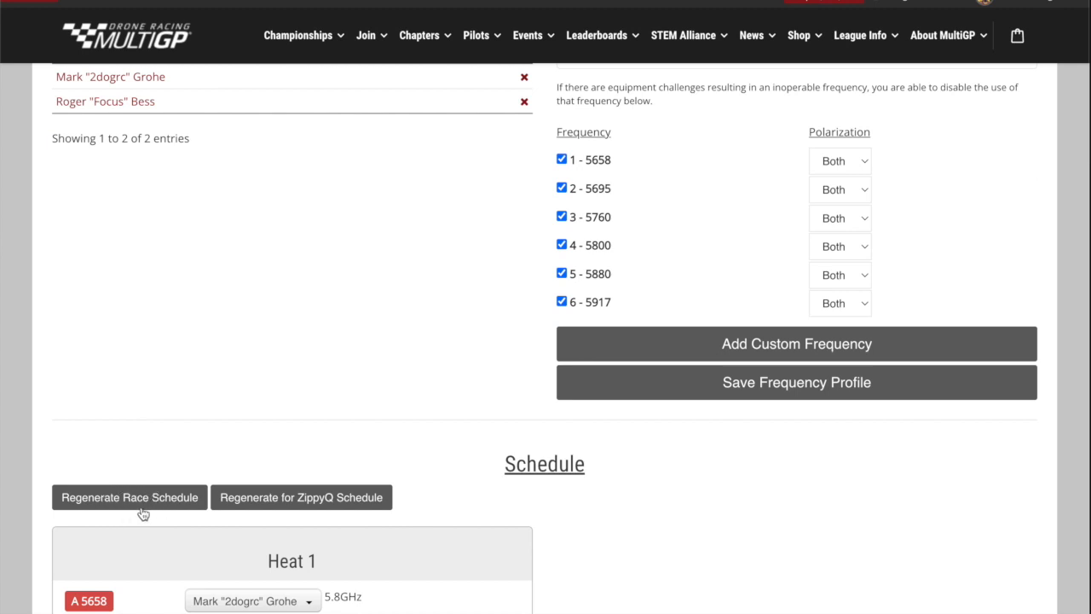
{"action": "mouse_move", "coordinate": [138, 508]}
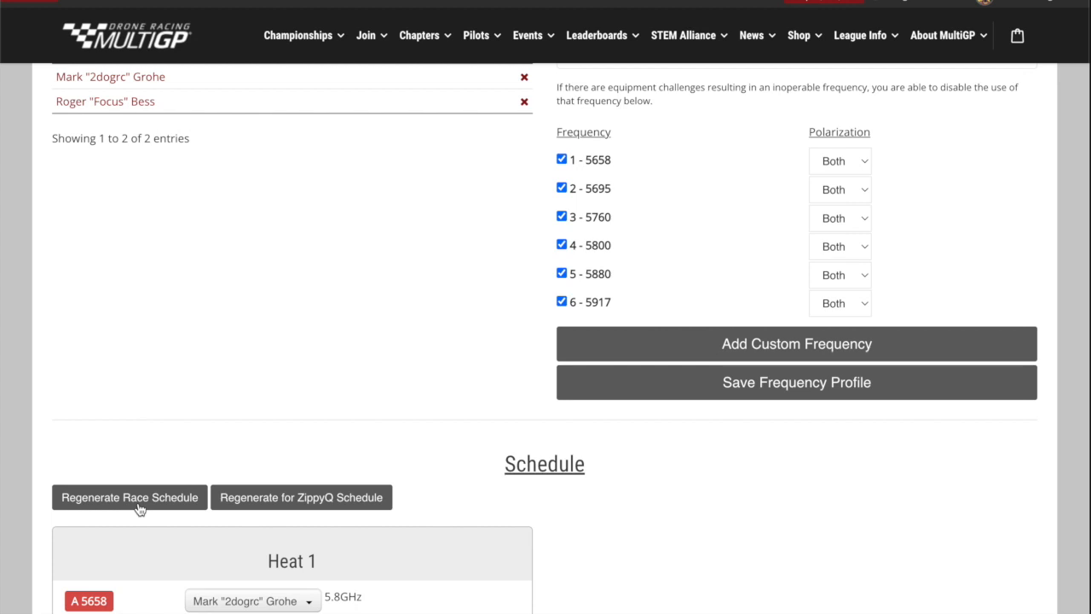
{"action": "left_click", "coordinate": [130, 497]}
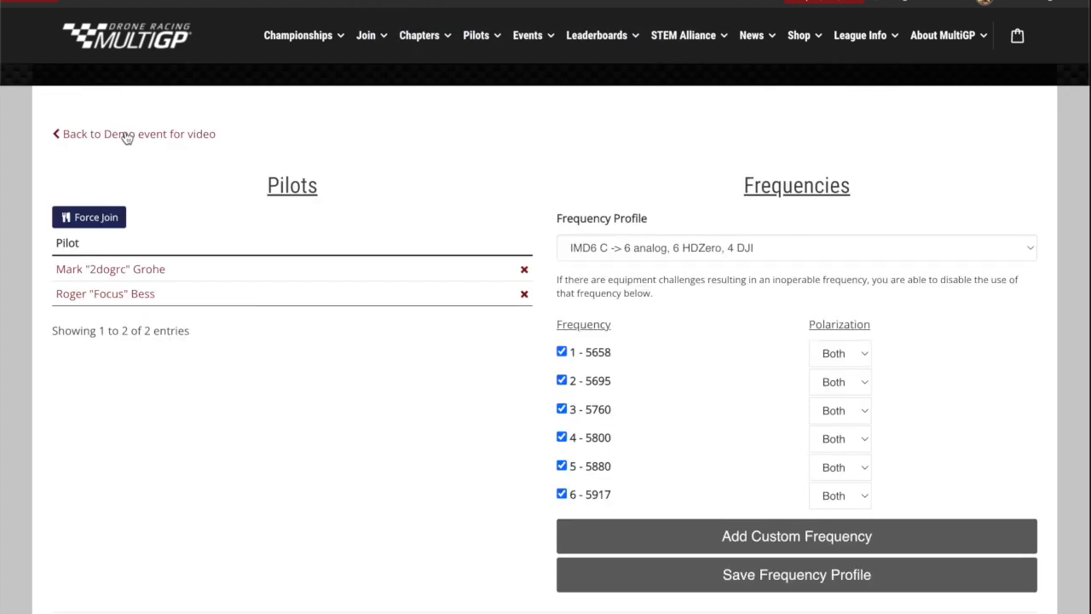
Load the generated Race Schedule on the event page and scroll through its rounds
{"action": "left_click", "coordinate": [132, 133]}
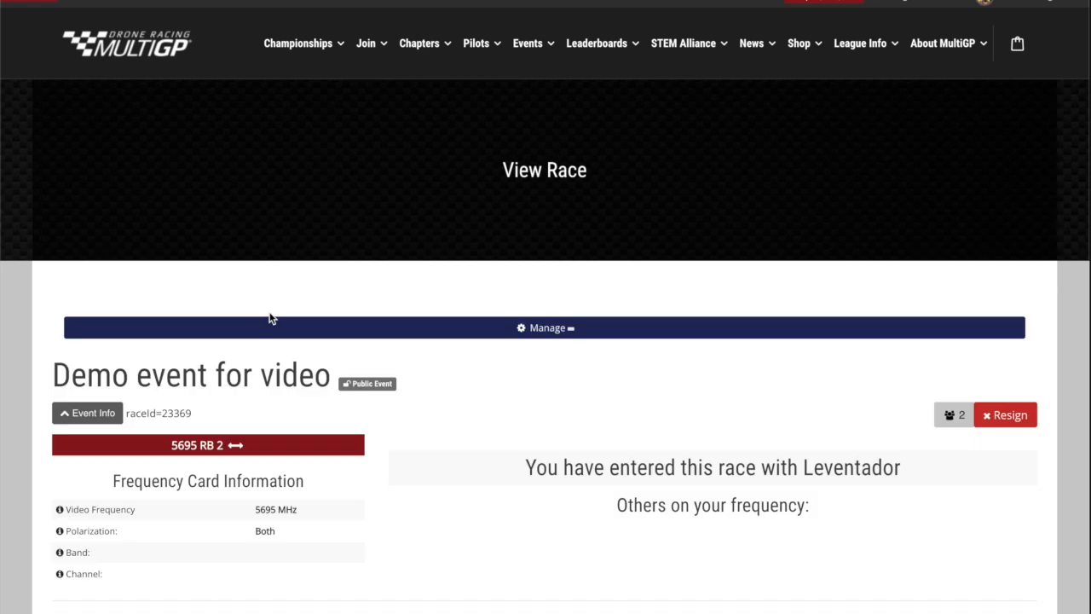
{"action": "scroll", "scroll_direction": "down", "scroll_amount": 3}
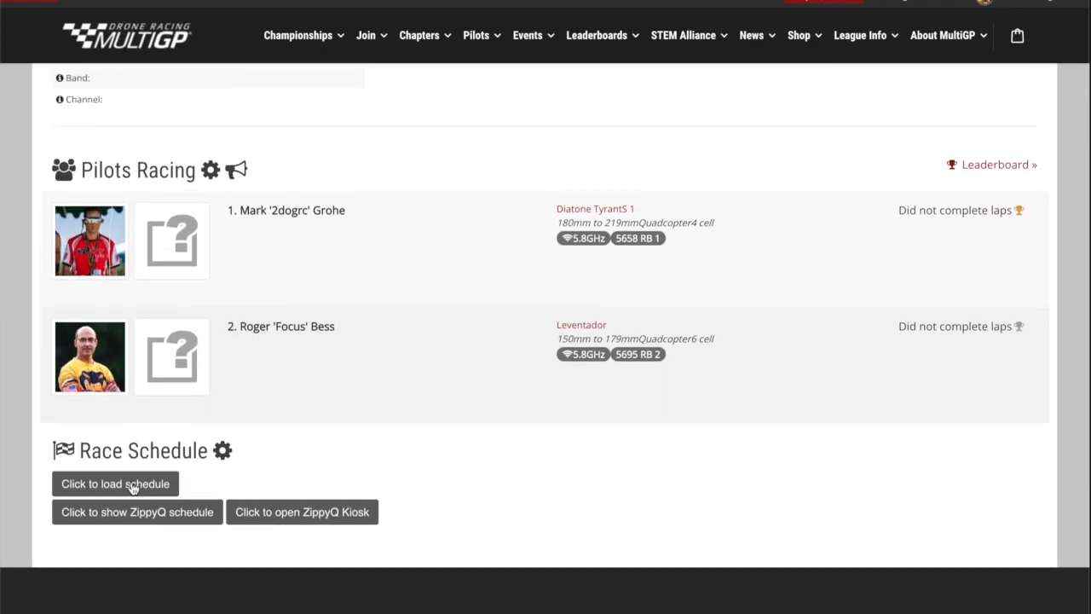
{"action": "left_click", "coordinate": [116, 484]}
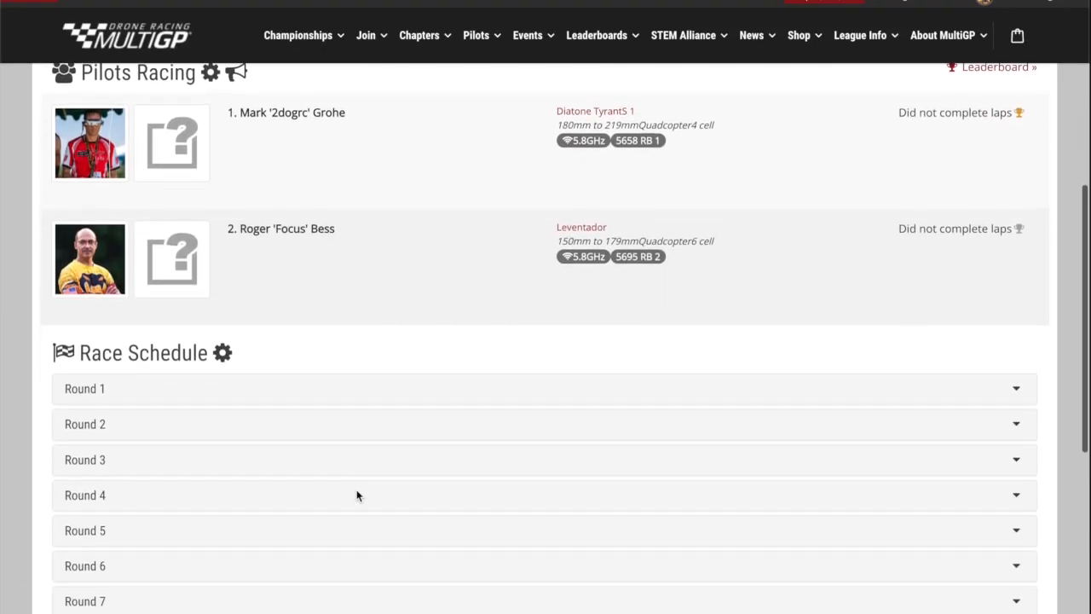
{"action": "scroll", "scroll_direction": "down", "scroll_amount": 3}
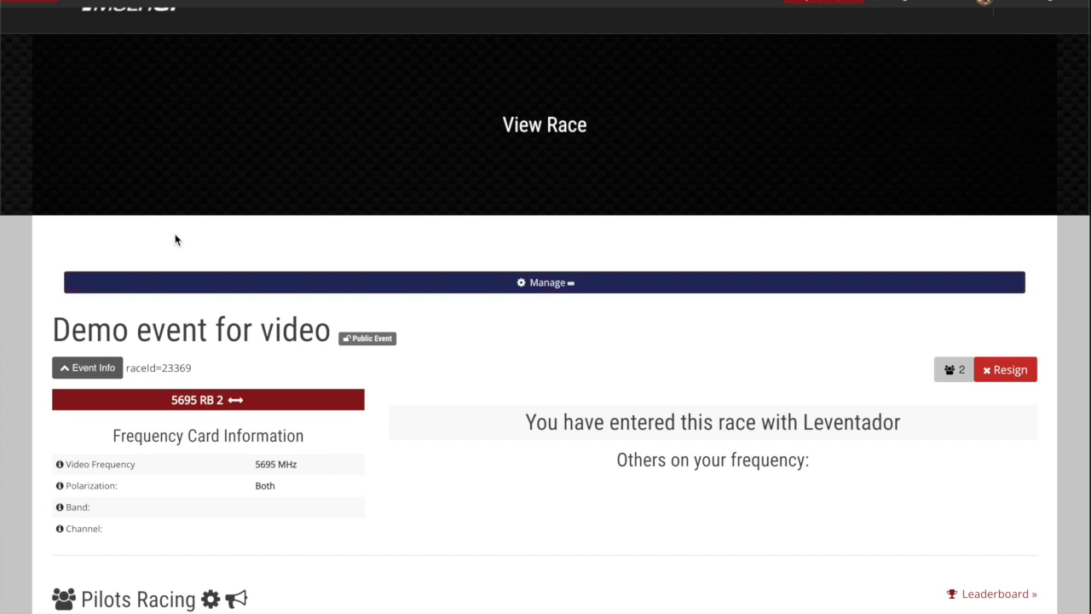
{"action": "scroll", "scroll_direction": "down", "scroll_amount": 3}
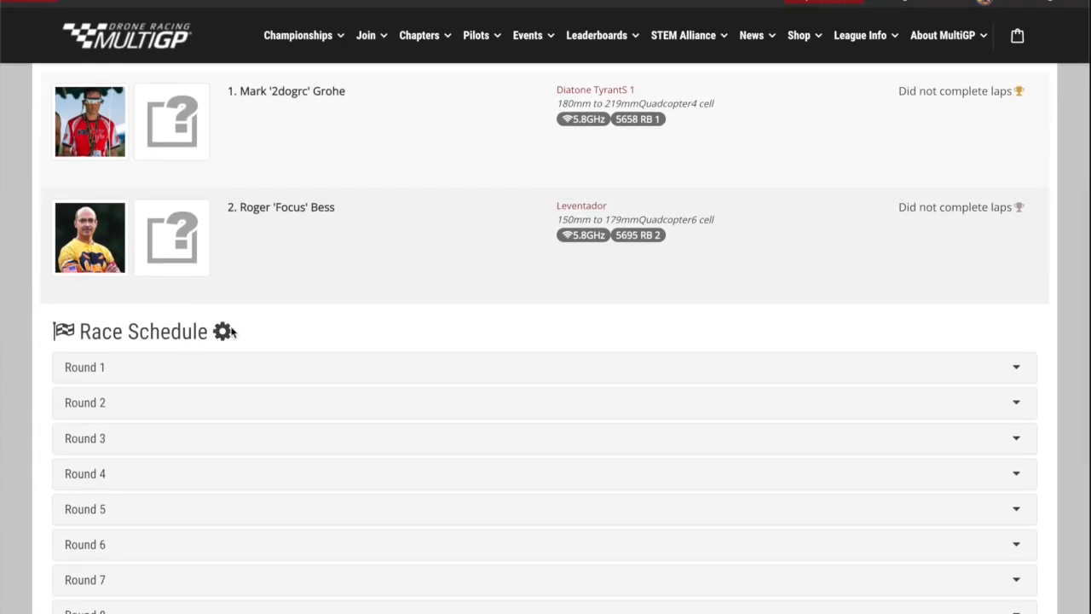
{"action": "mouse_move", "coordinate": [238, 378]}
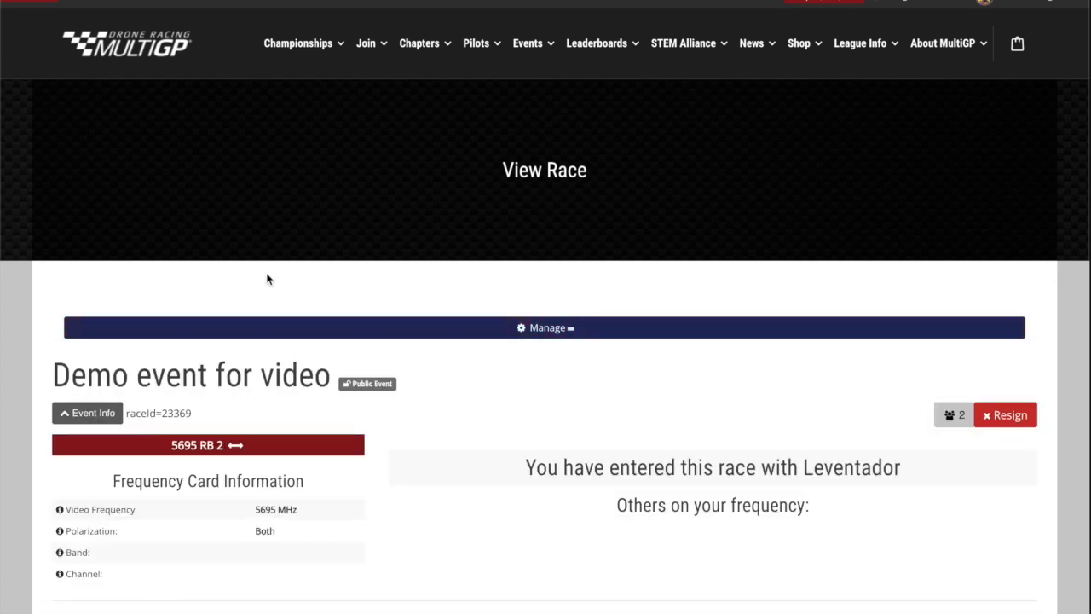
Go to Update Scores for the demo event via the Manage dropdown
{"action": "left_click", "coordinate": [545, 327]}
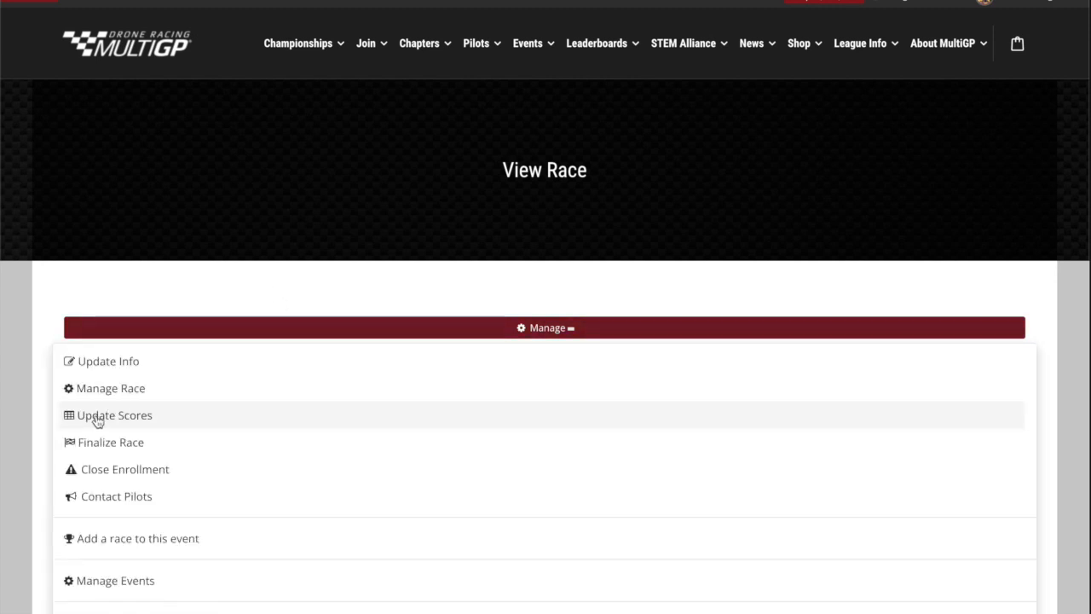
{"action": "left_click", "coordinate": [112, 416]}
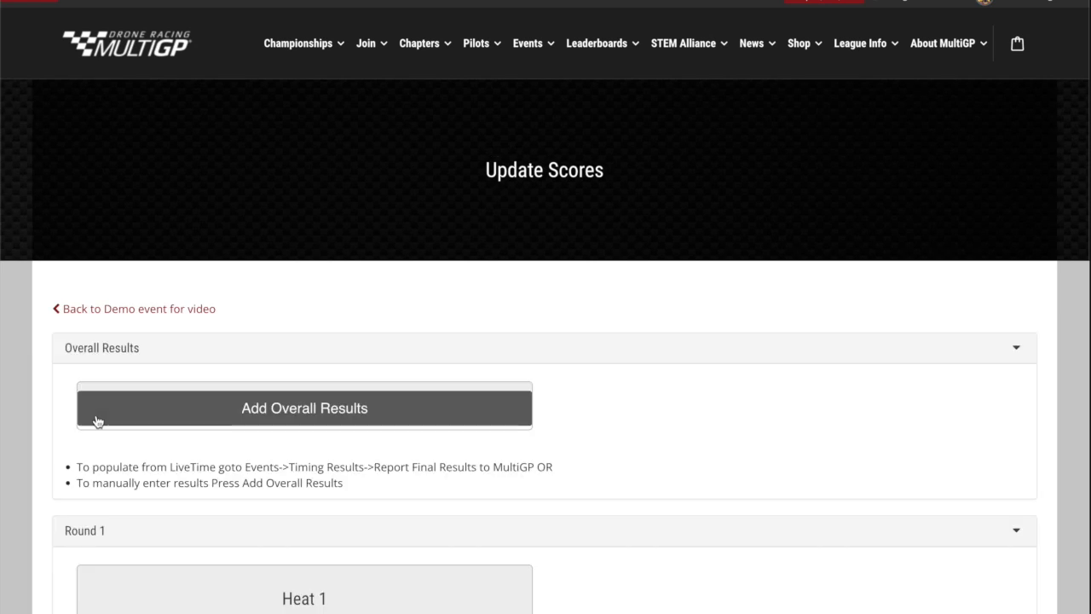
{"action": "scroll", "scroll_direction": "down", "scroll_amount": 3}
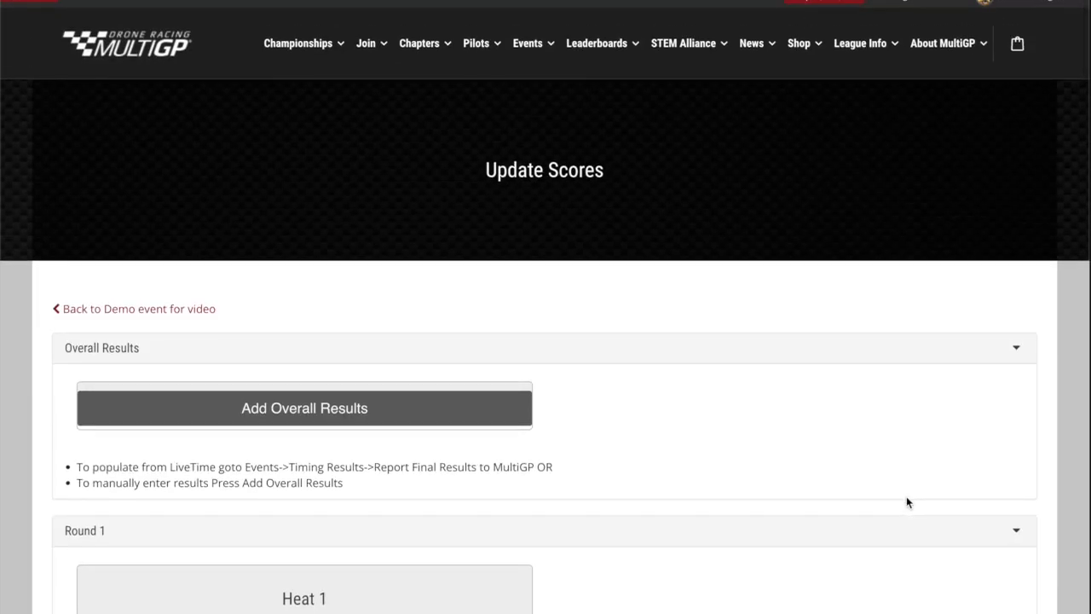
{"action": "mouse_move", "coordinate": [239, 419]}
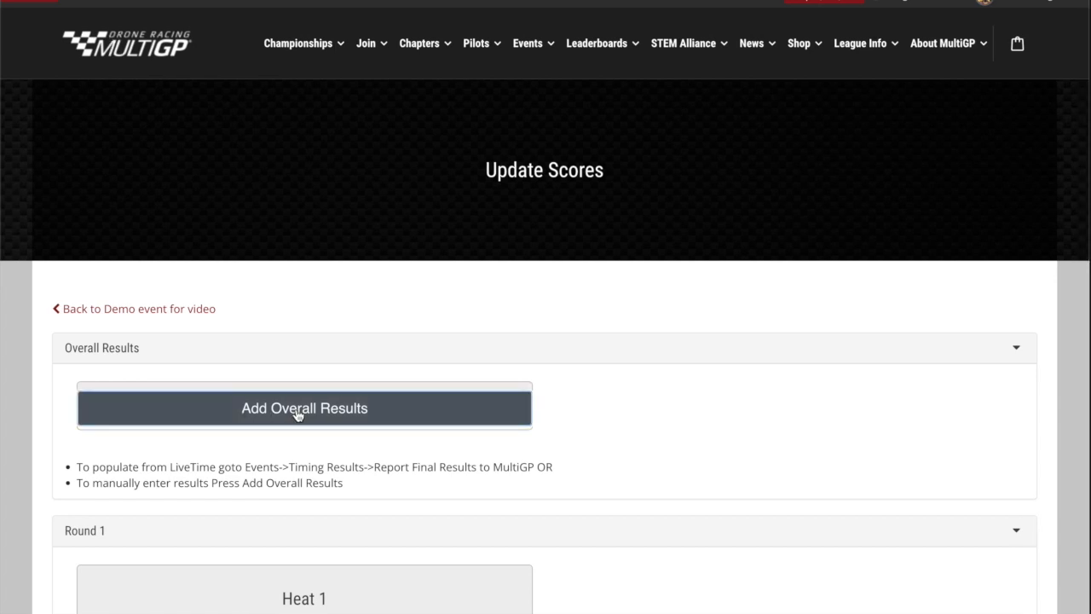
Add overall results with Focus in row 1 and 2dogrc in row 2
{"action": "left_click", "coordinate": [303, 409]}
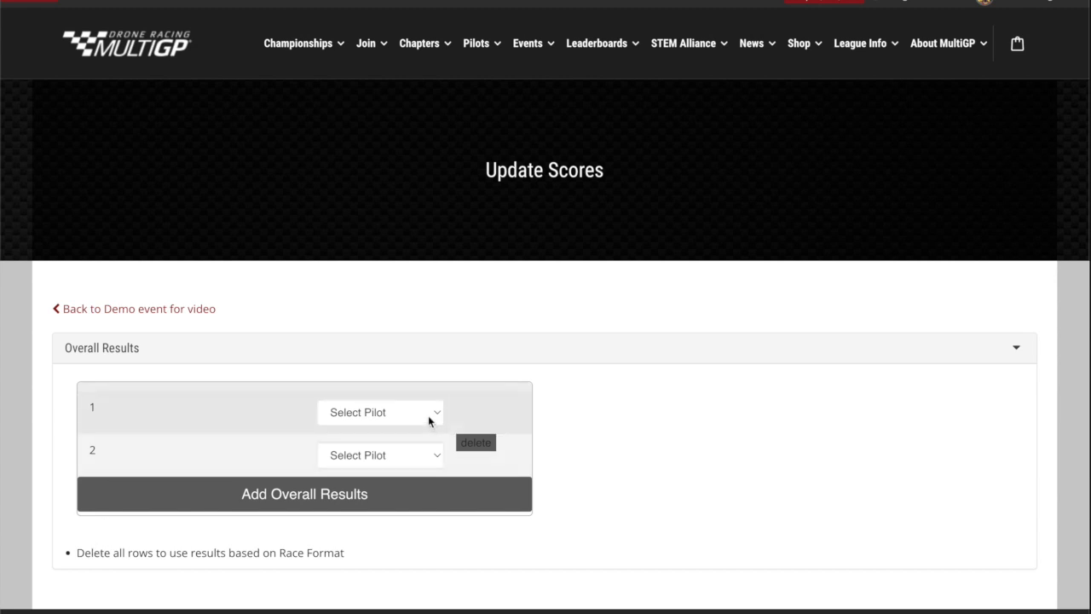
{"action": "left_click", "coordinate": [379, 411]}
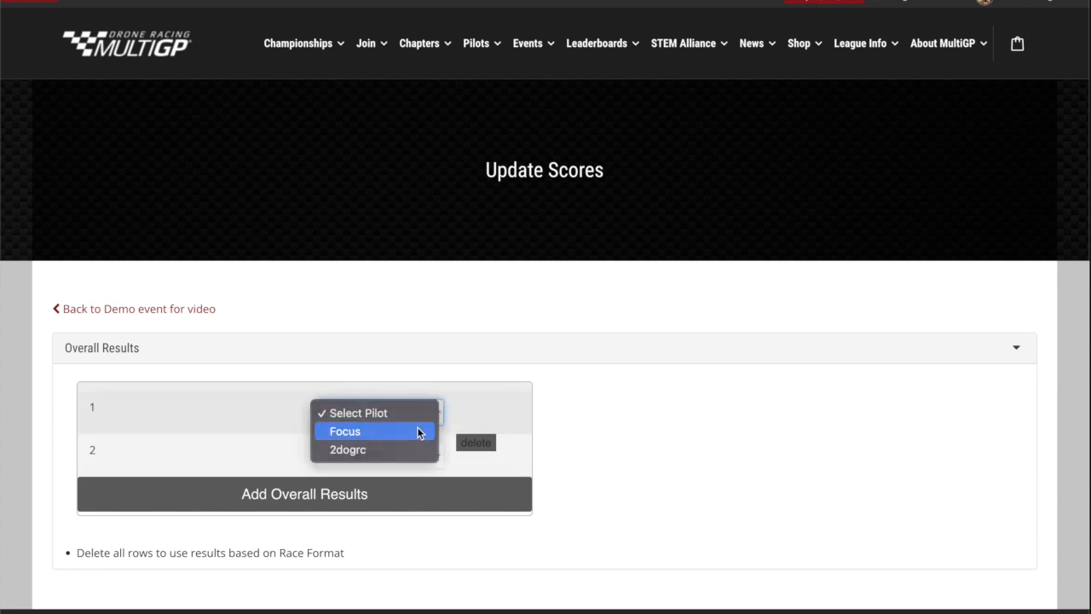
{"action": "left_click", "coordinate": [345, 429]}
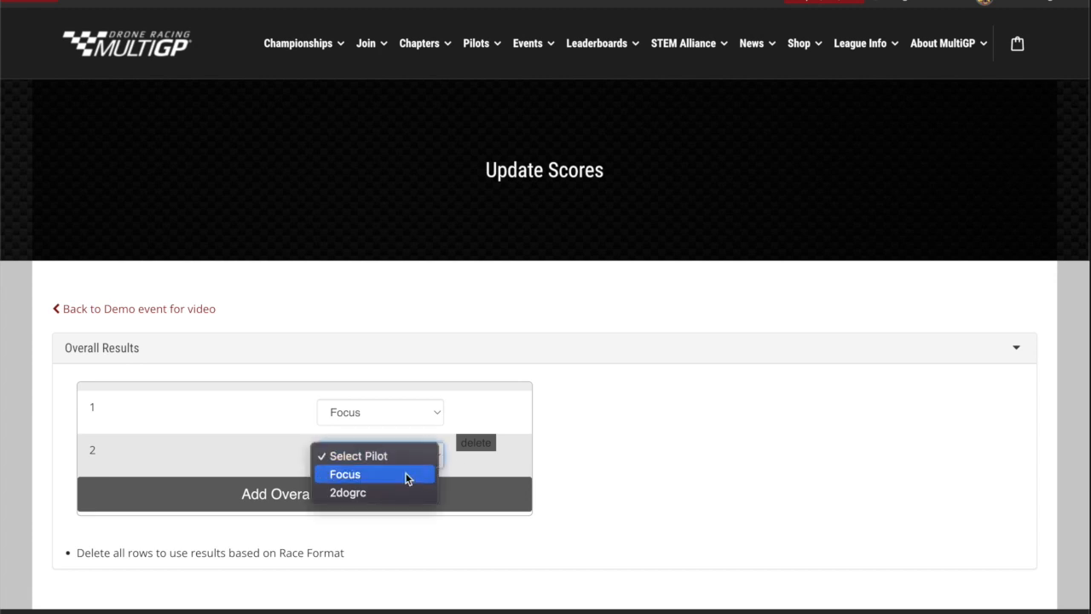
{"action": "left_click", "coordinate": [348, 492]}
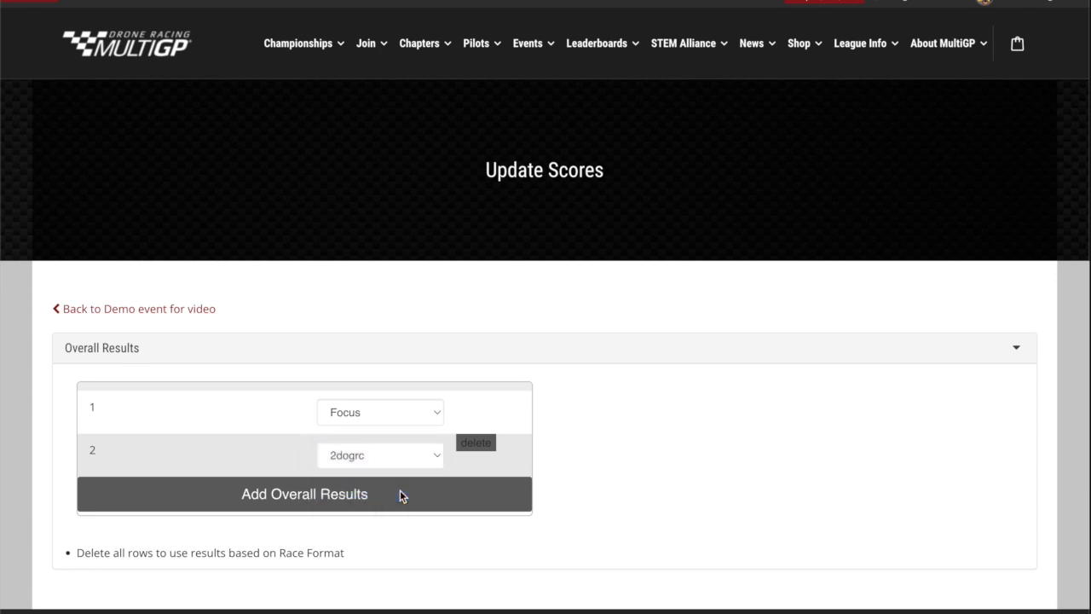
{"action": "mouse_move", "coordinate": [205, 460]}
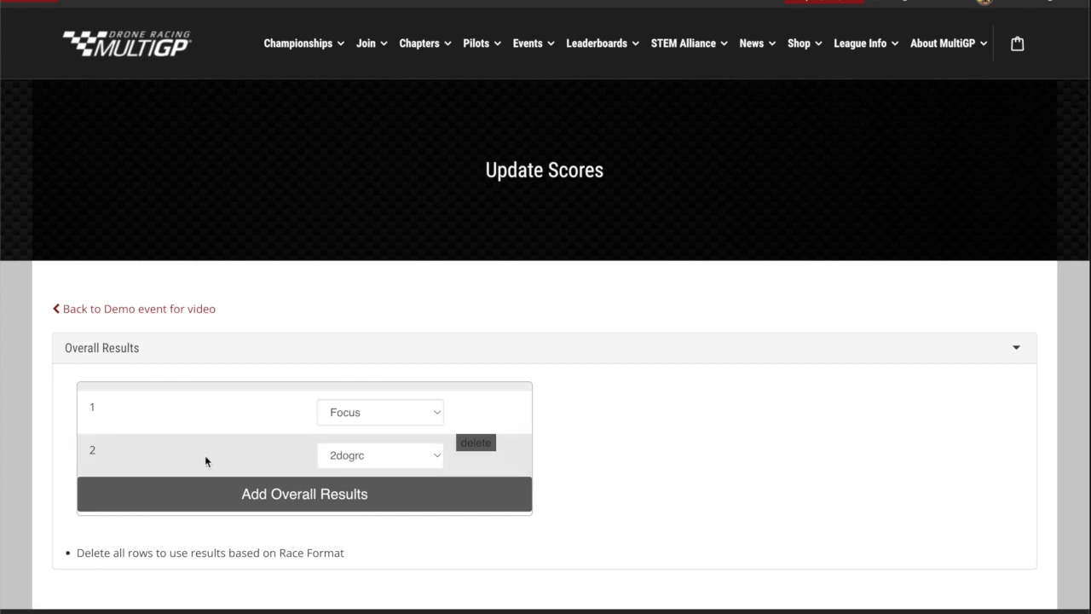
{"action": "mouse_move", "coordinate": [212, 477]}
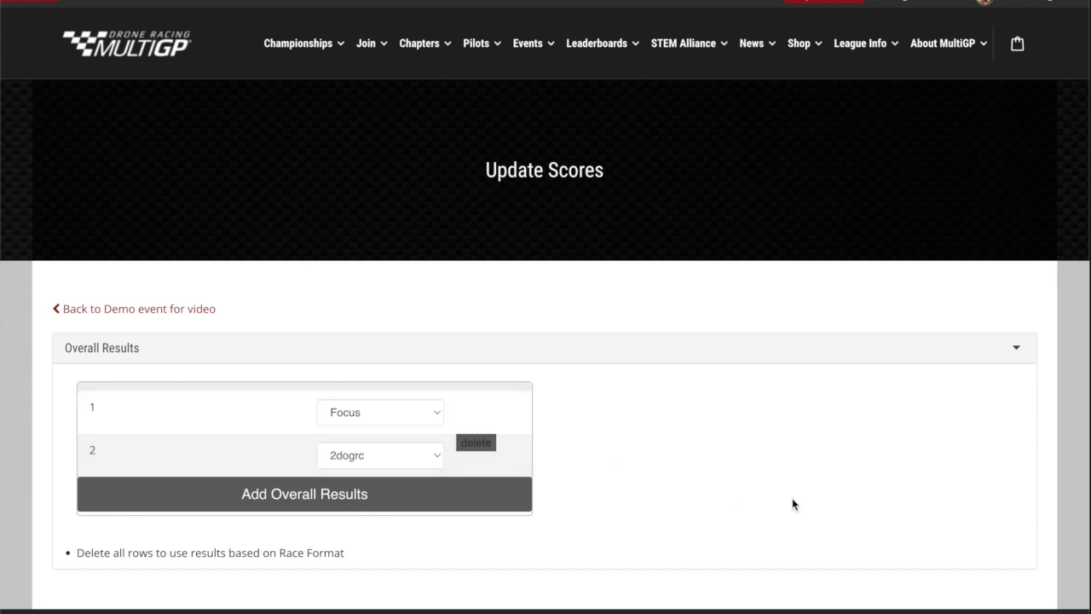
{"action": "scroll", "scroll_direction": "down", "scroll_amount": 3}
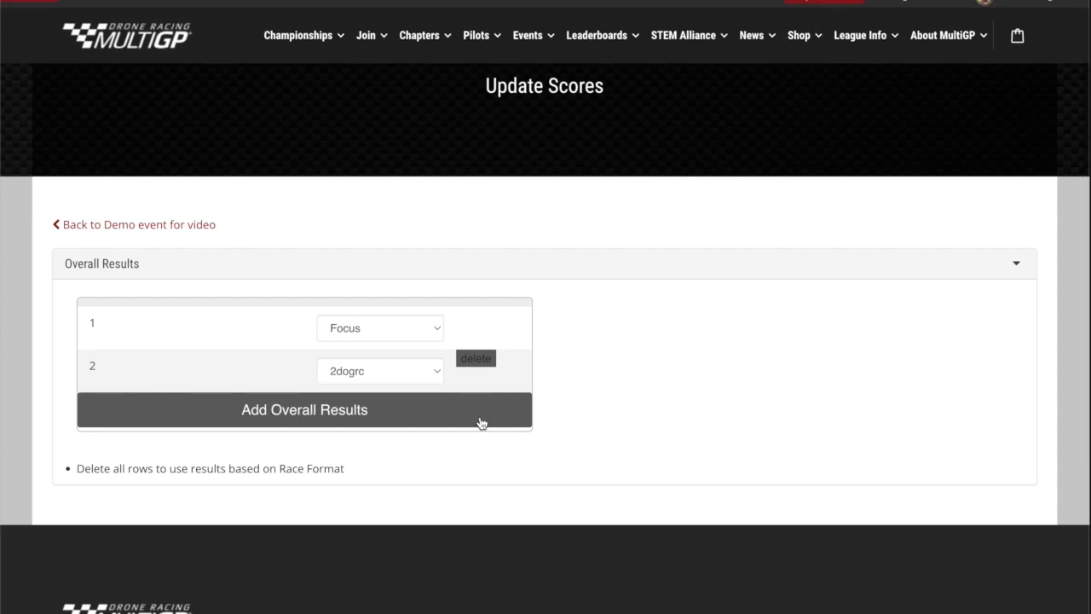
{"action": "mouse_move", "coordinate": [658, 433]}
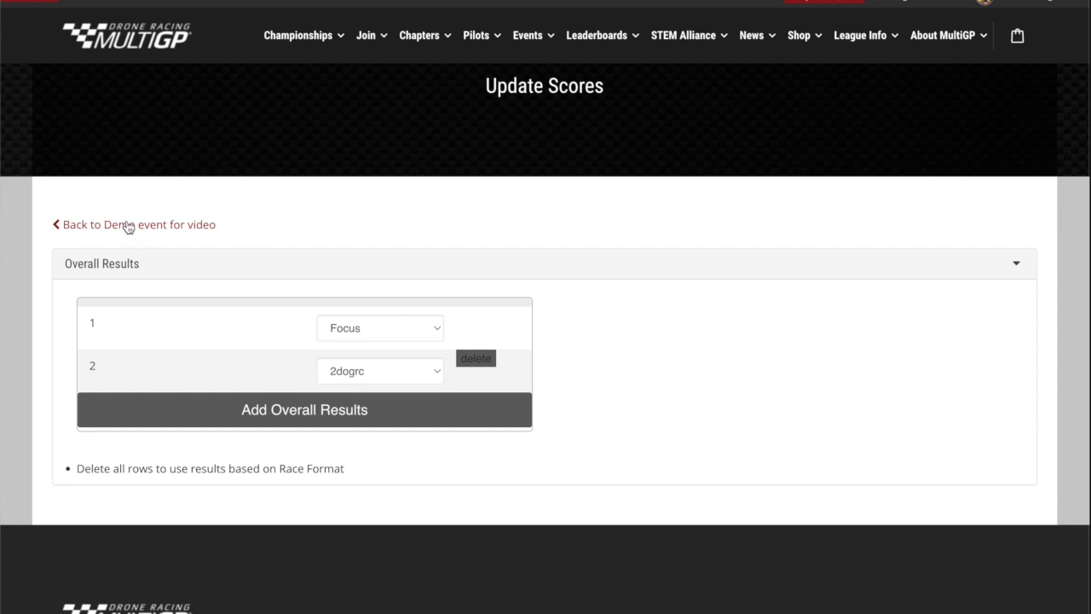
Return to the event page showing Focus with 2 points and 2dogrc with 1 point
{"action": "left_click", "coordinate": [136, 225]}
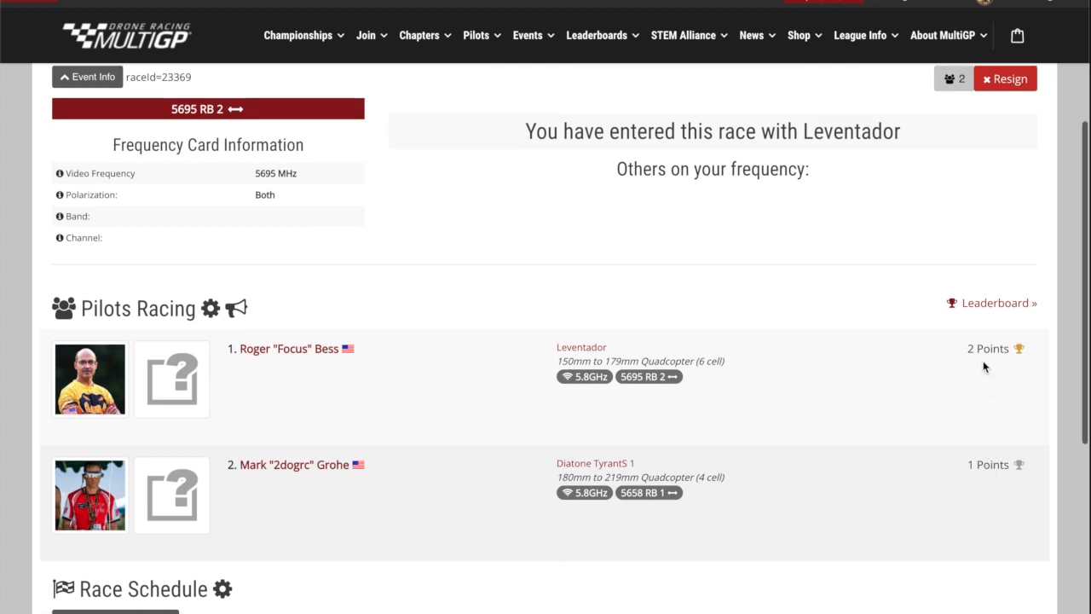
{"action": "double_click", "coordinate": [980, 349]}
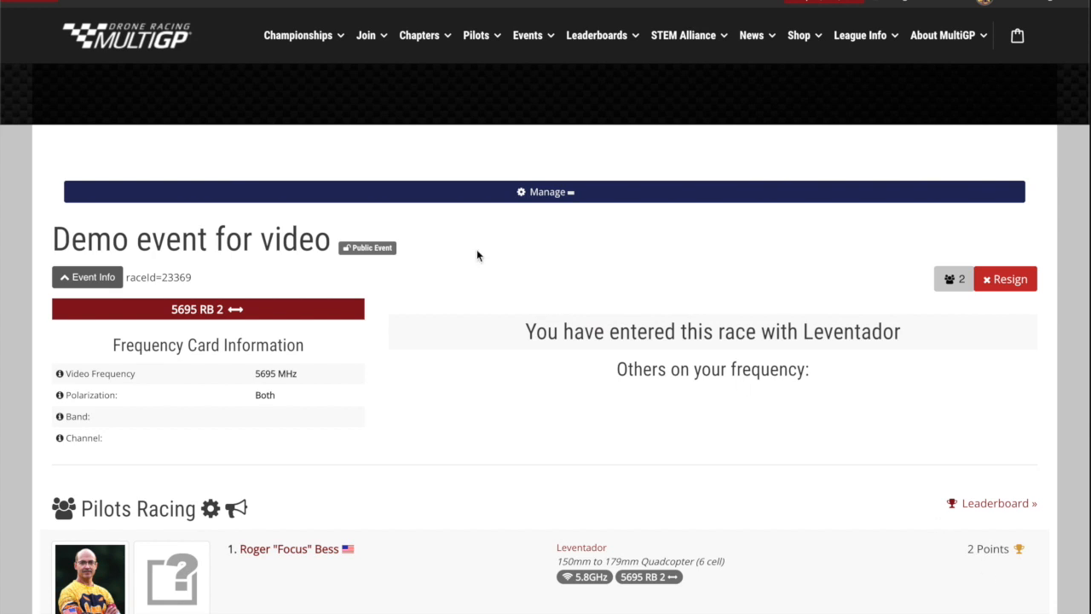
Reopen Update Scores and delete both overall result rows
{"action": "left_click", "coordinate": [545, 190]}
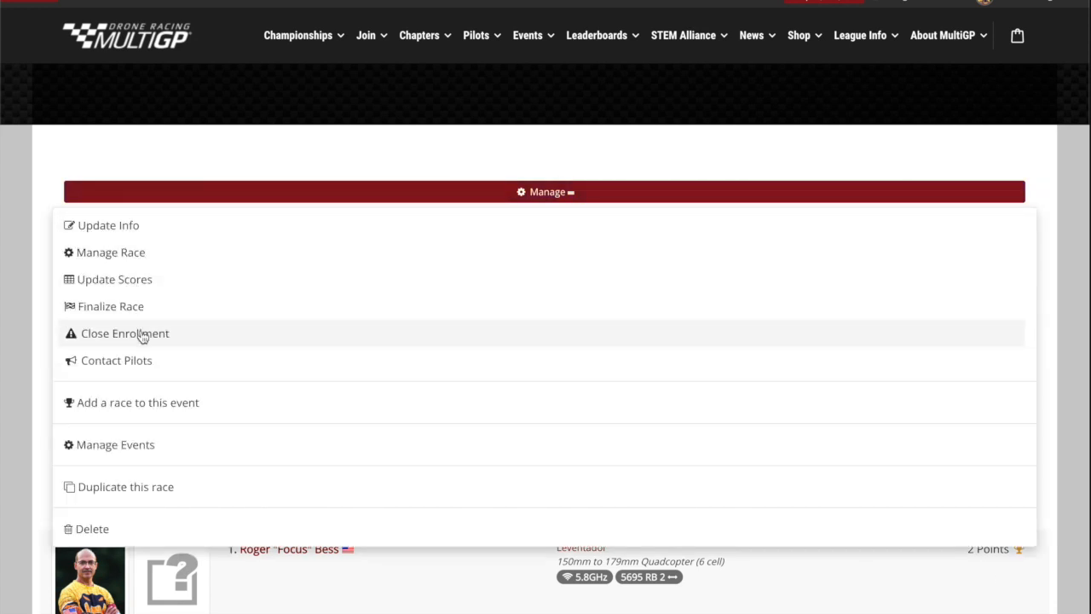
{"action": "mouse_move", "coordinate": [97, 285]}
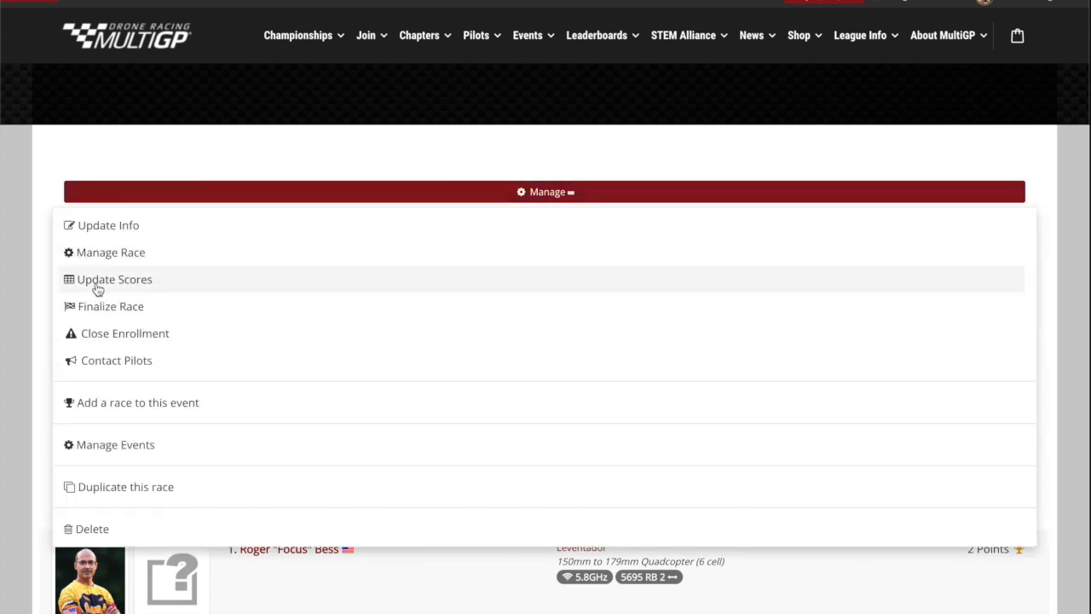
{"action": "left_click", "coordinate": [115, 280]}
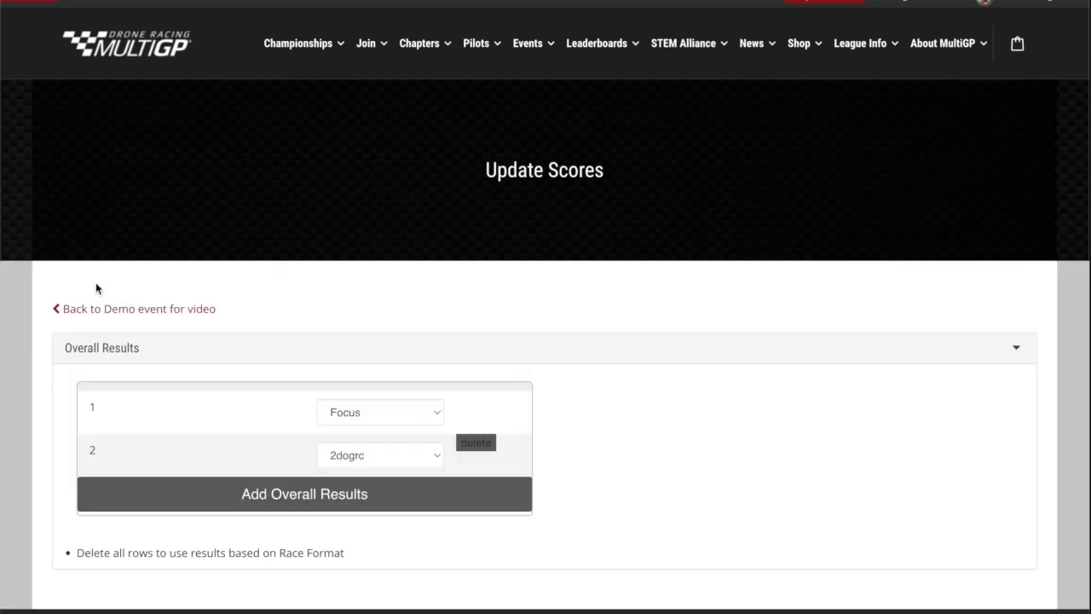
{"action": "left_click", "coordinate": [474, 442]}
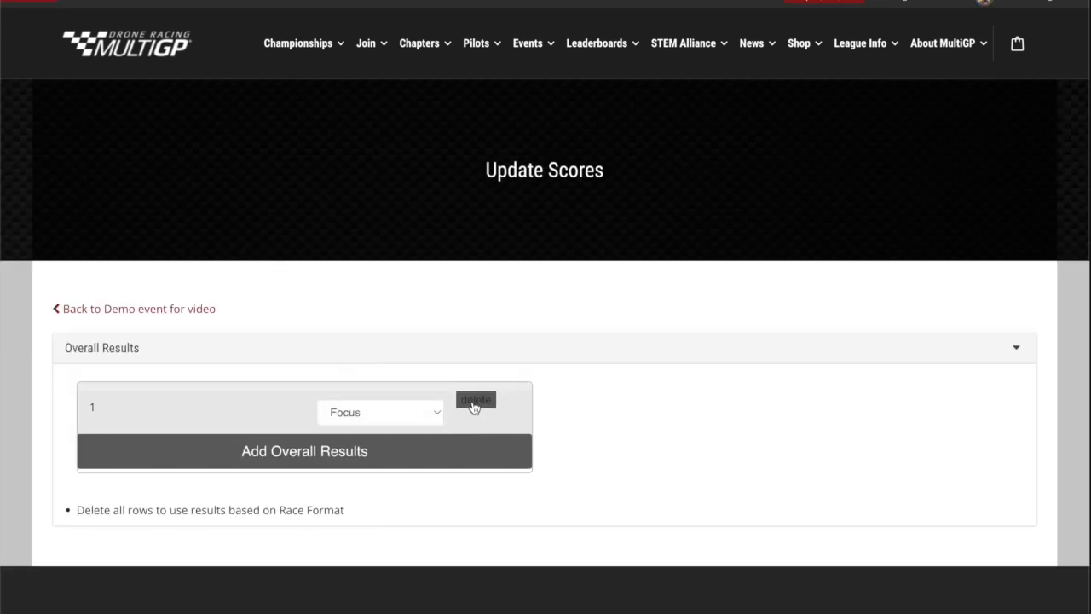
{"action": "left_click", "coordinate": [474, 400]}
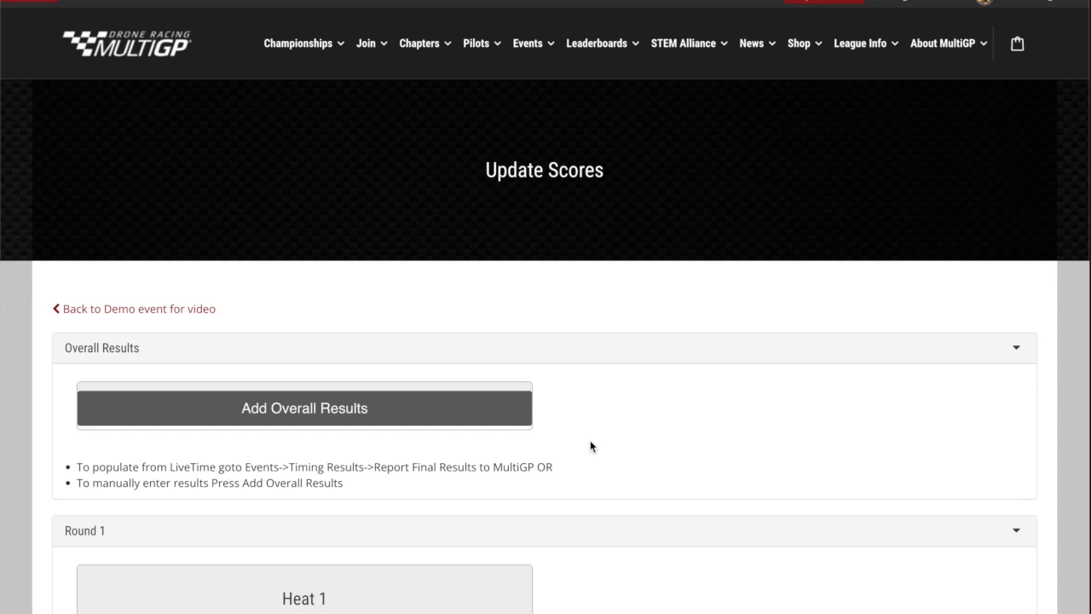
{"action": "mouse_move", "coordinate": [116, 313]}
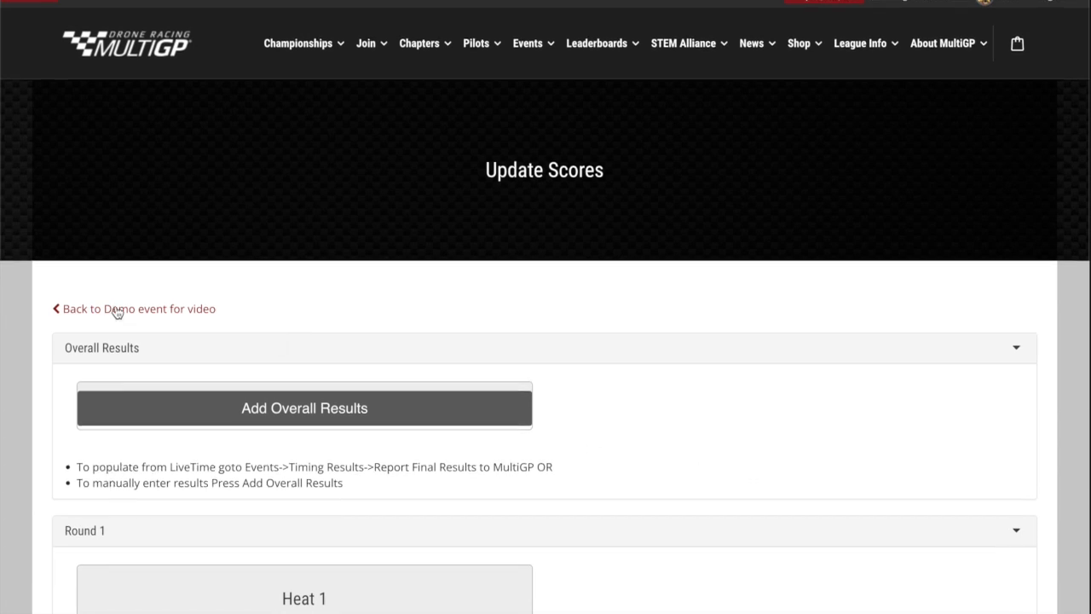
Return to the event page where both pilots again show 'Did not complete laps'
{"action": "left_click", "coordinate": [140, 310]}
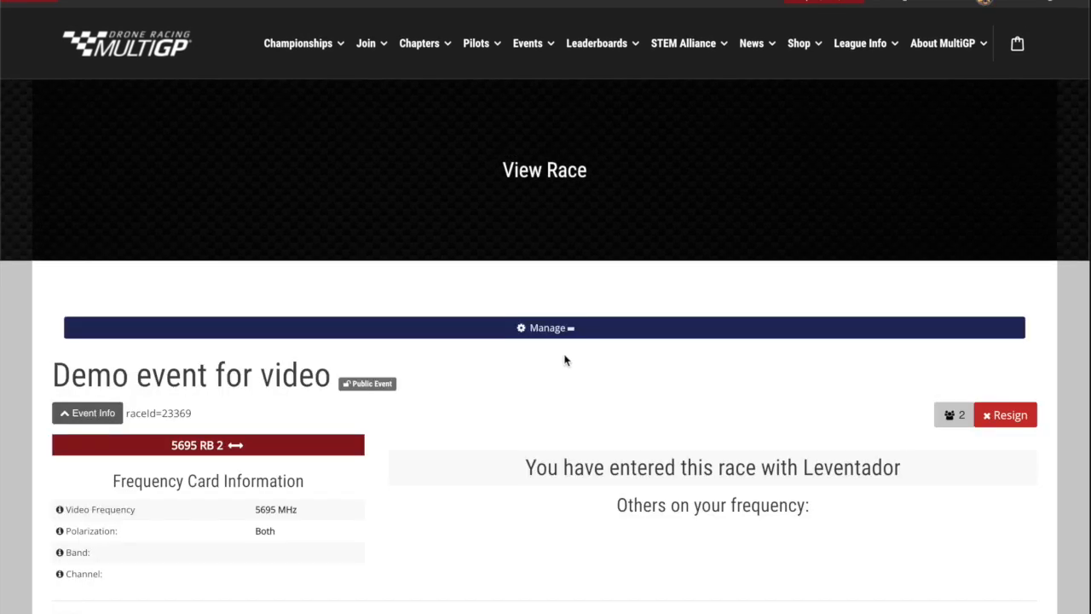
{"action": "scroll", "scroll_direction": "down", "scroll_amount": 3}
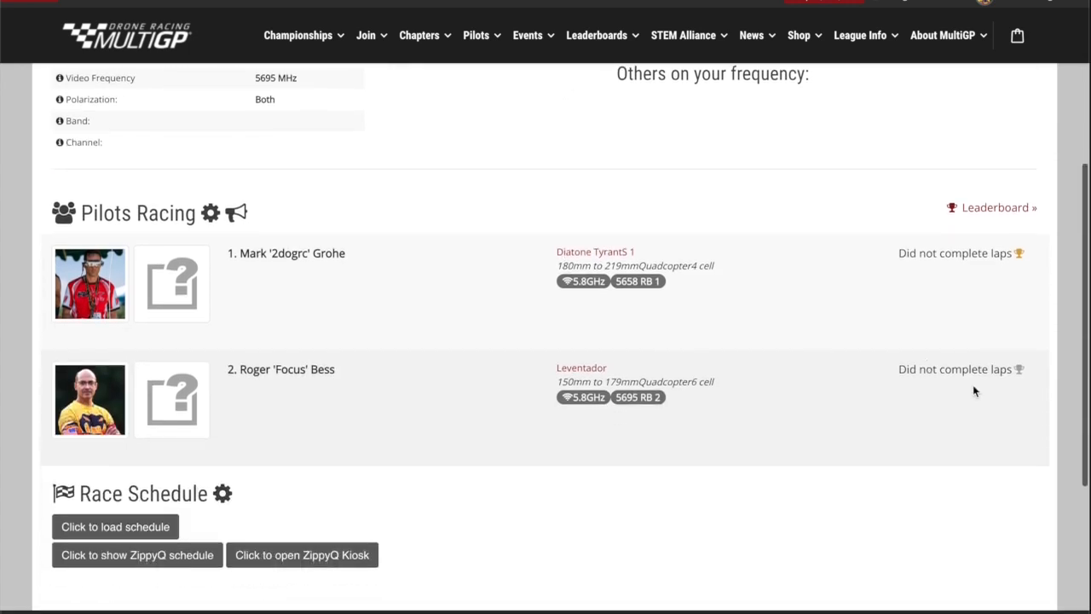
{"action": "scroll", "scroll_direction": "down", "scroll_amount": 3}
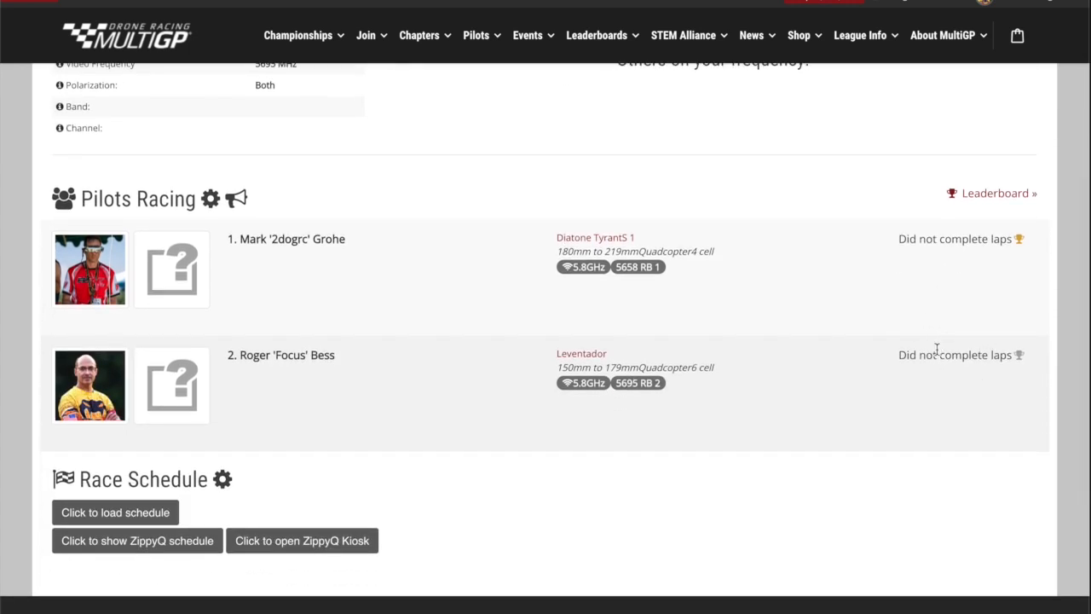
{"action": "mouse_move", "coordinate": [914, 352]}
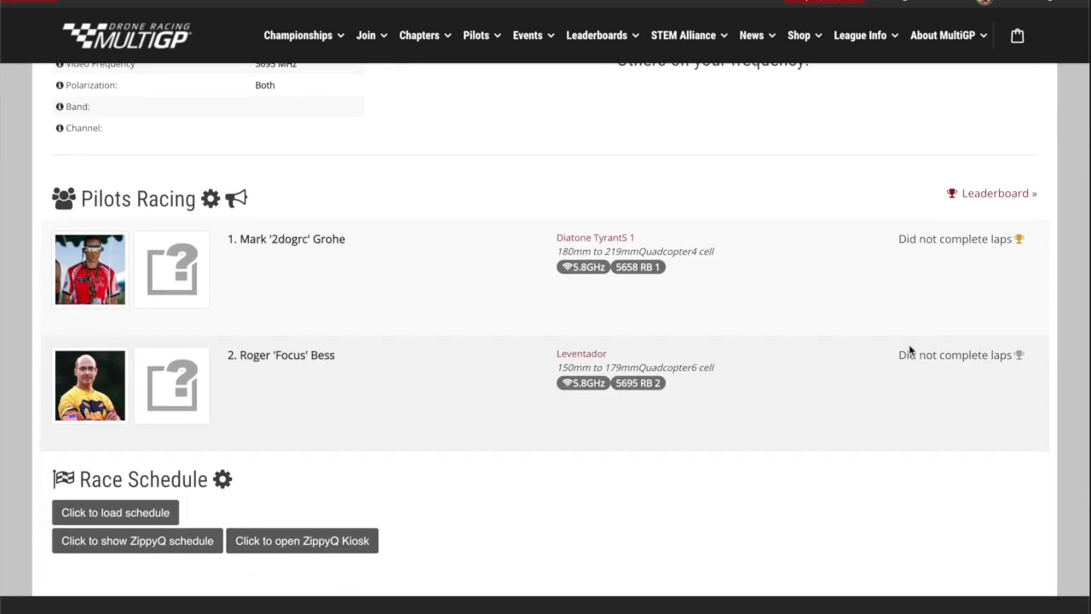